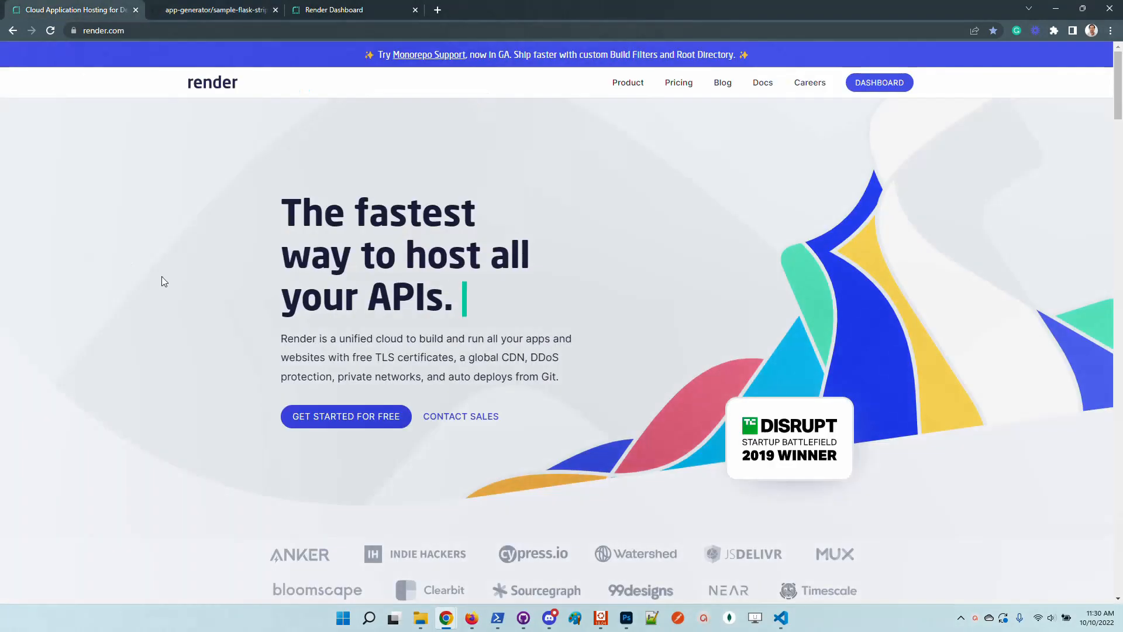
View the Flask & Stripe Mini eCommerce README on the sample-flask-stripe GitHub page.
left_click(215, 10)
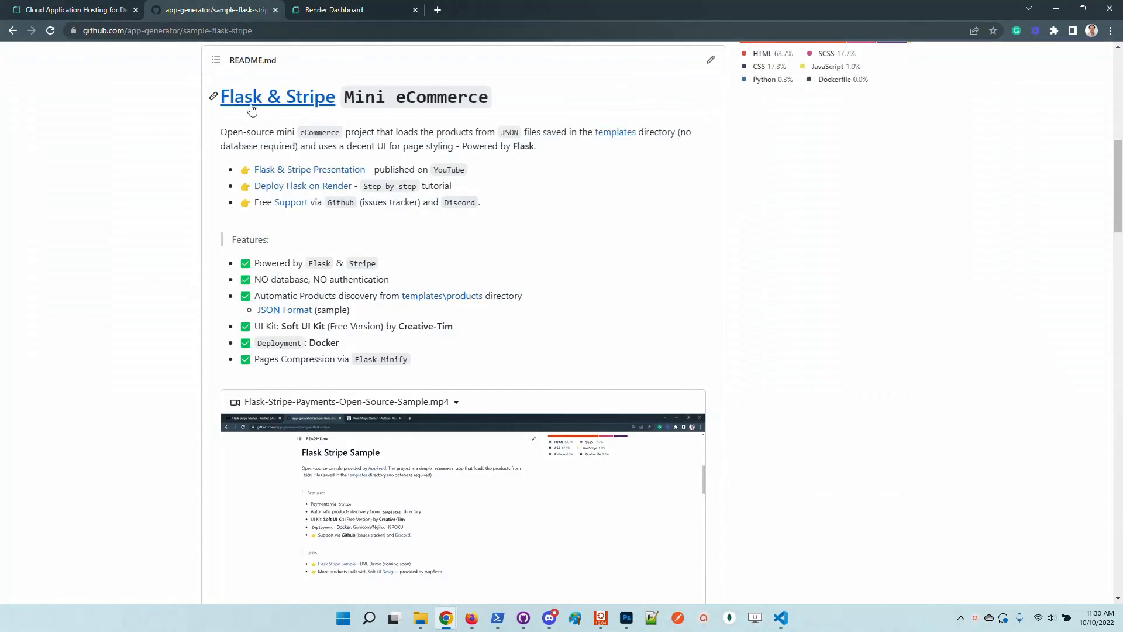
mouse_move(62, 276)
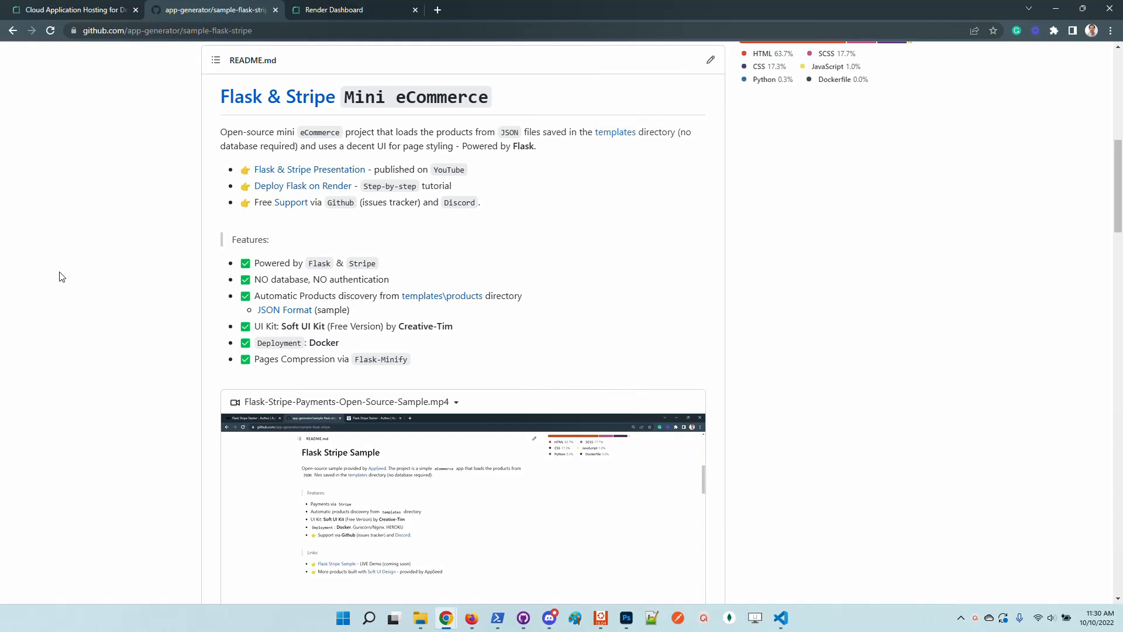
mouse_move(662, 245)
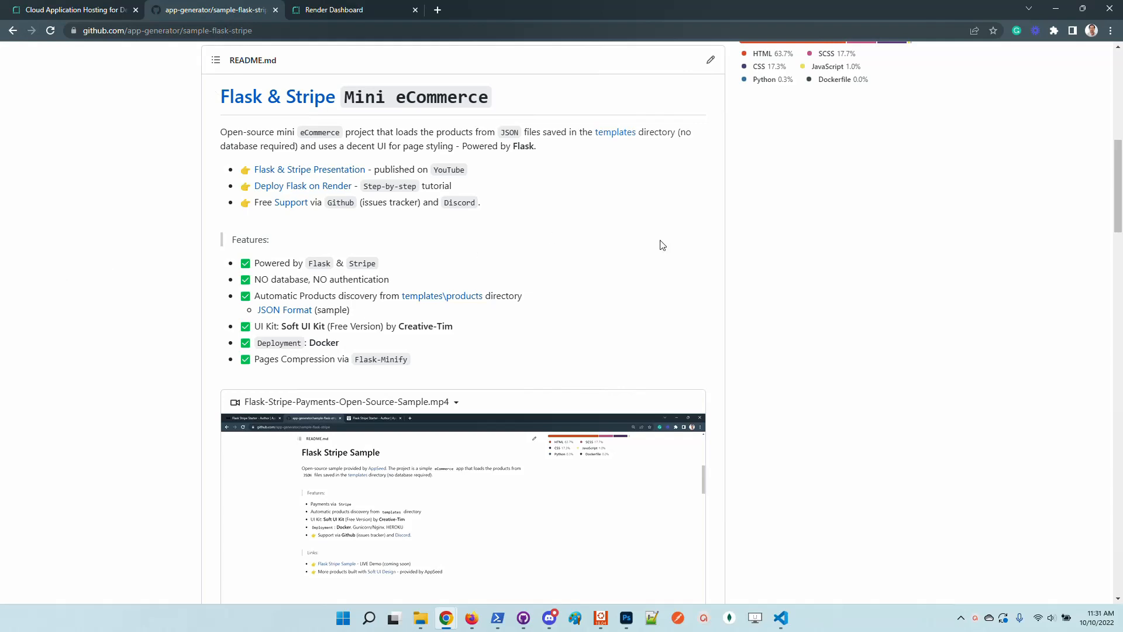
mouse_move(309, 192)
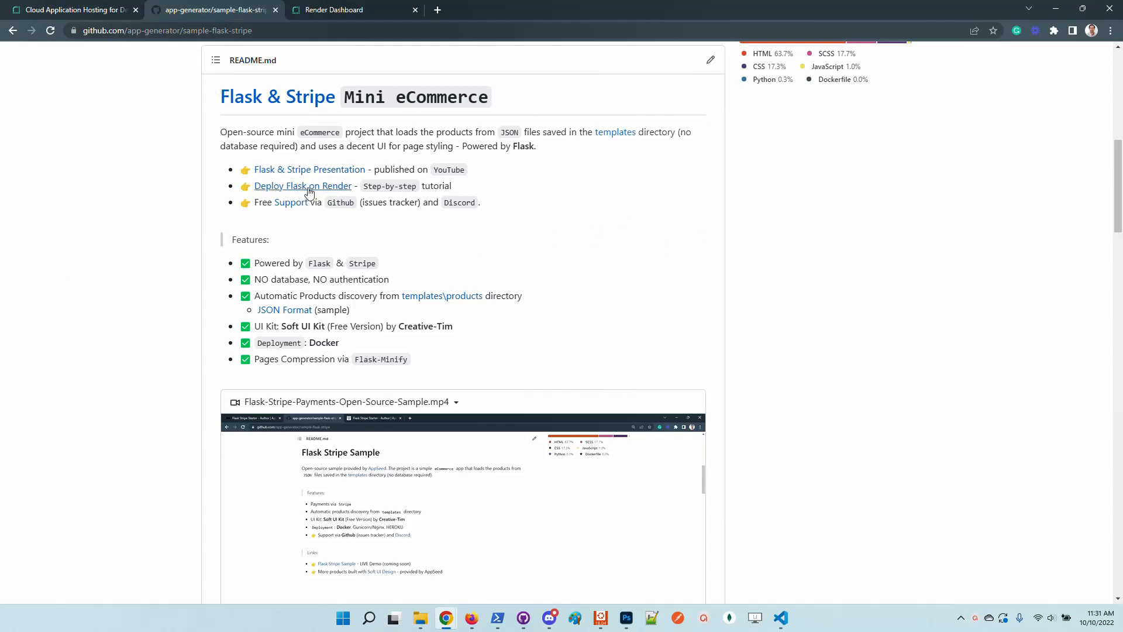
Open and read through the AppSeed Docs Deploy Flask to Render tutorial.
left_click(303, 186)
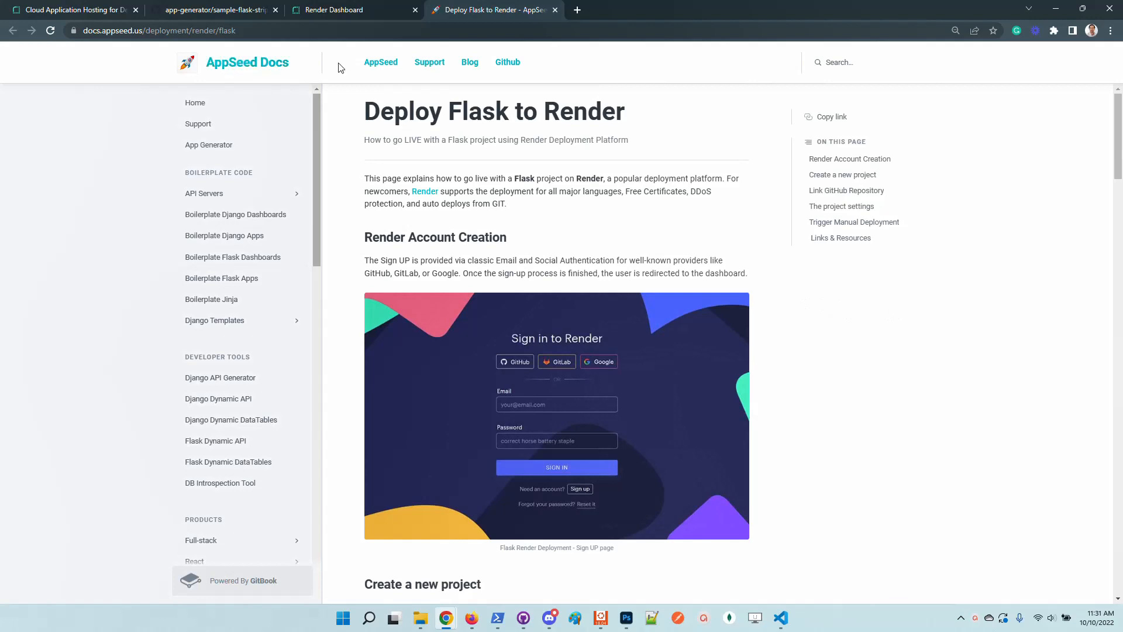
mouse_move(937, 322)
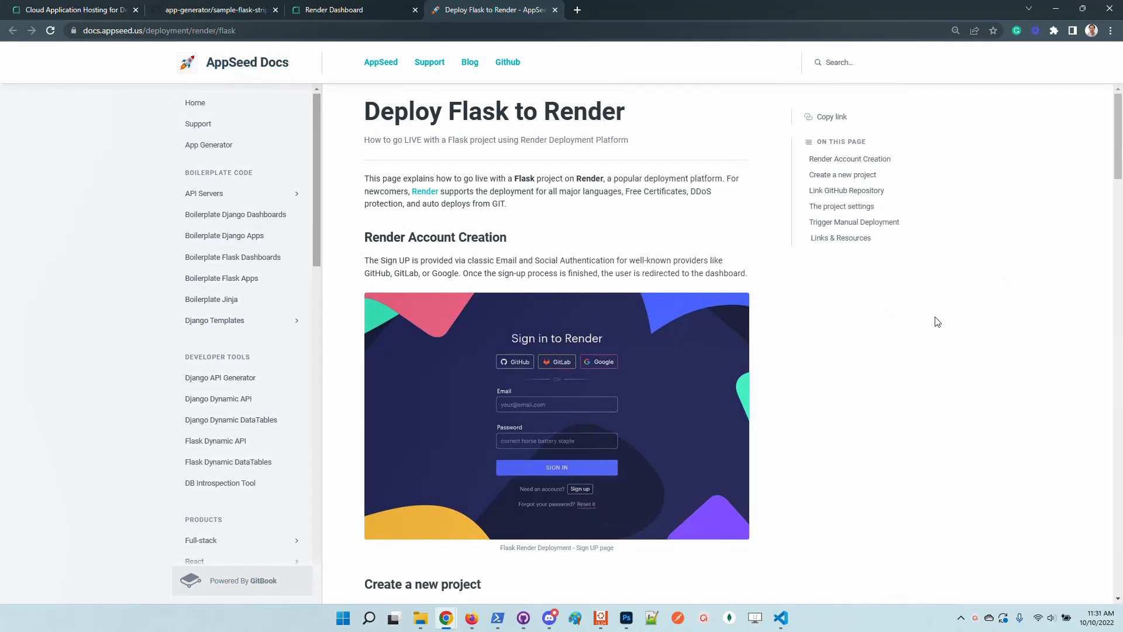
left_click_drag(415, 112, 623, 112)
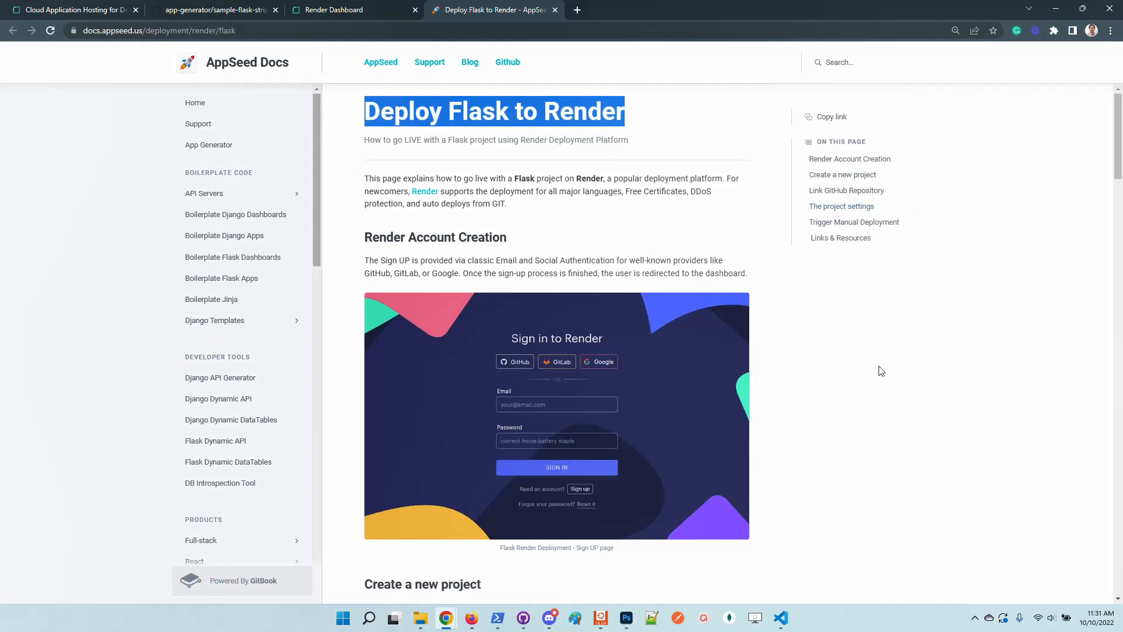
scroll("down", 3)
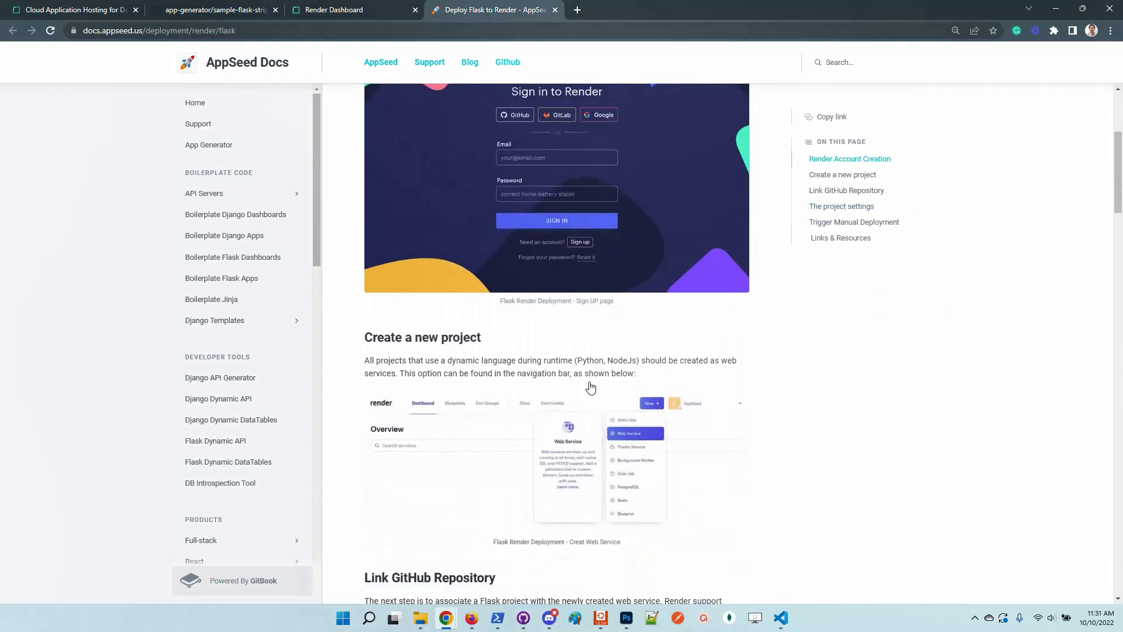
scroll("down", 3)
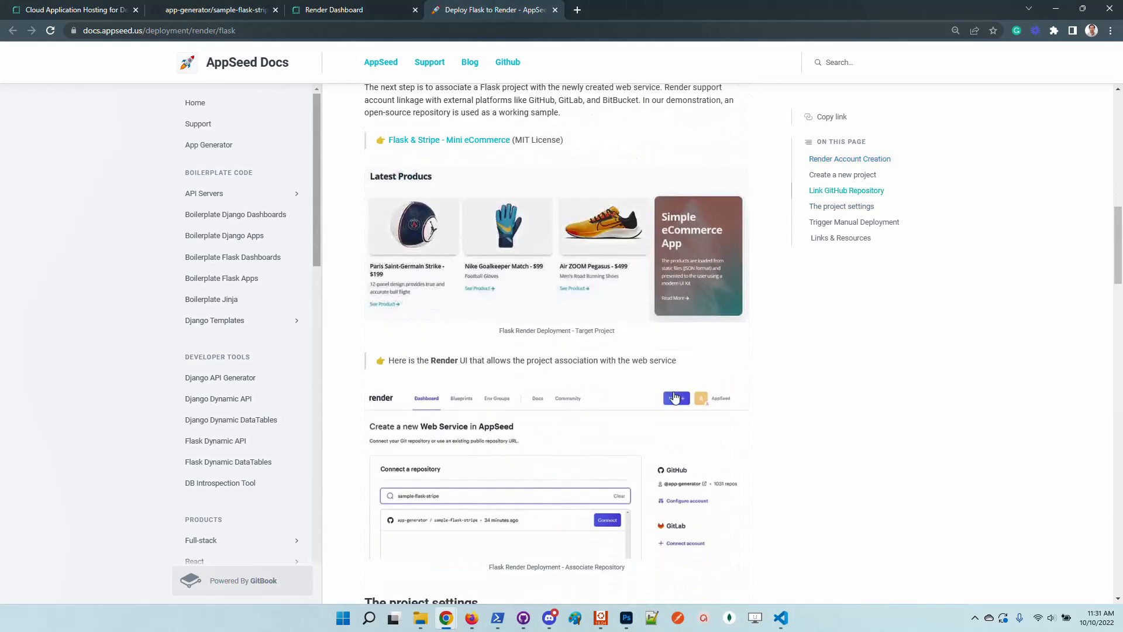
scroll("down", 3)
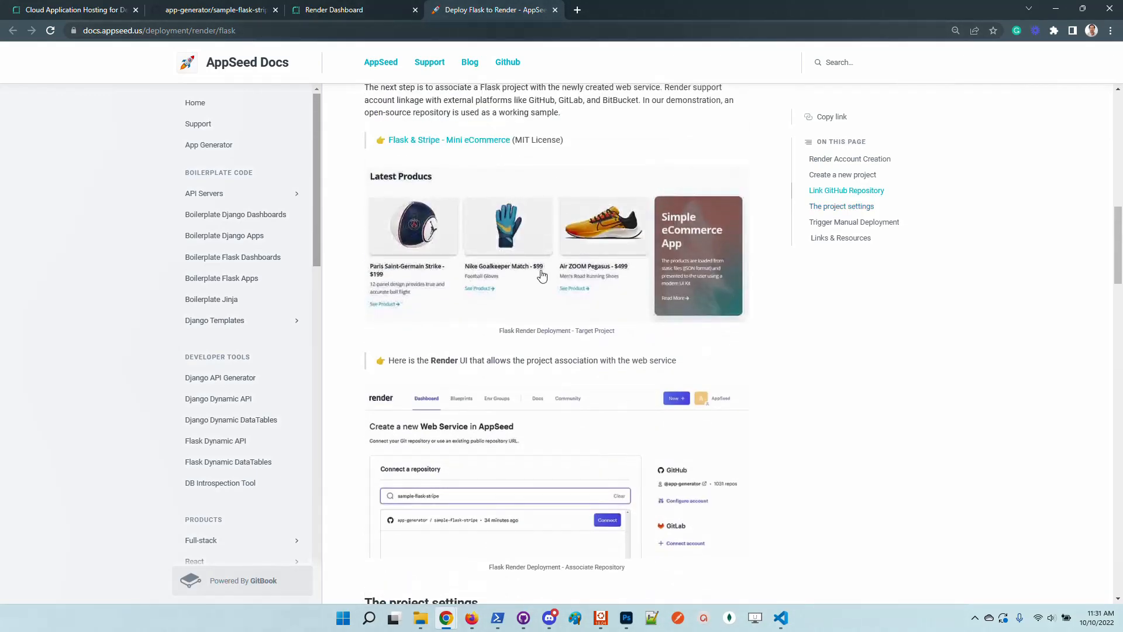
scroll("down", 3)
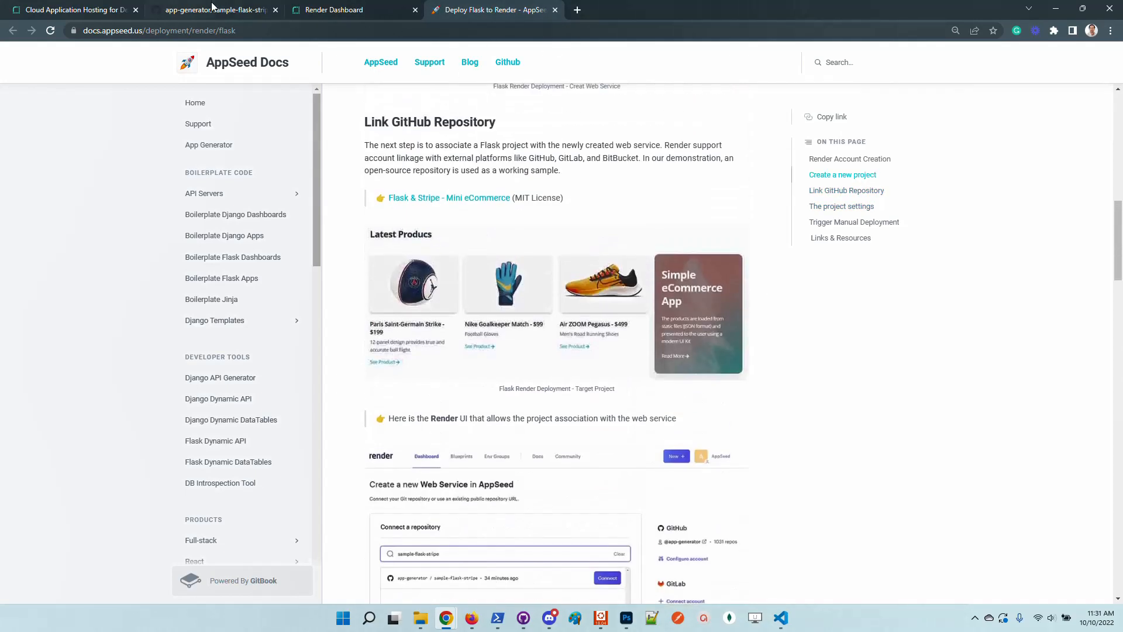
Return to the sample-flask-stripe GitHub page and scroll down through it.
left_click(211, 9)
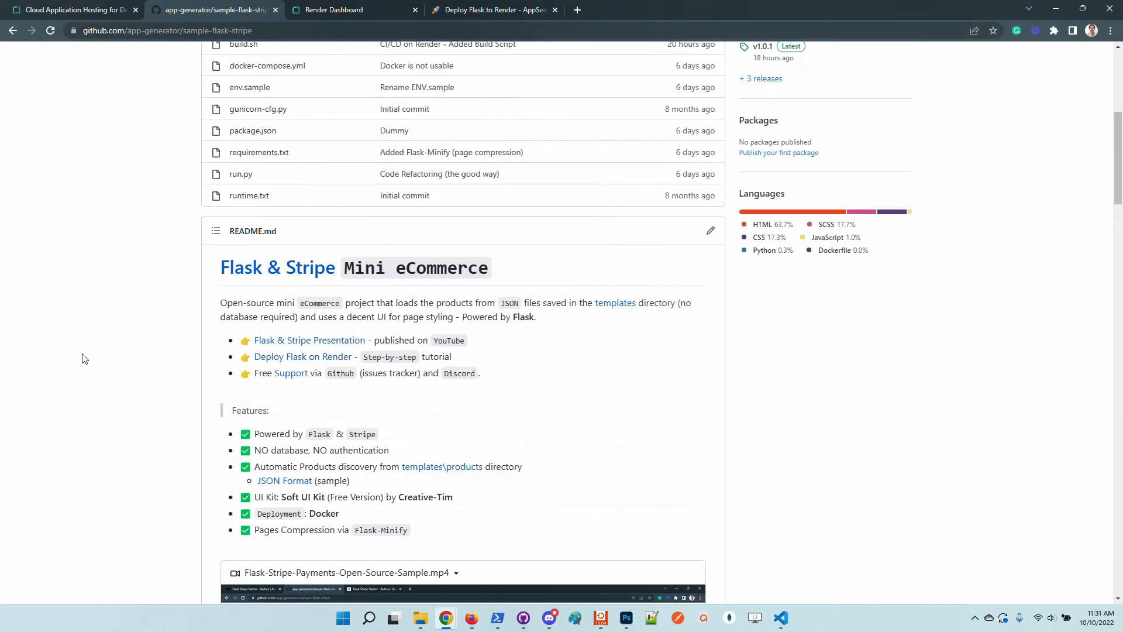
scroll("down", 3)
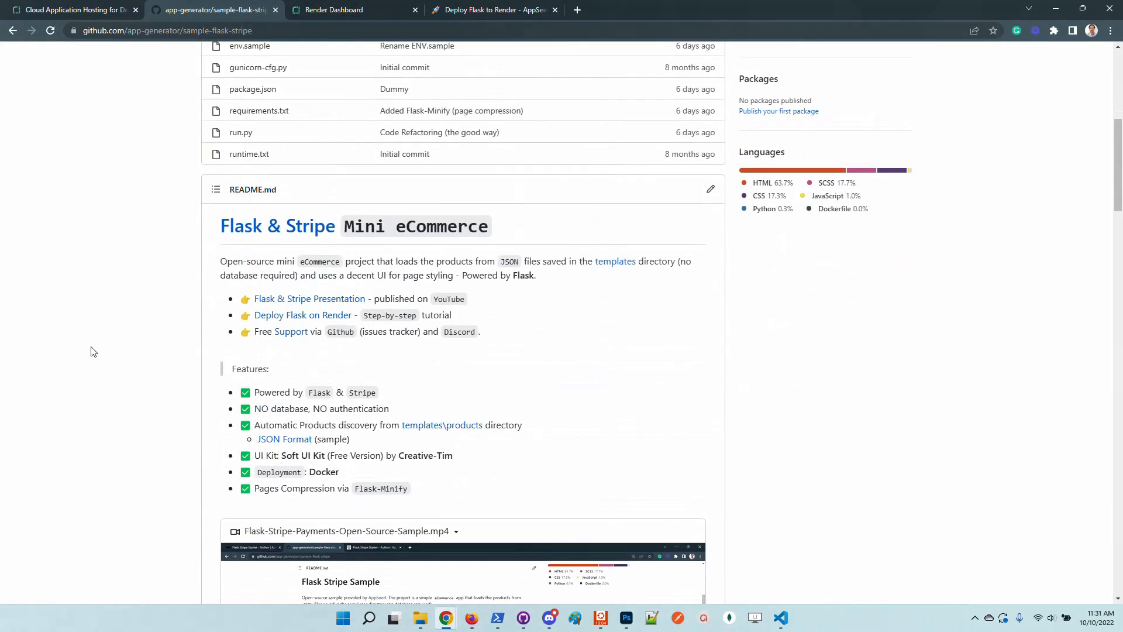
scroll("down", 3)
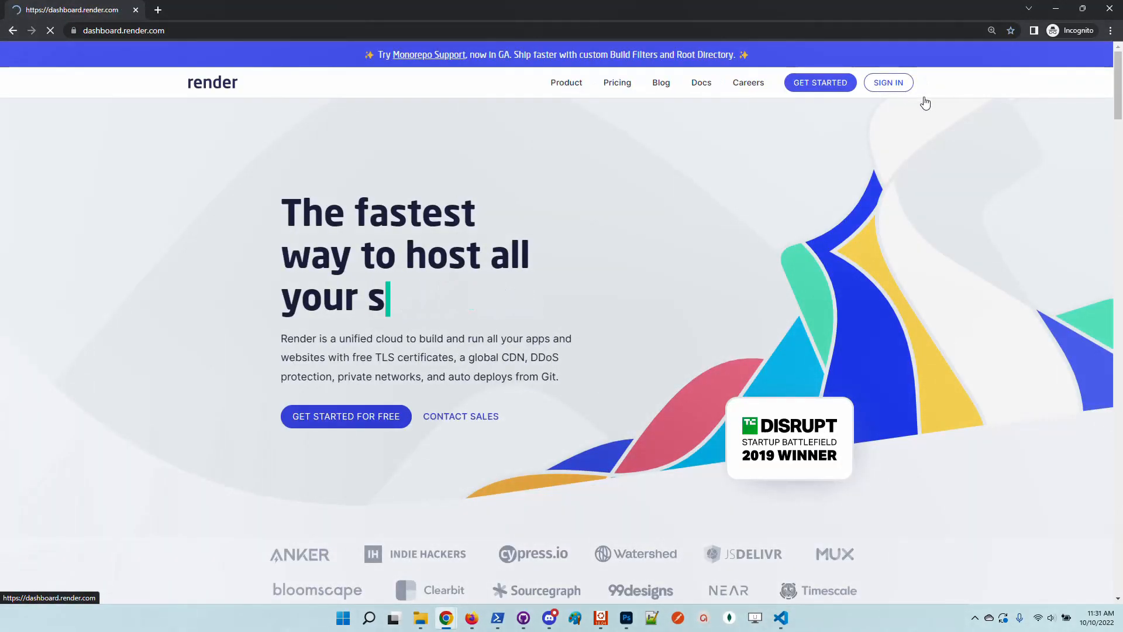
Open Render's sign-in page offering GitHub, GitLab, Google or email login.
left_click(888, 82)
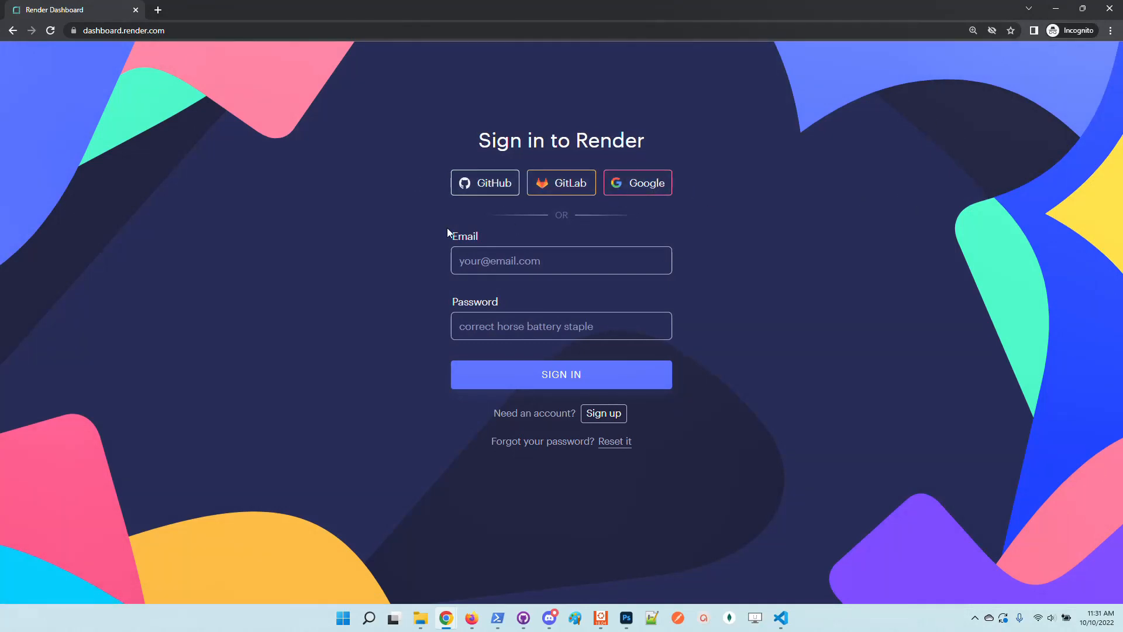
mouse_move(485, 191)
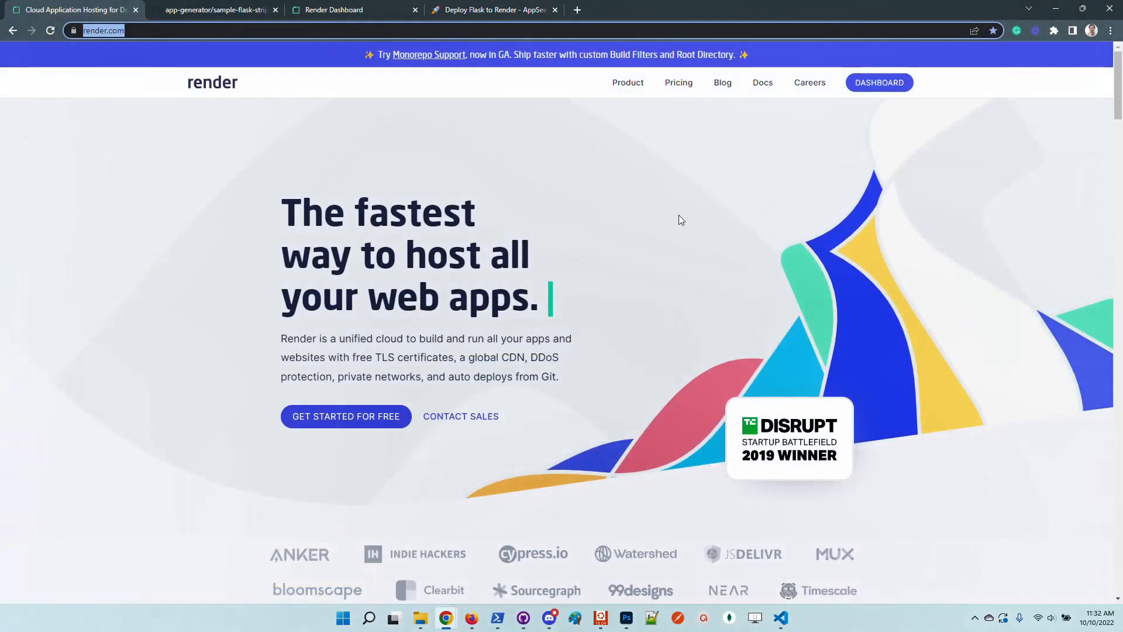
mouse_move(428, 200)
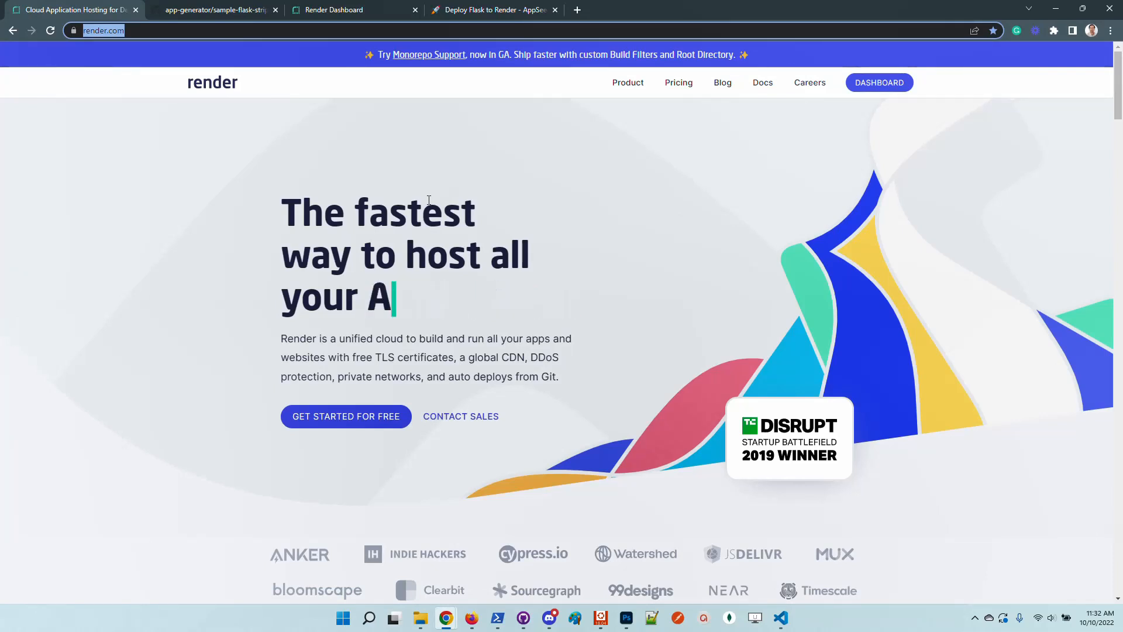
Start a new Web Service from Render's New + menu, checking GitHub's latest commit along the way.
left_click(219, 10)
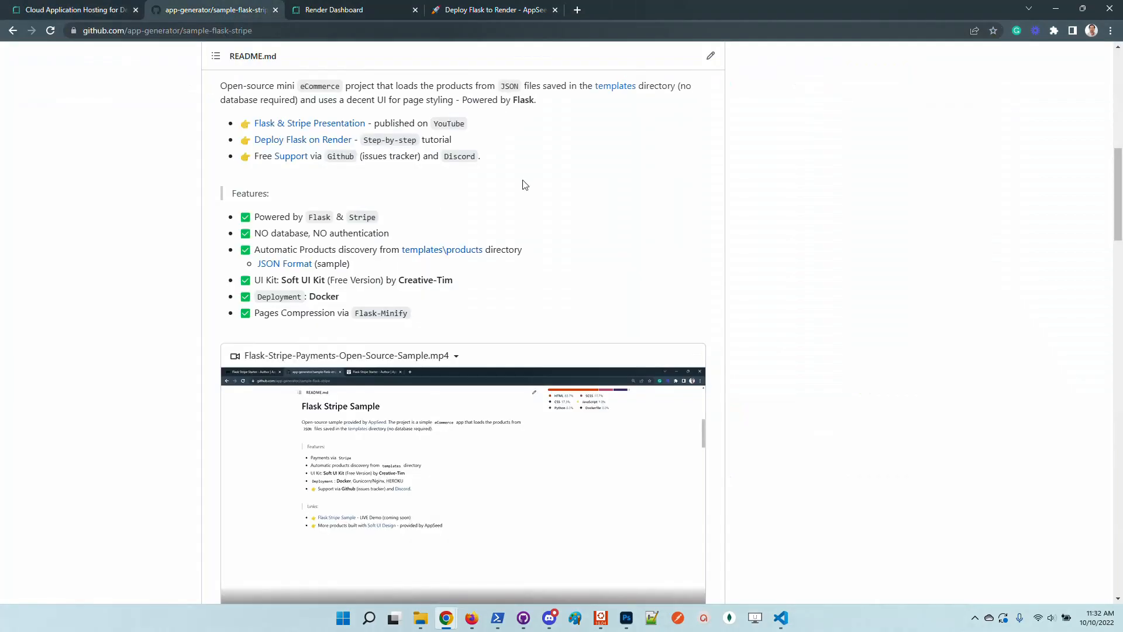
left_click(345, 10)
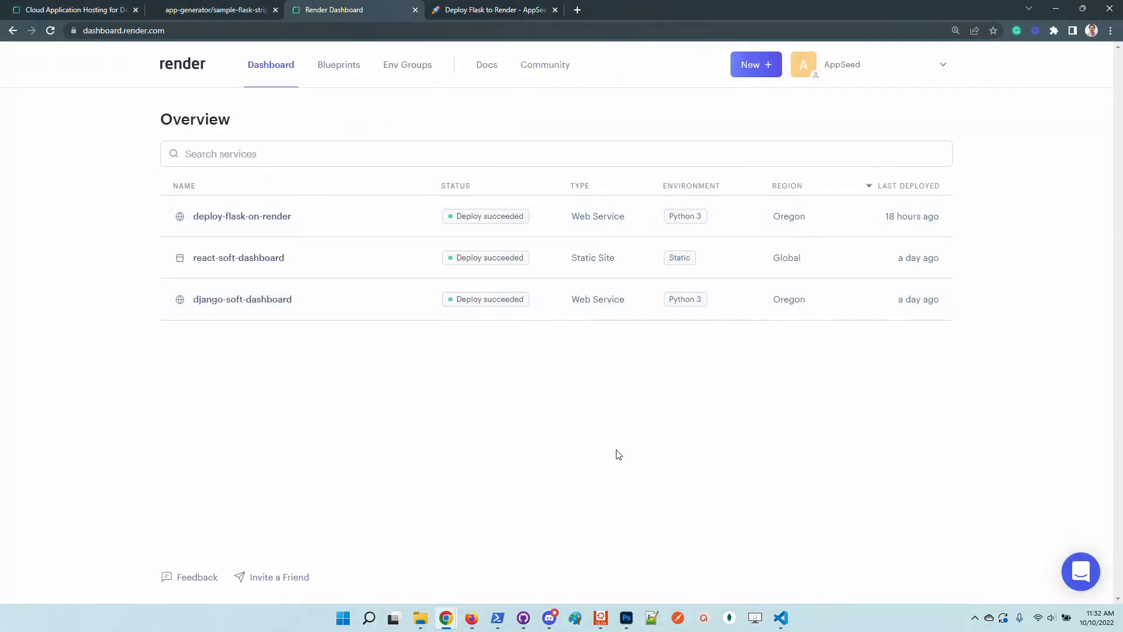
left_click(756, 65)
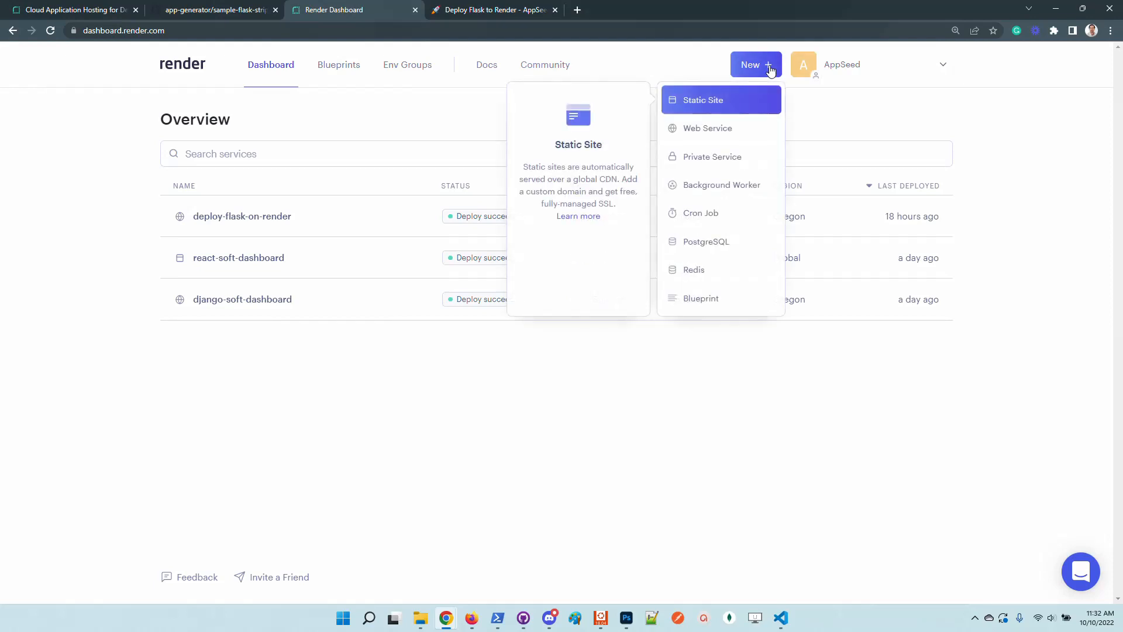
left_click(709, 128)
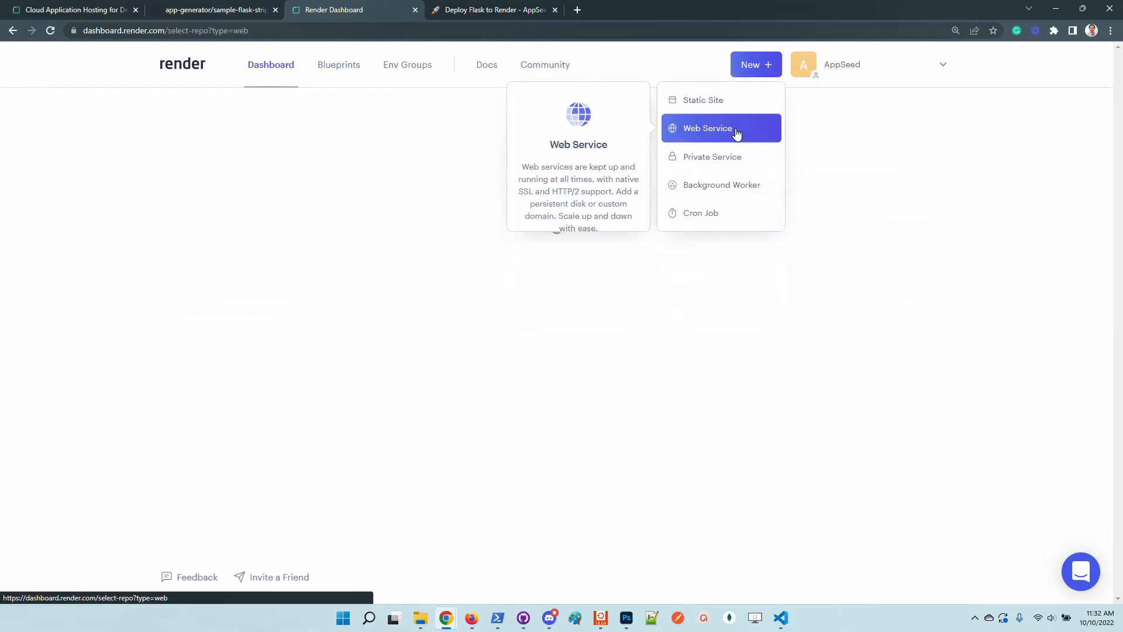
left_click(721, 128)
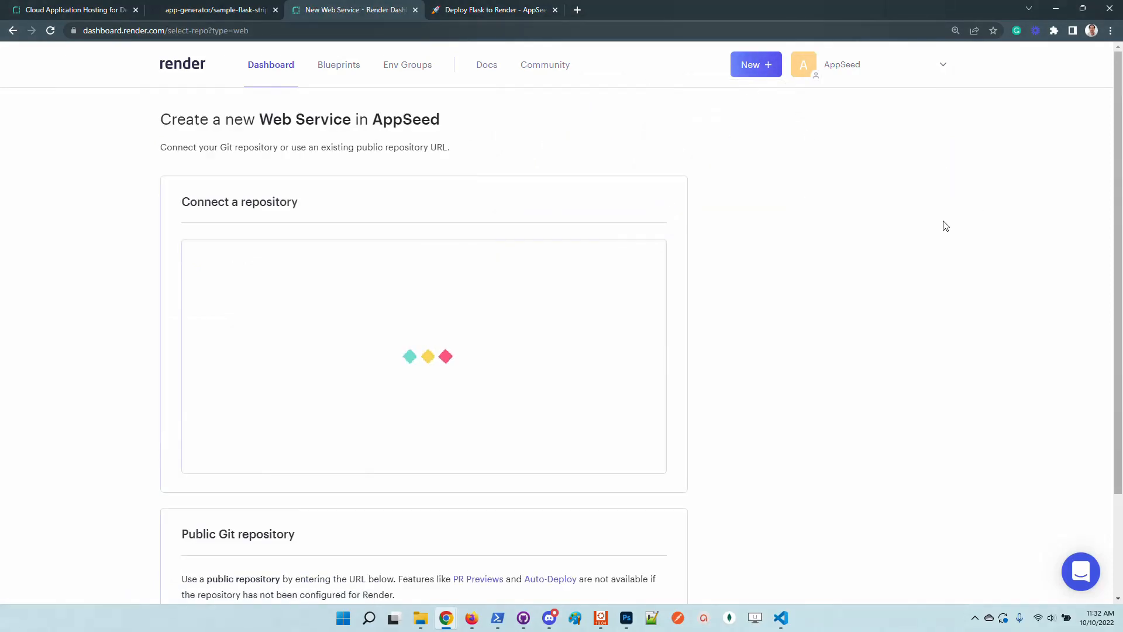
mouse_move(956, 254)
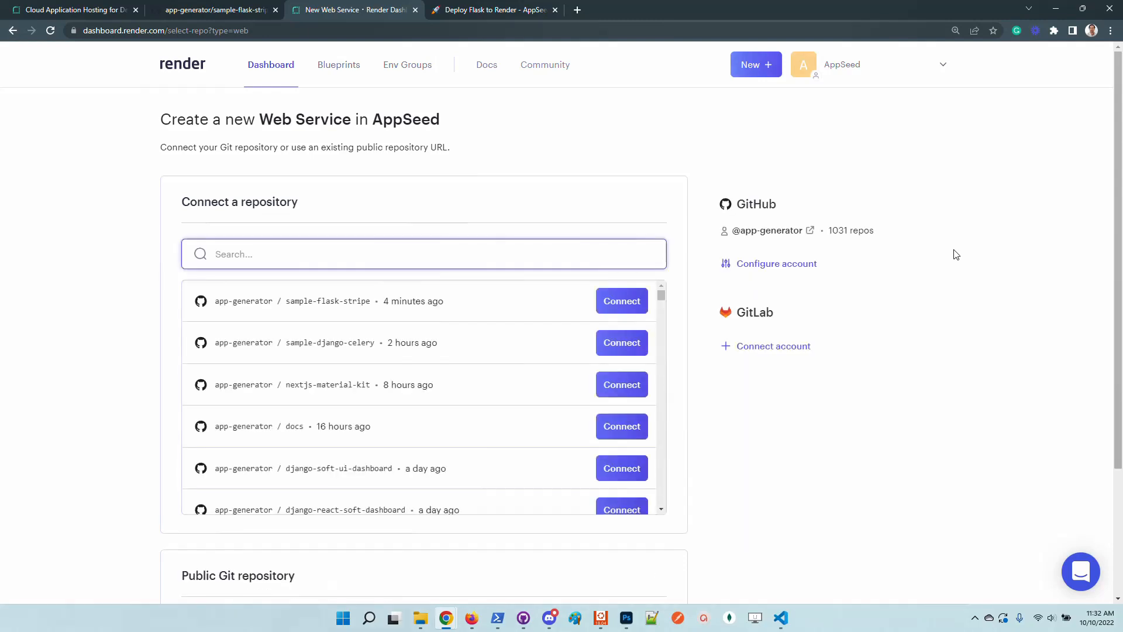
left_click(215, 10)
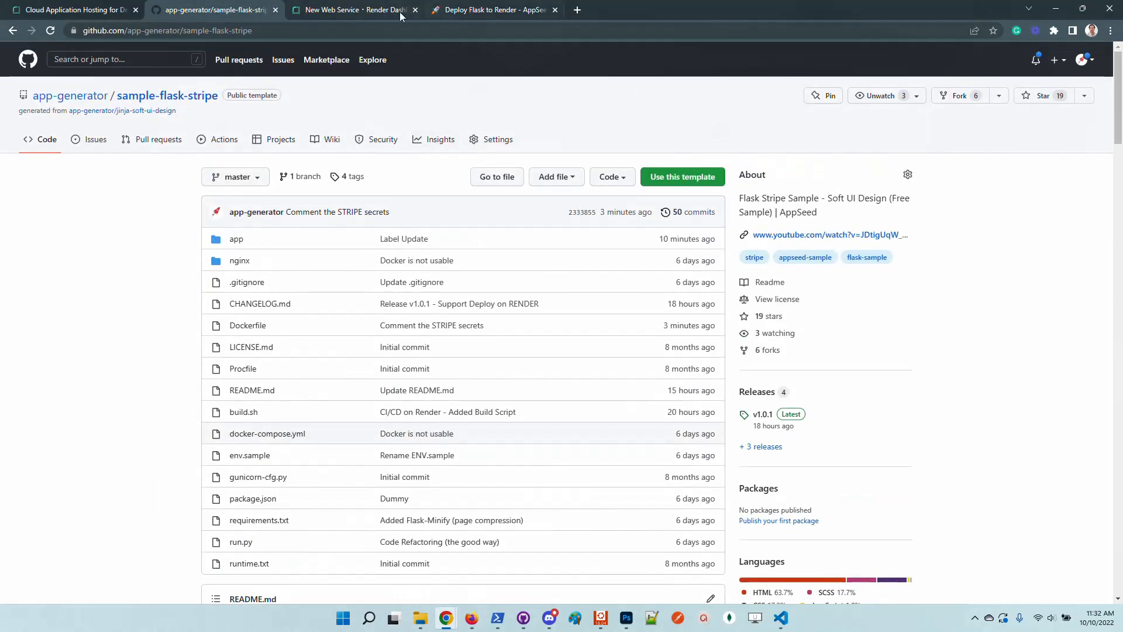
left_click(357, 9)
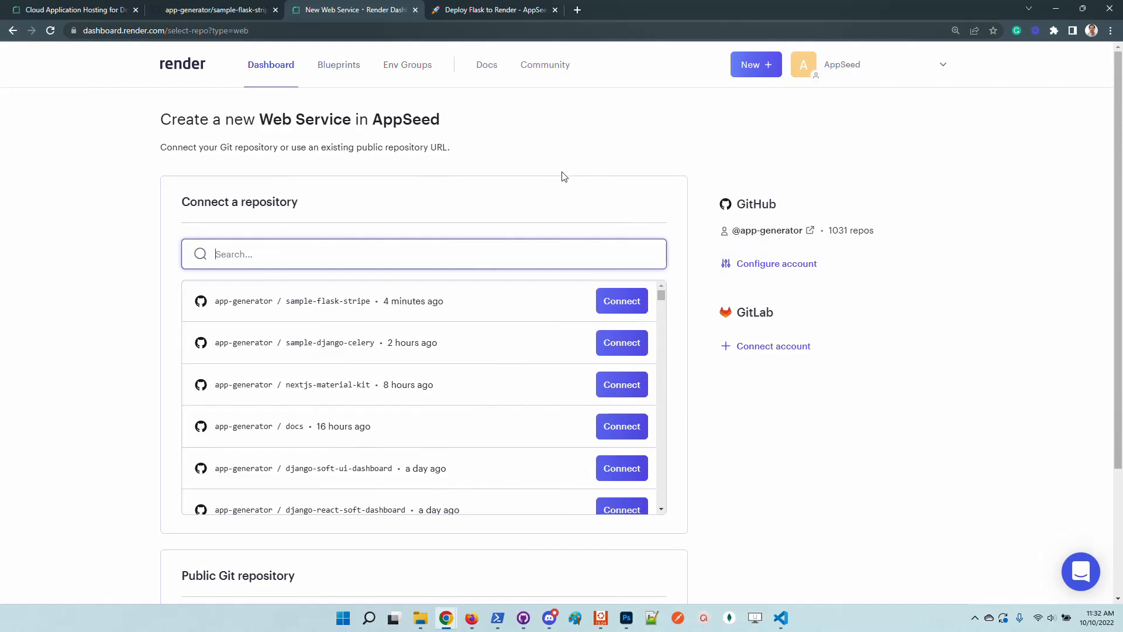
mouse_move(916, 219)
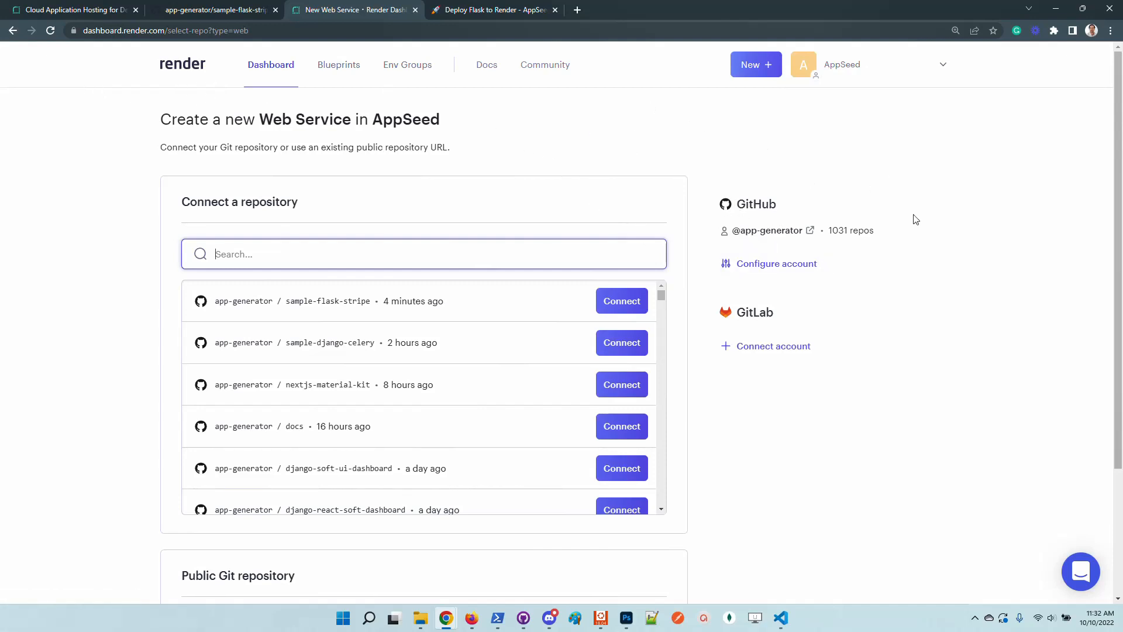
mouse_move(328, 371)
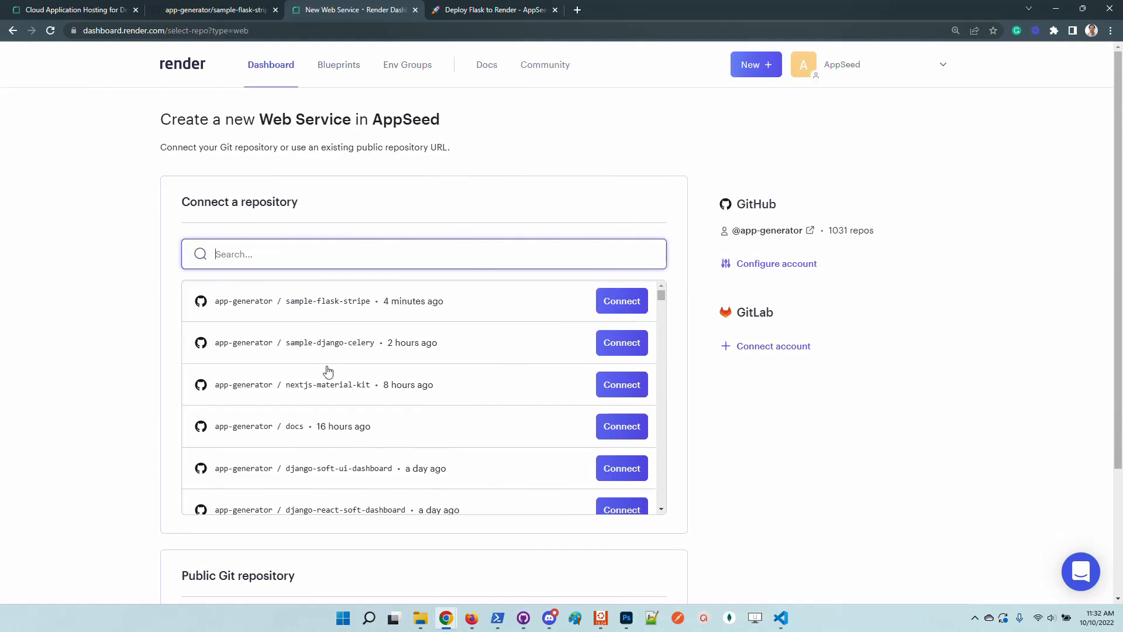
scroll("down", 3)
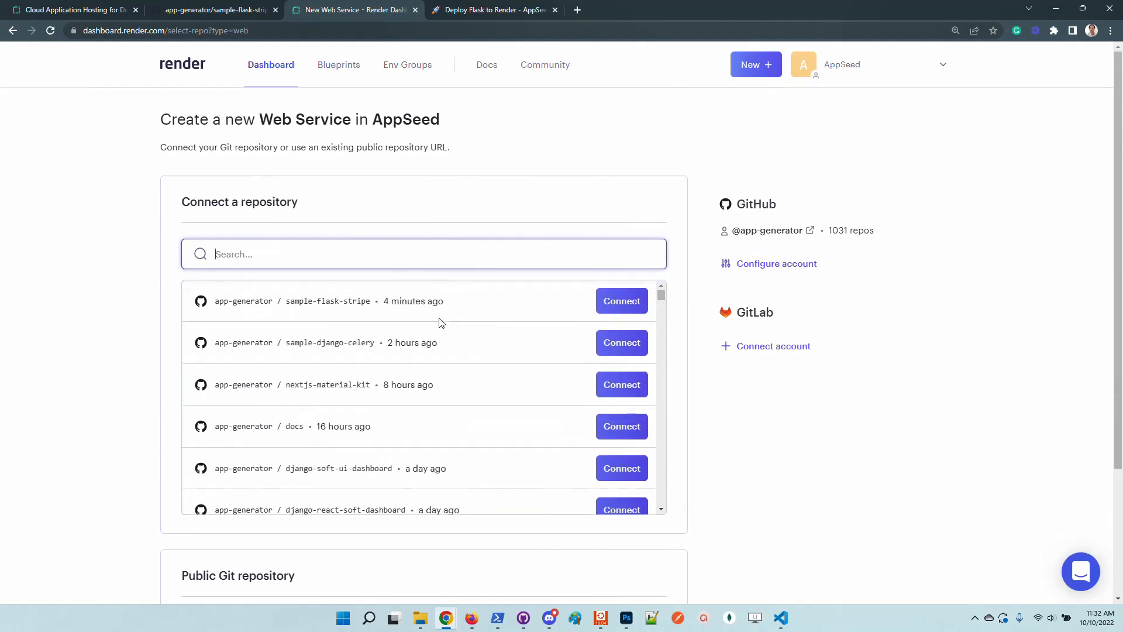
Search Render for sample-flask-stripe, copied from the GitHub URL, and connect it.
left_click(227, 11)
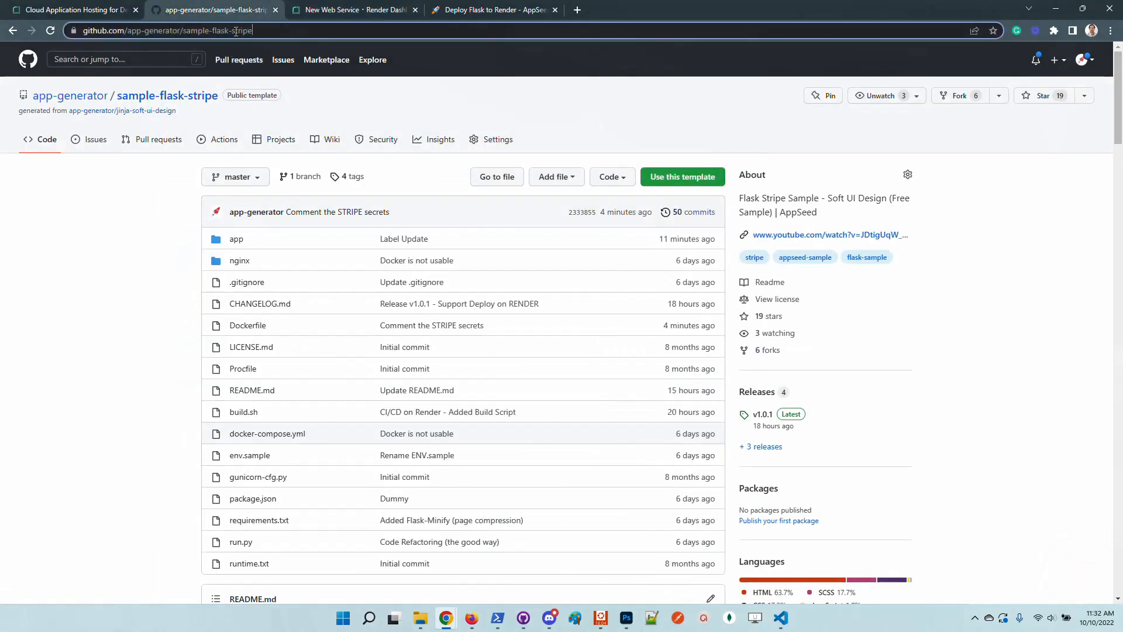
double_click(214, 31)
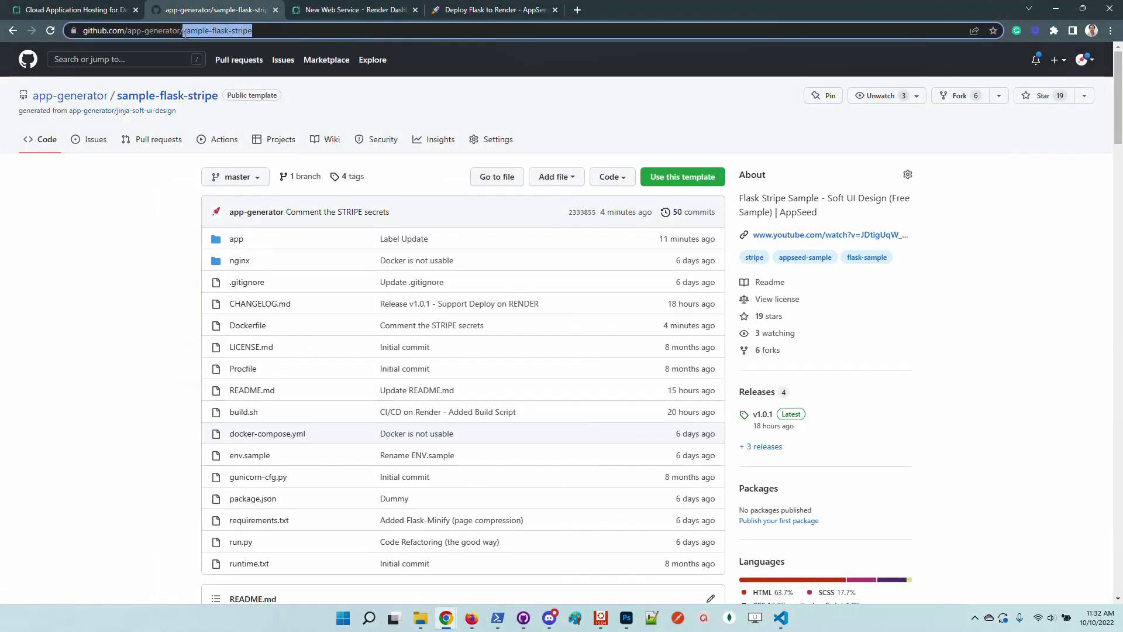
left_click(351, 9)
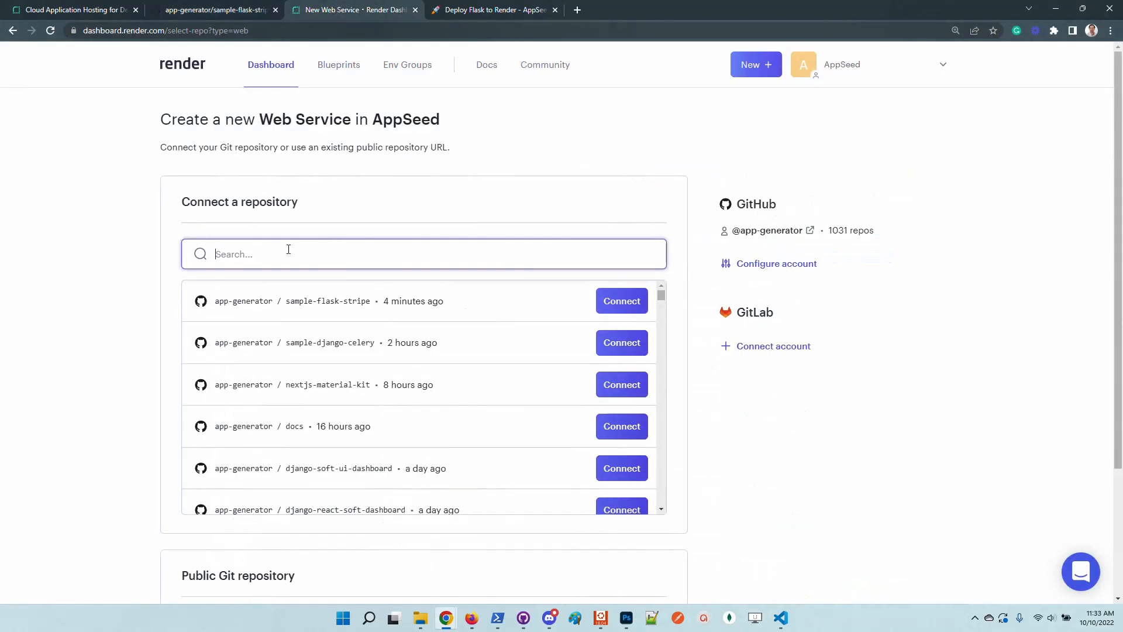
type("sample-flask-stripe")
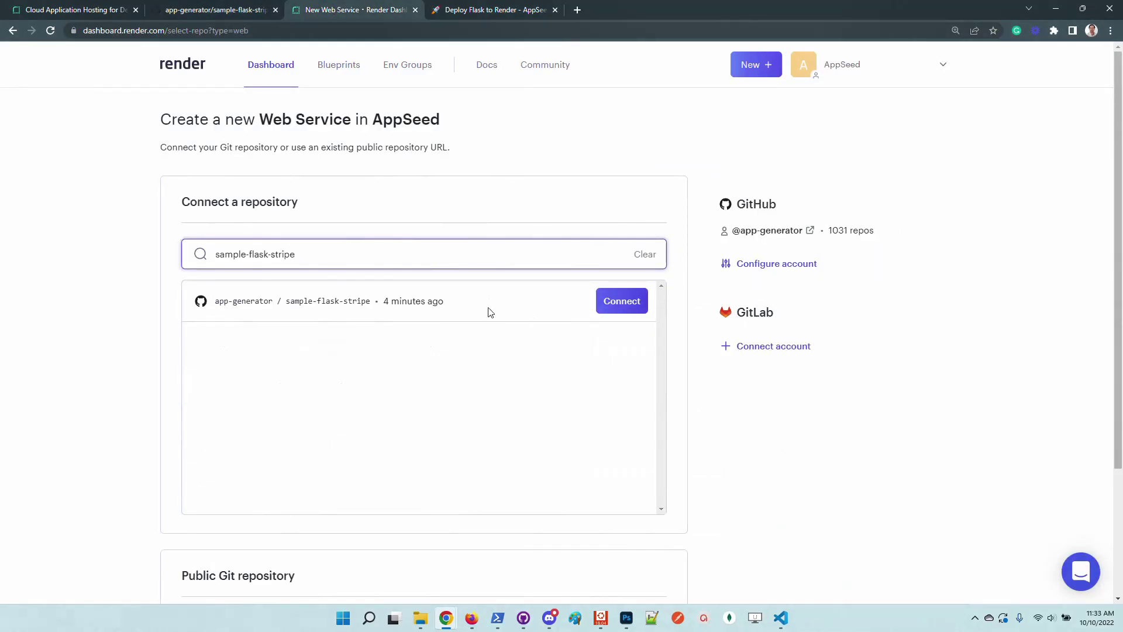
left_click(621, 301)
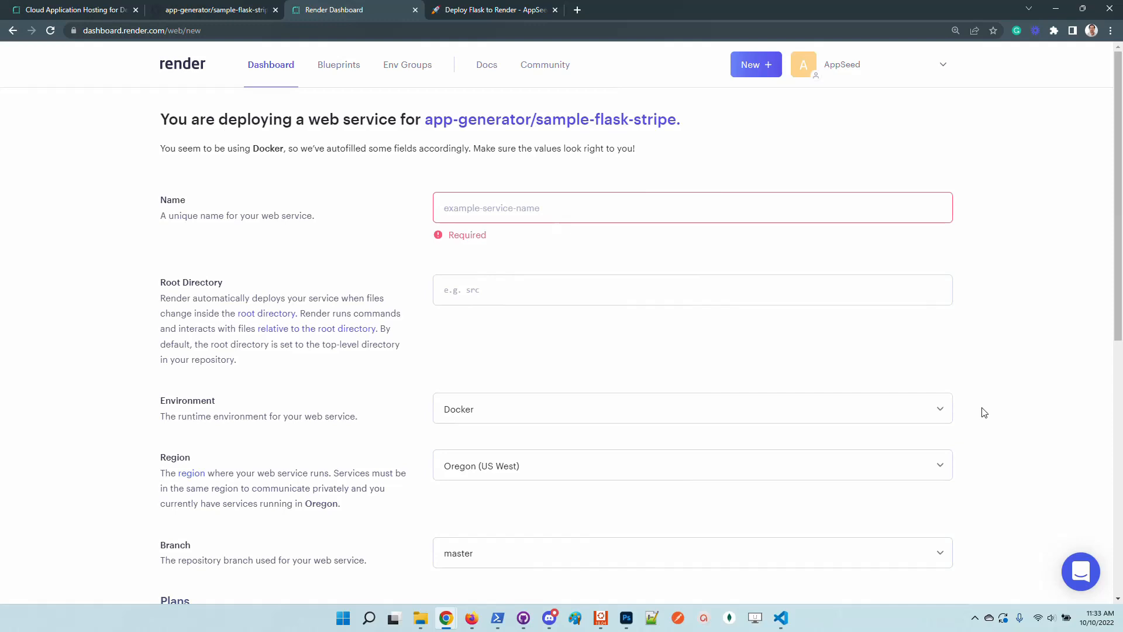
Name the new web service flask-deploy-1234.
left_click(562, 215)
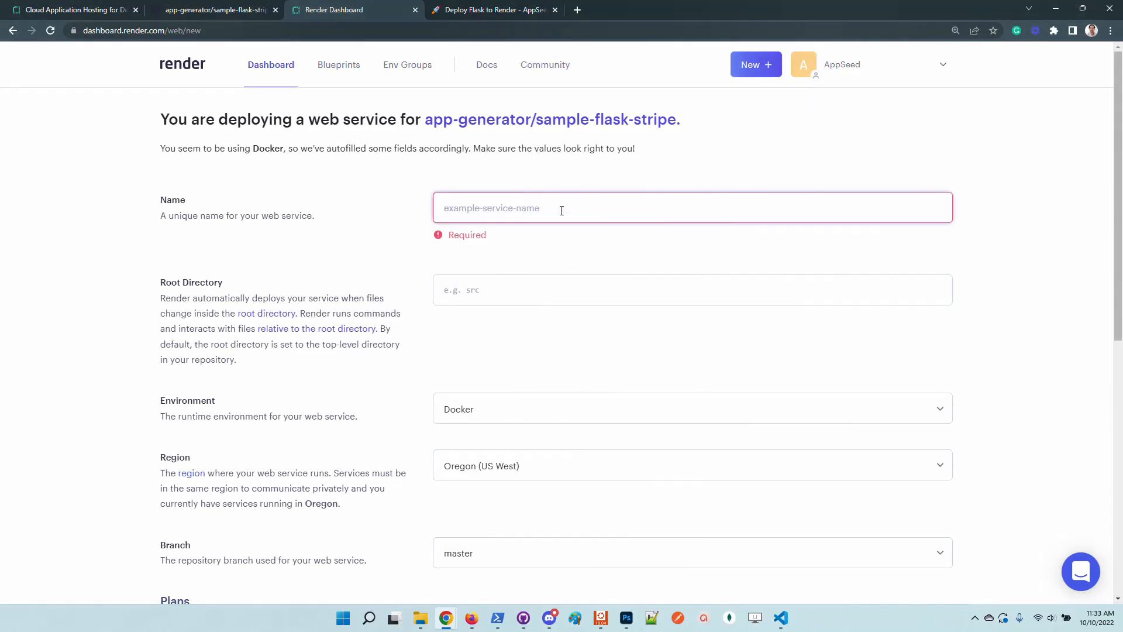
type("flask")
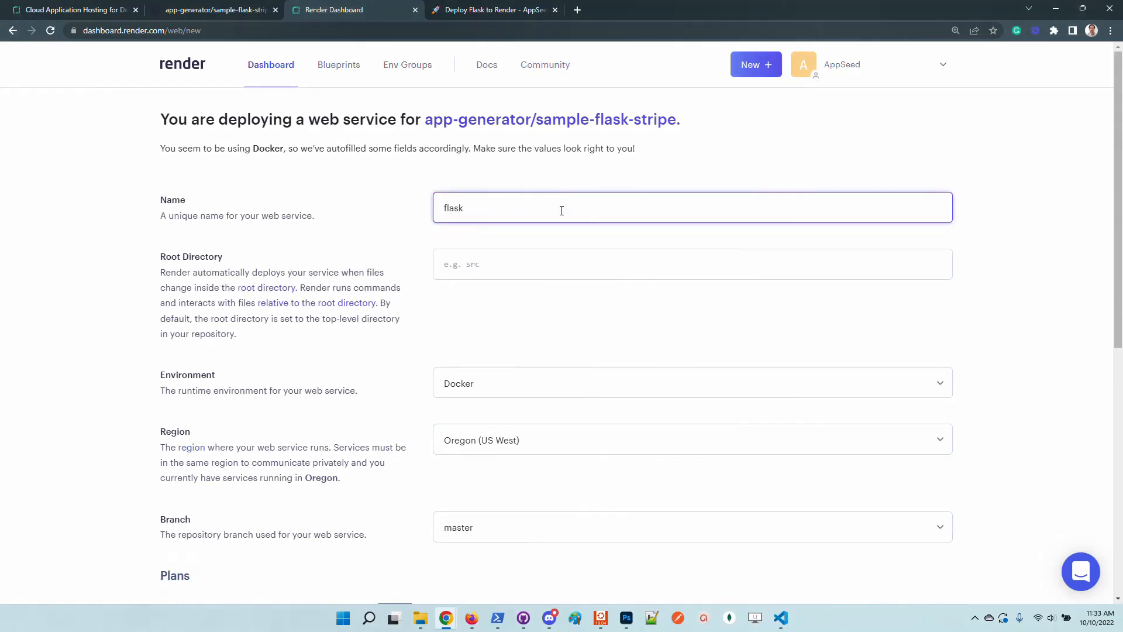
type("-")
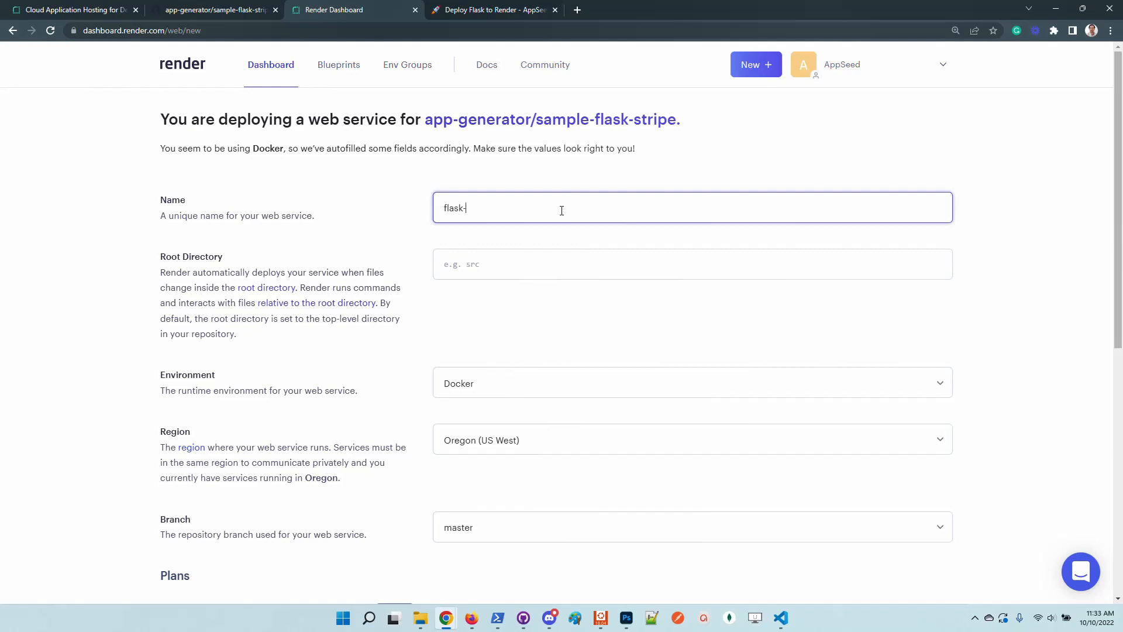
type("depl")
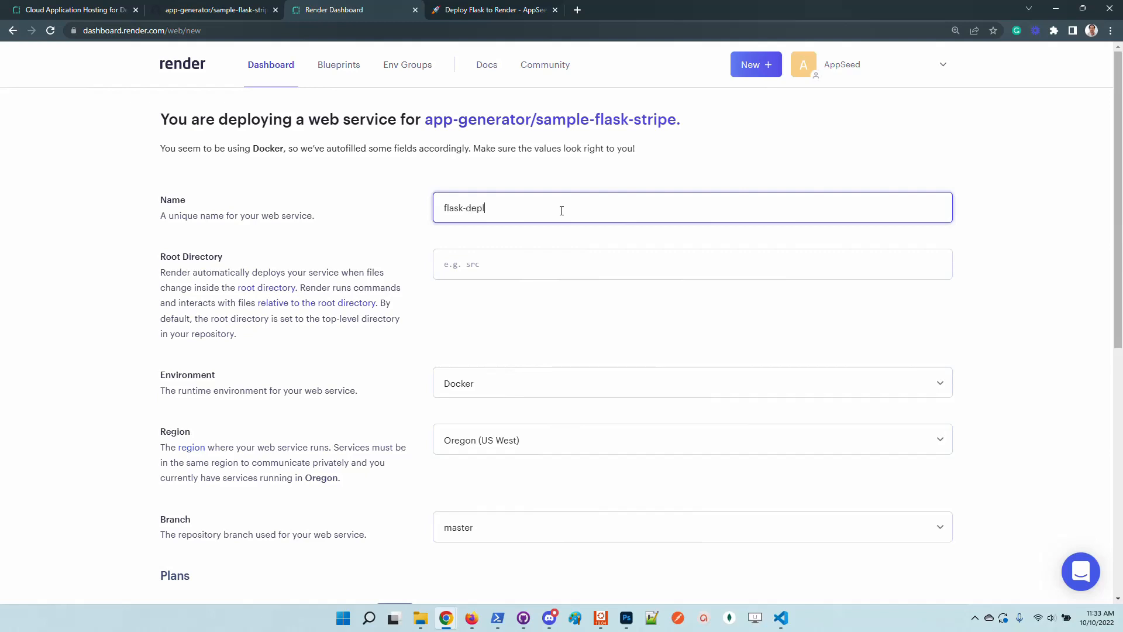
type("oy")
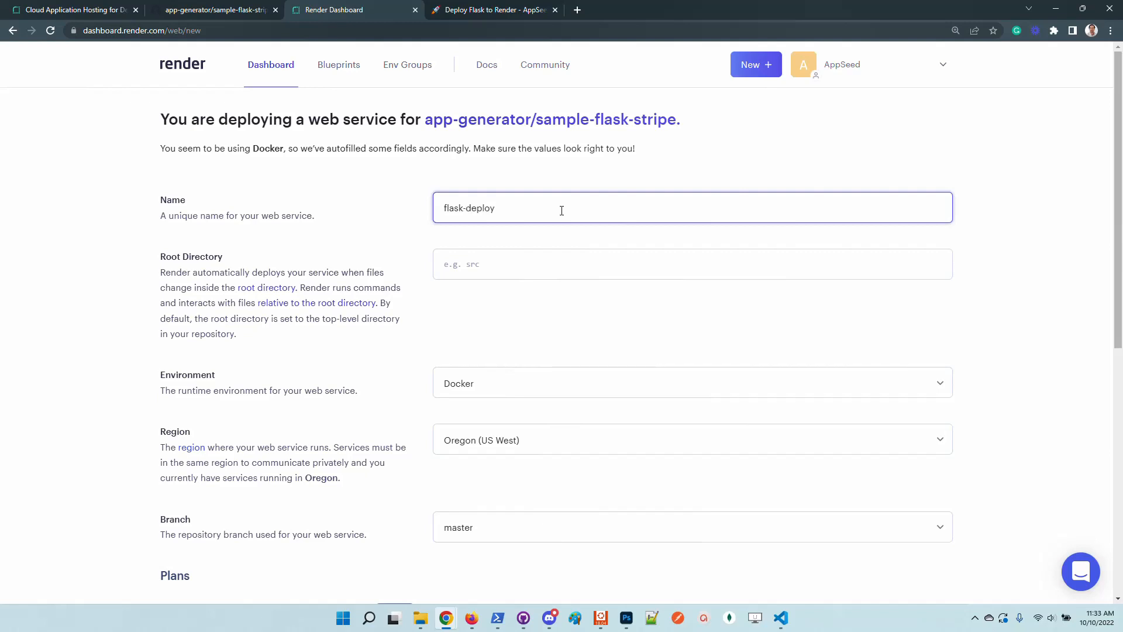
type("-1234")
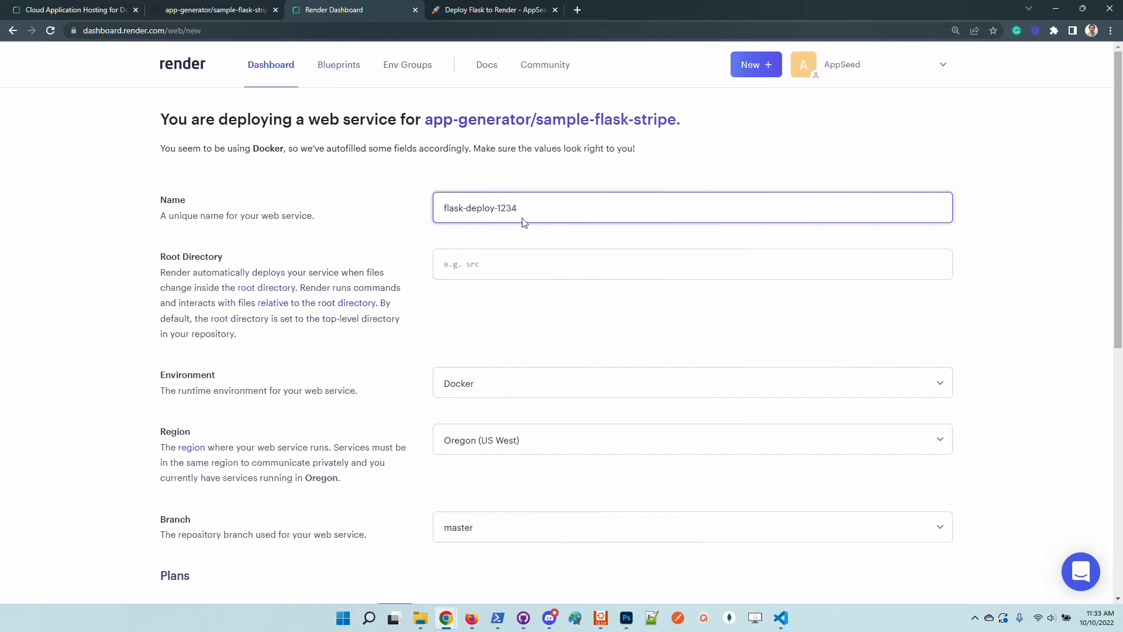
Leave Root Directory empty after checking the repository page on GitHub.
double_click(191, 256)
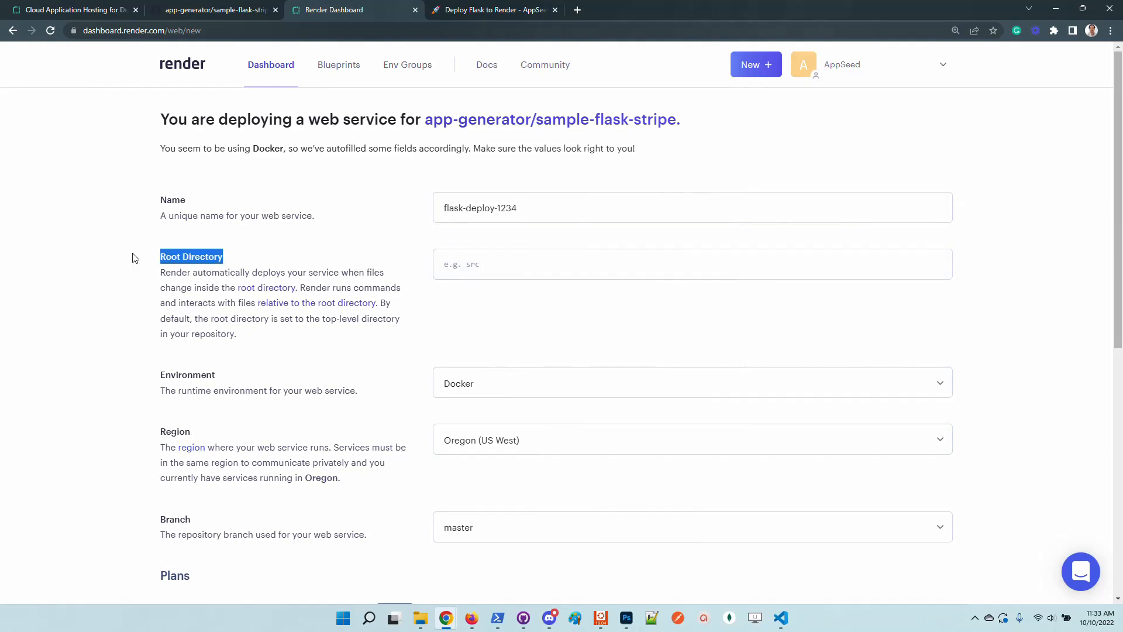
left_click(525, 265)
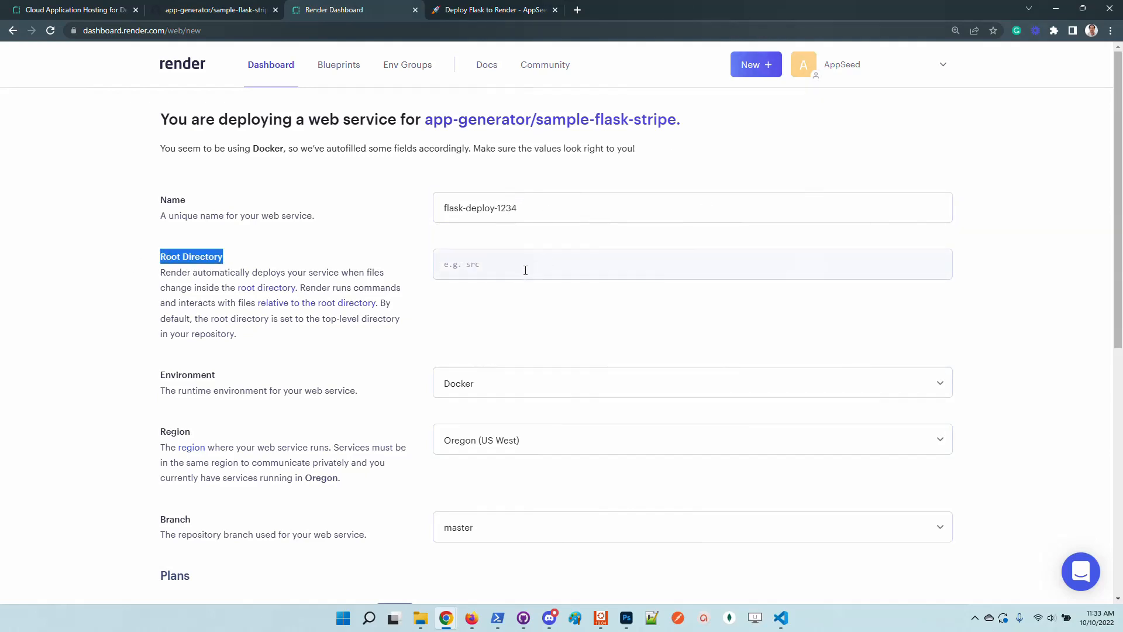
left_click(217, 9)
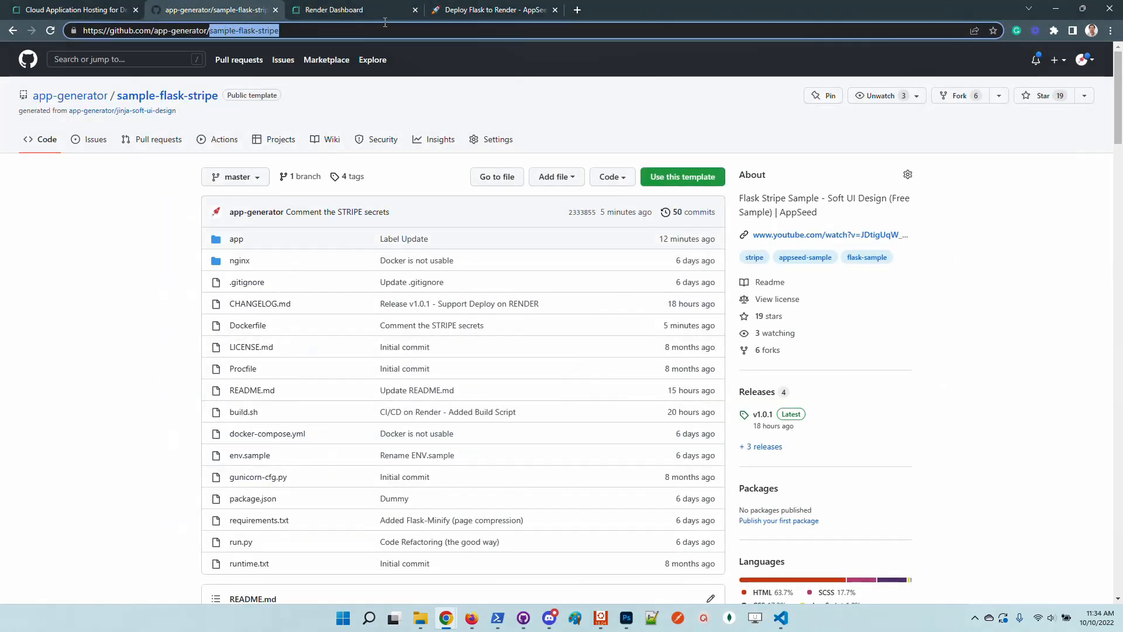
left_click(341, 9)
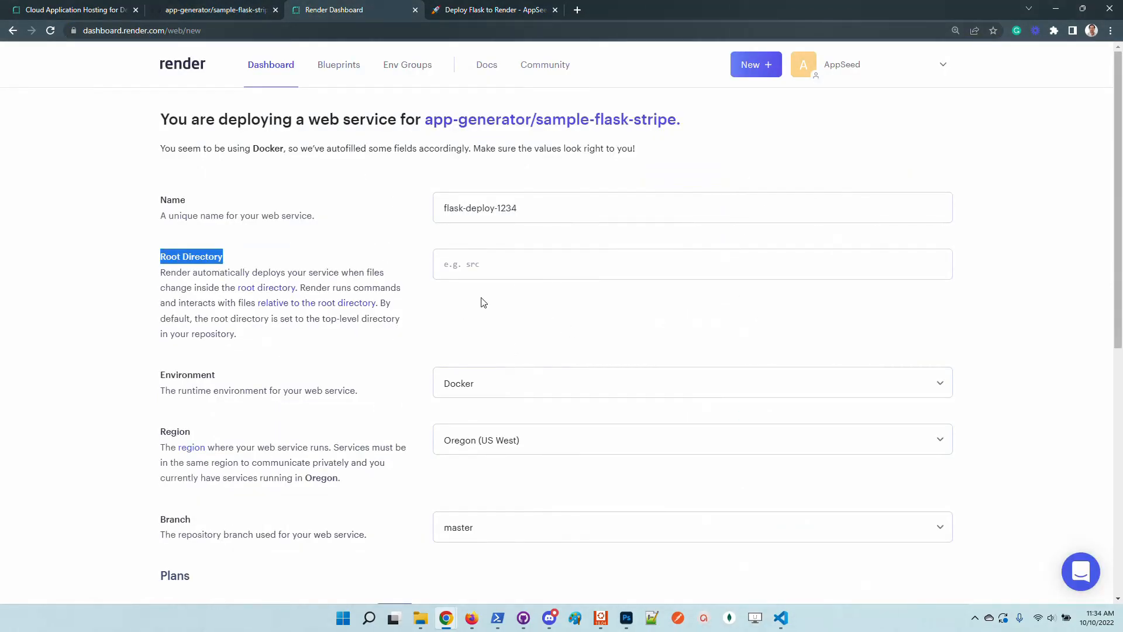
Choose the Python 3 runtime and review region, branch, build and start commands.
left_click(691, 382)
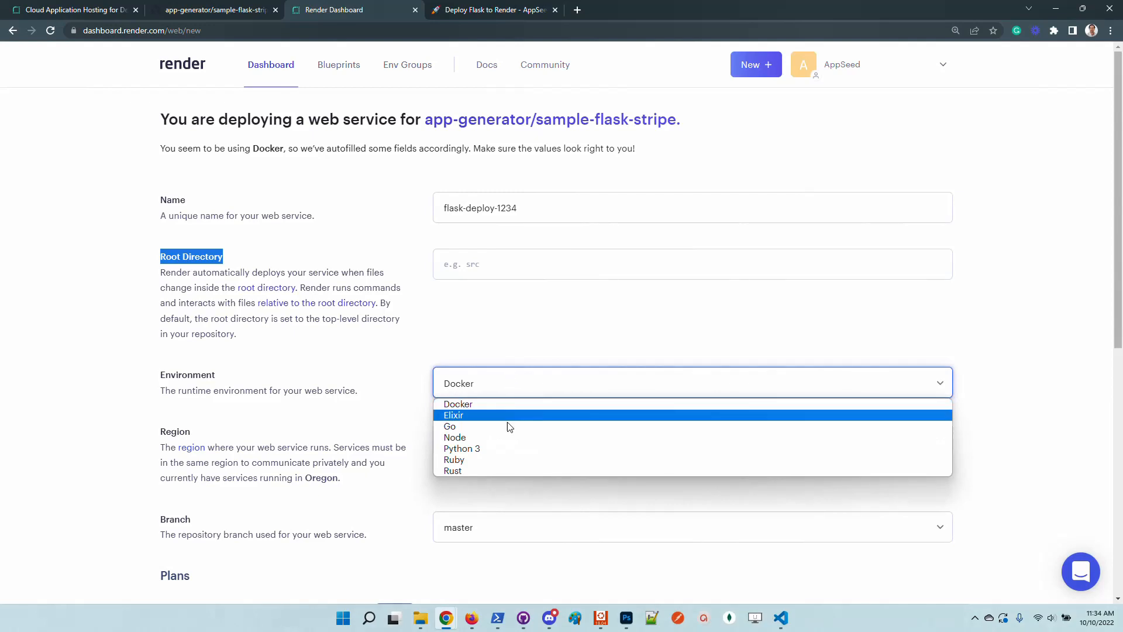
left_click(462, 448)
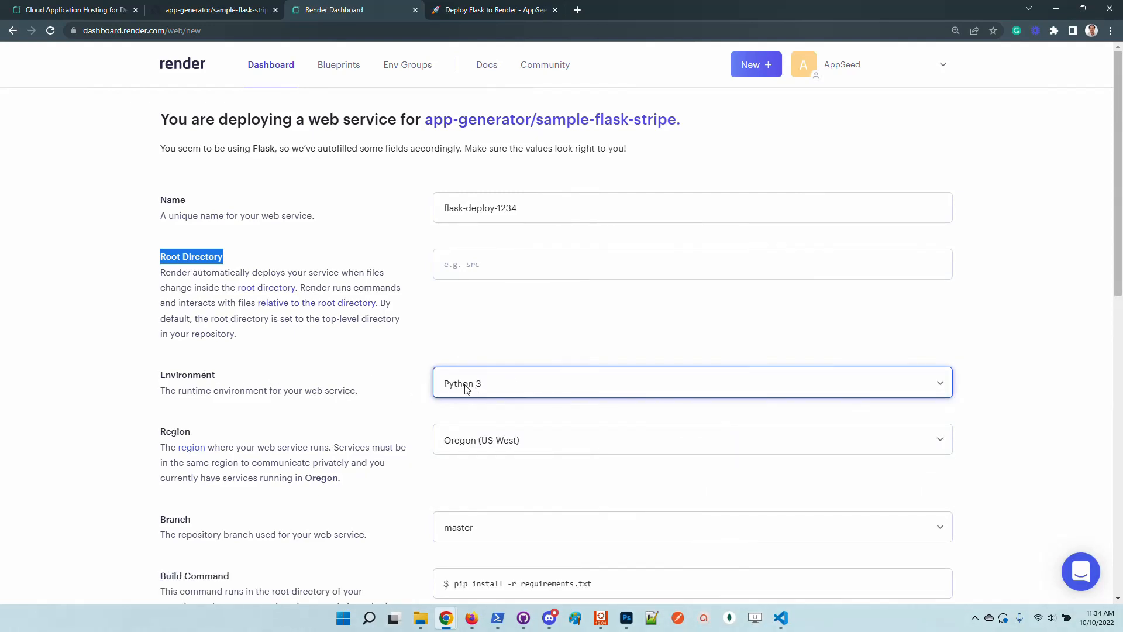
scroll("down", 3)
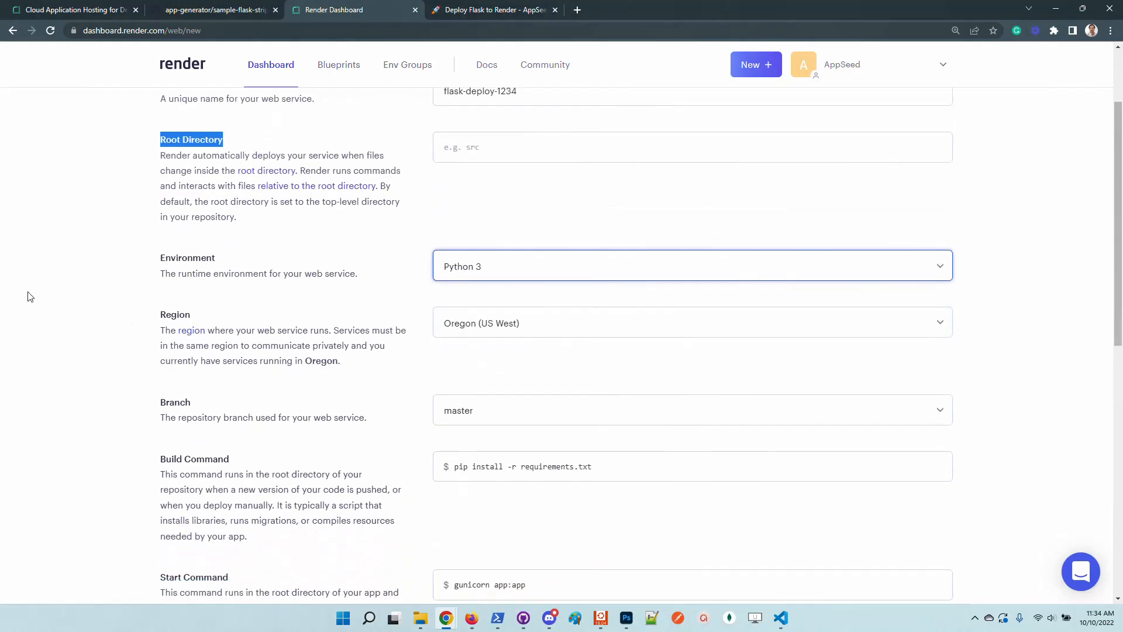
scroll("down", 3)
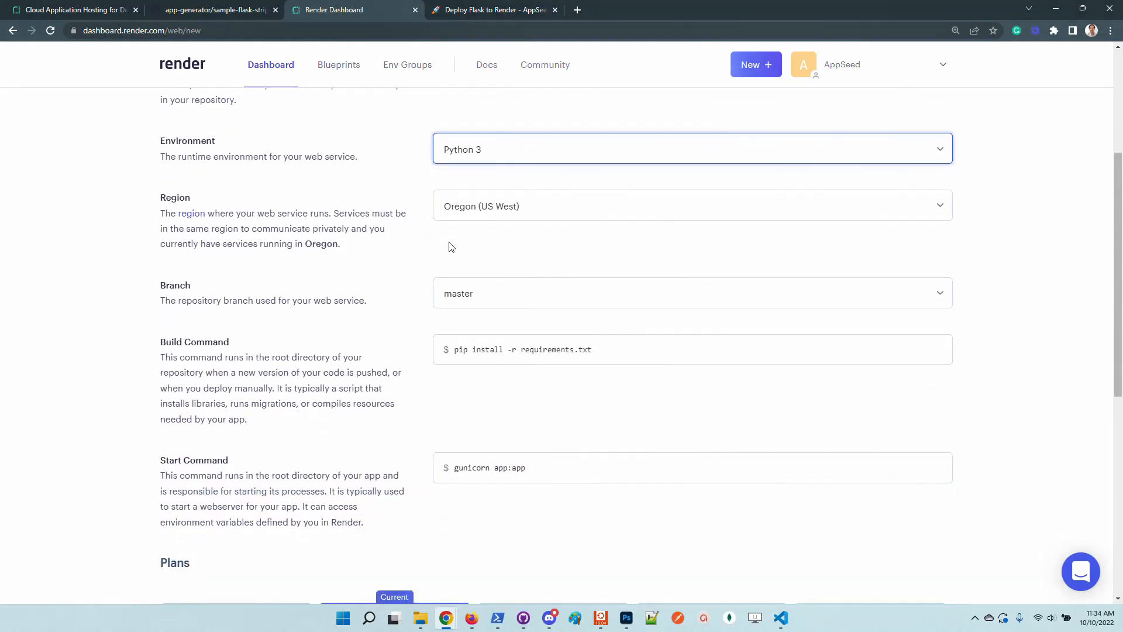
double_click(175, 198)
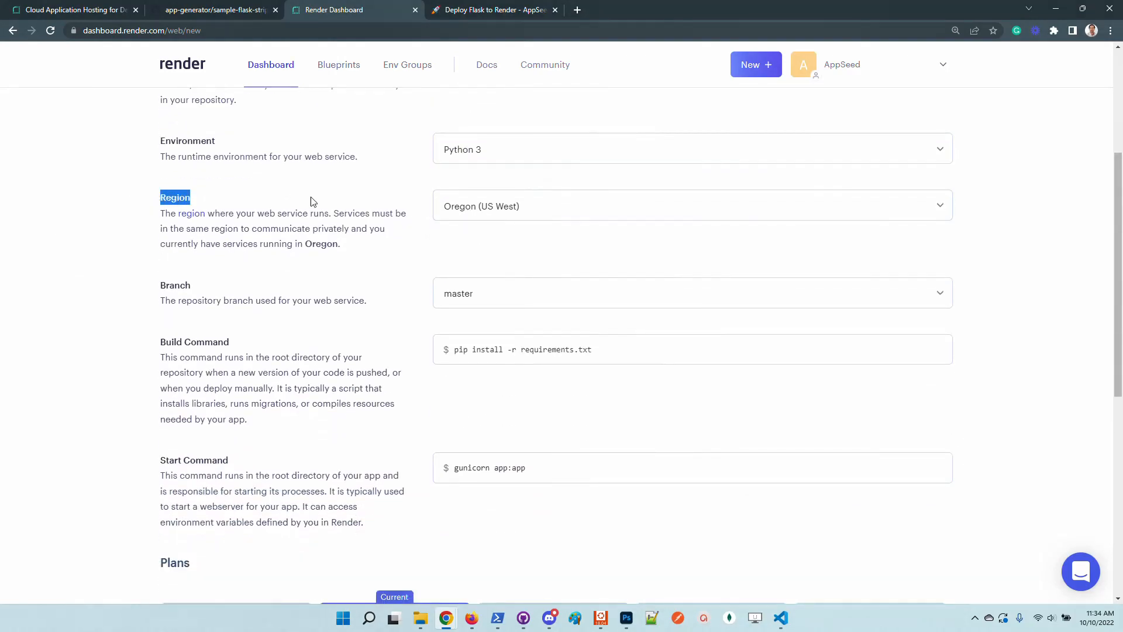
mouse_move(602, 241)
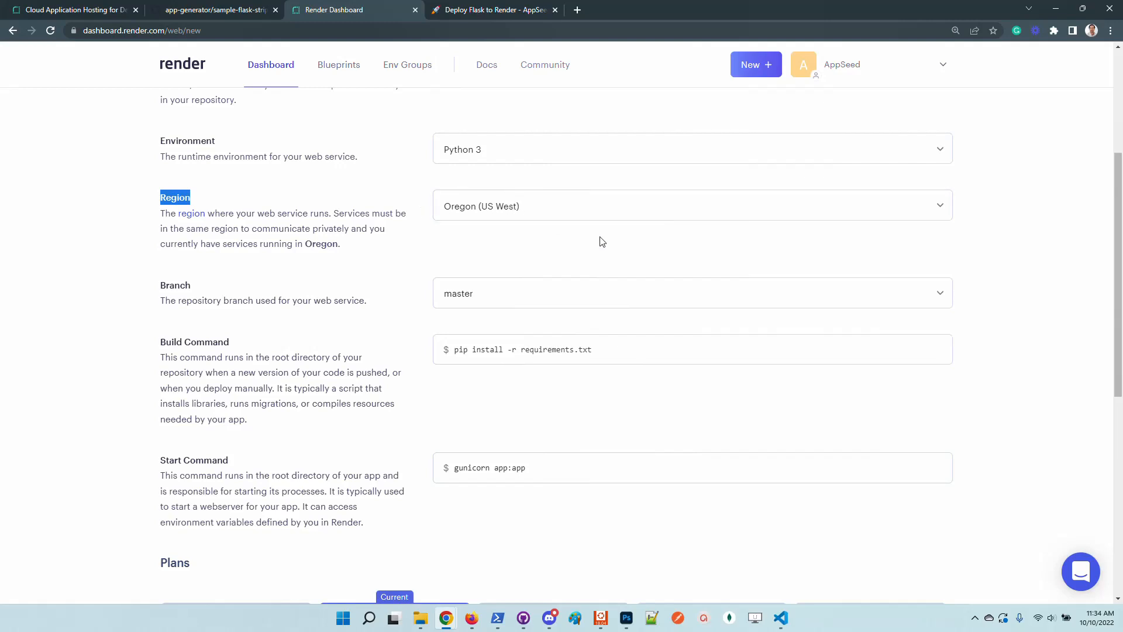
mouse_move(588, 237)
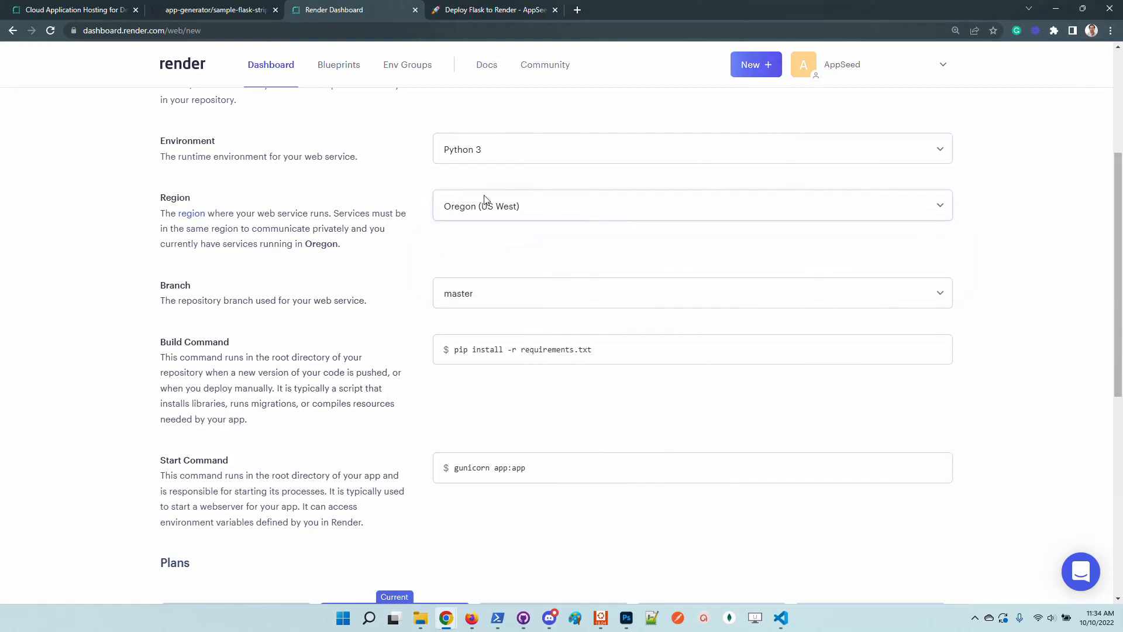
mouse_move(306, 304)
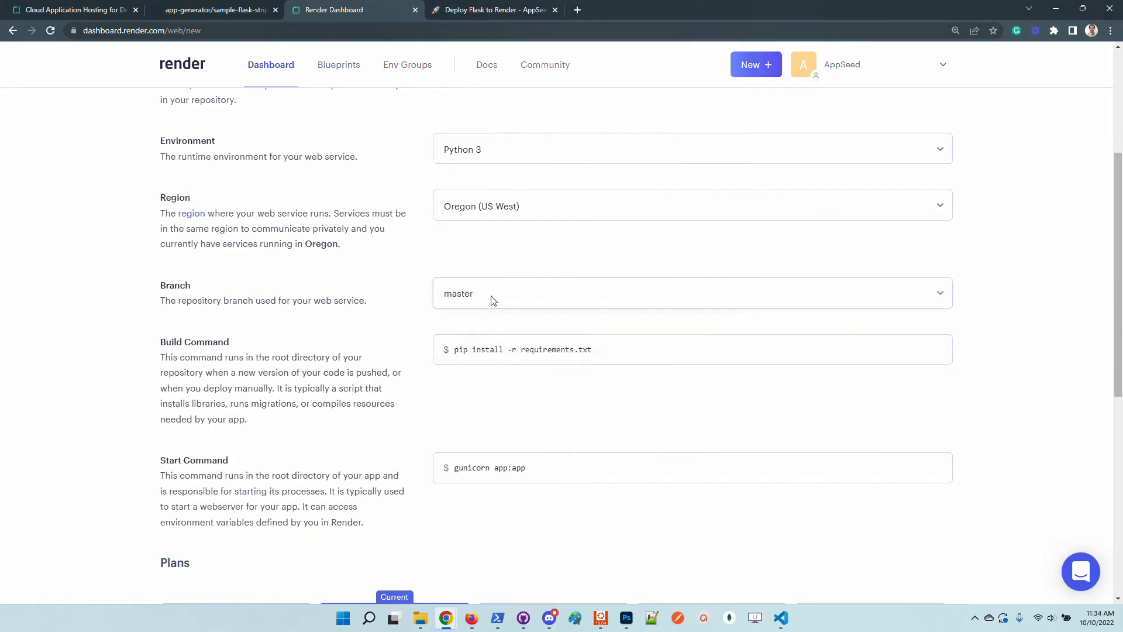
left_click(692, 290)
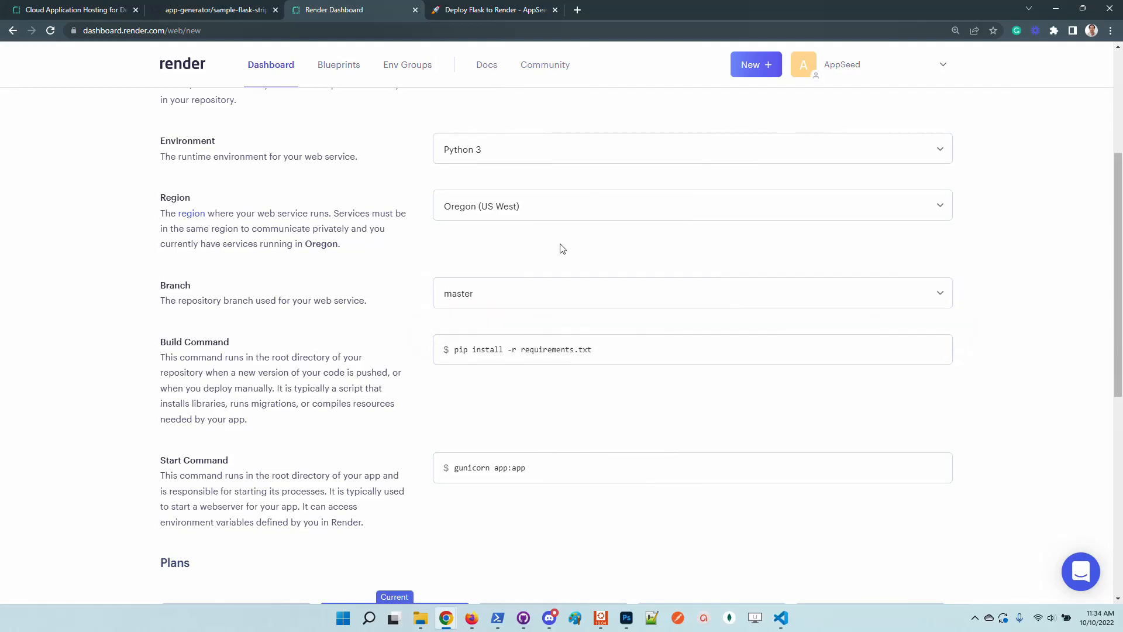
mouse_move(329, 250)
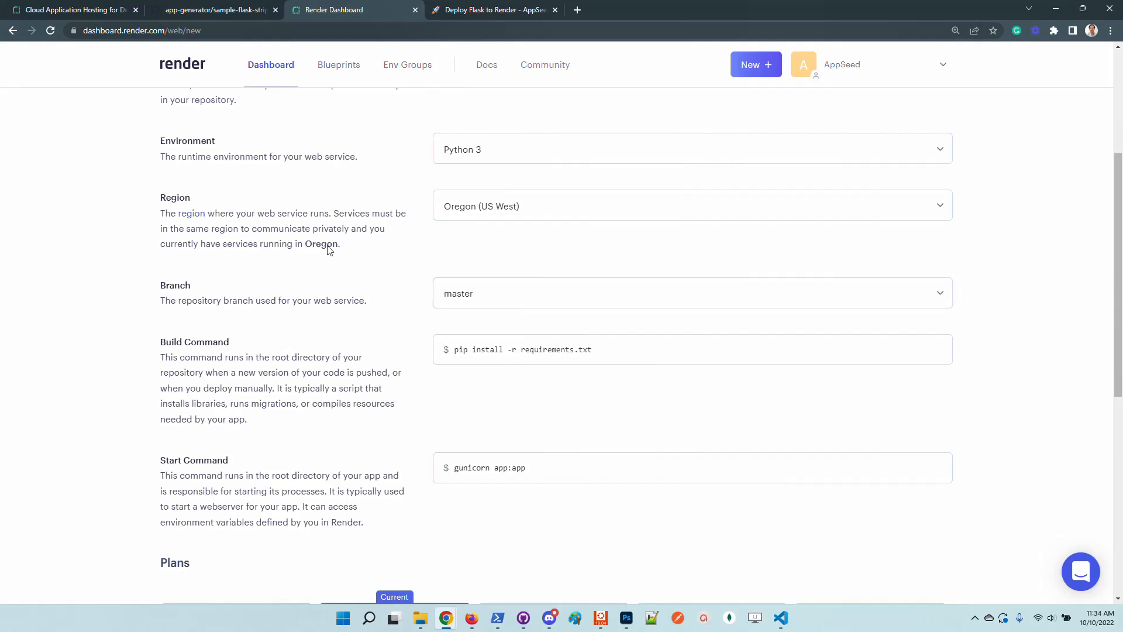
Open build.sh in the sample-flask-stripe GitHub repository.
left_click(213, 10)
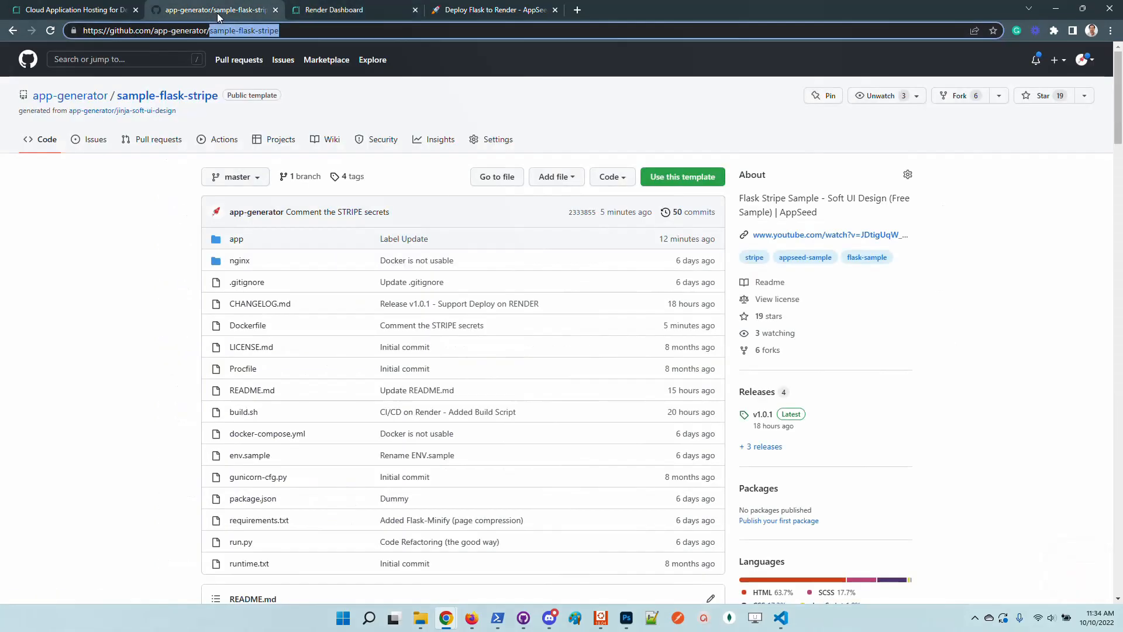
mouse_move(243, 412)
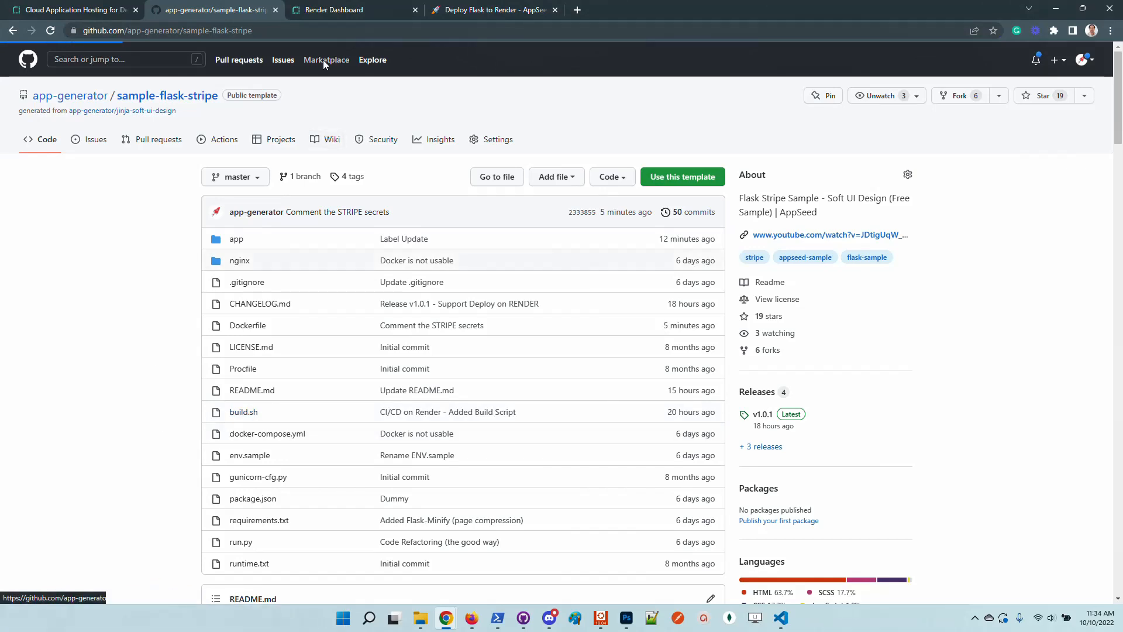
left_click(243, 412)
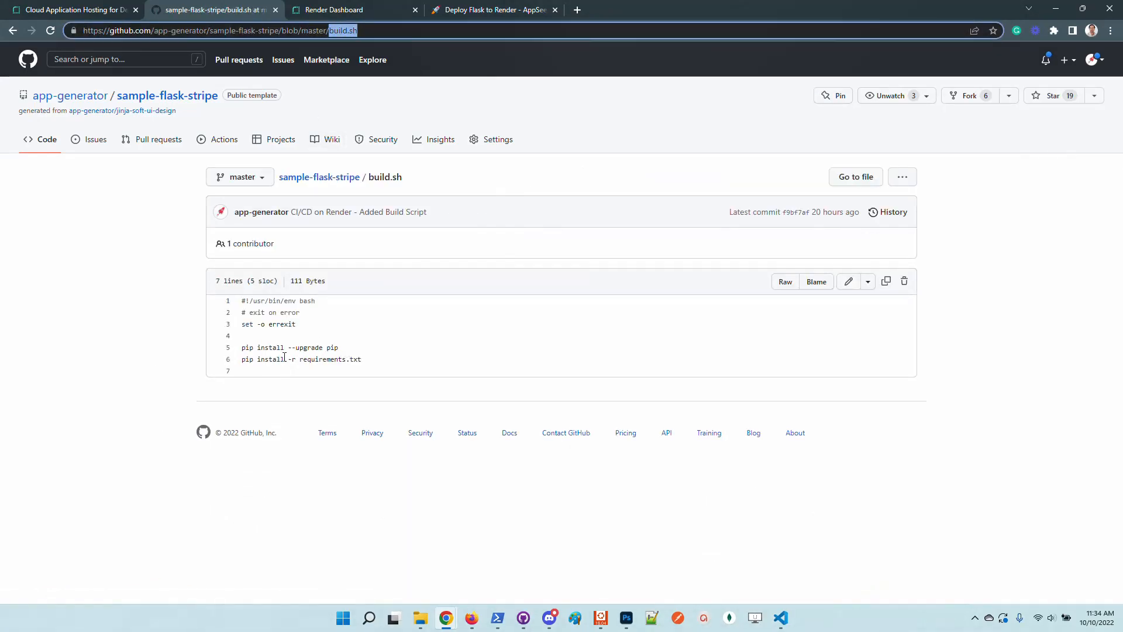
Replace the pip install build command with ./build.sh.
left_click(331, 10)
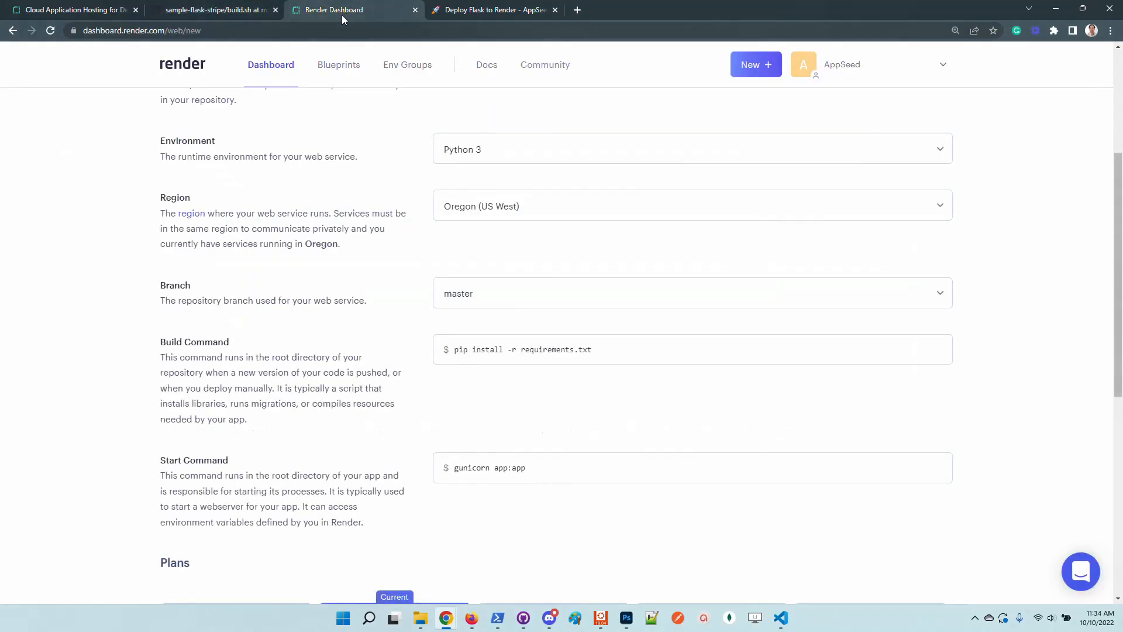
type("build.sh")
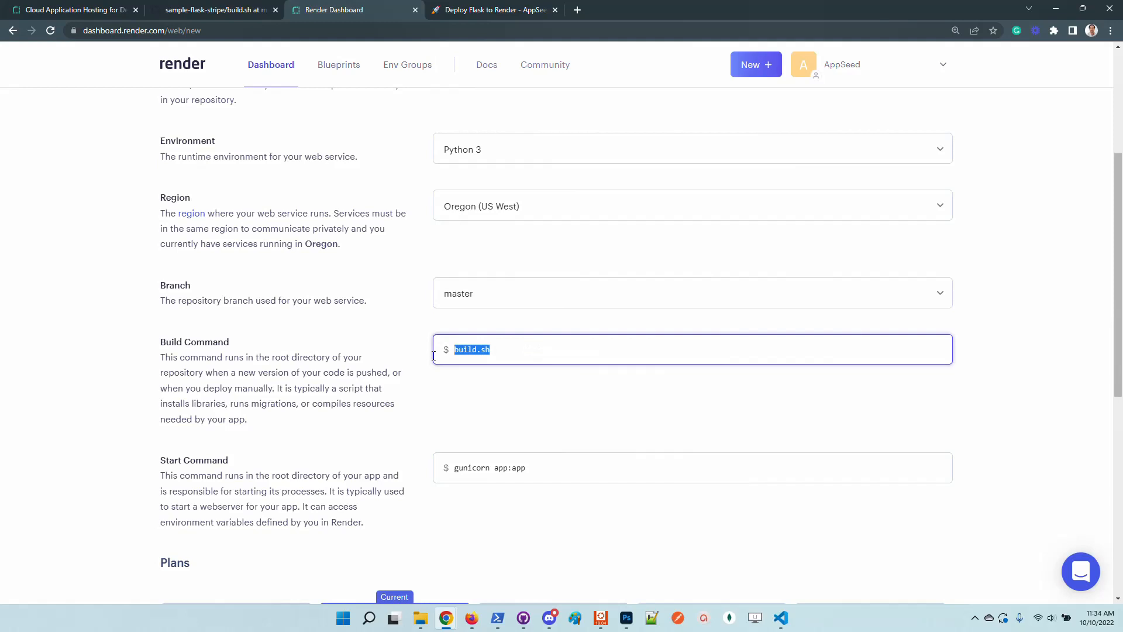
type("./build.sh")
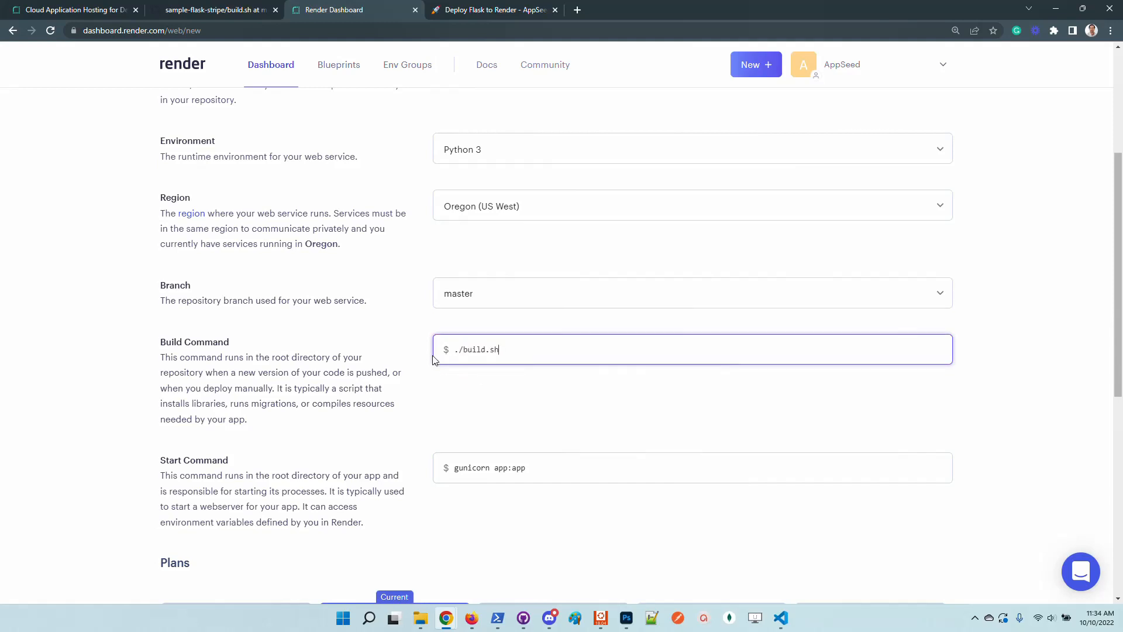
mouse_move(513, 386)
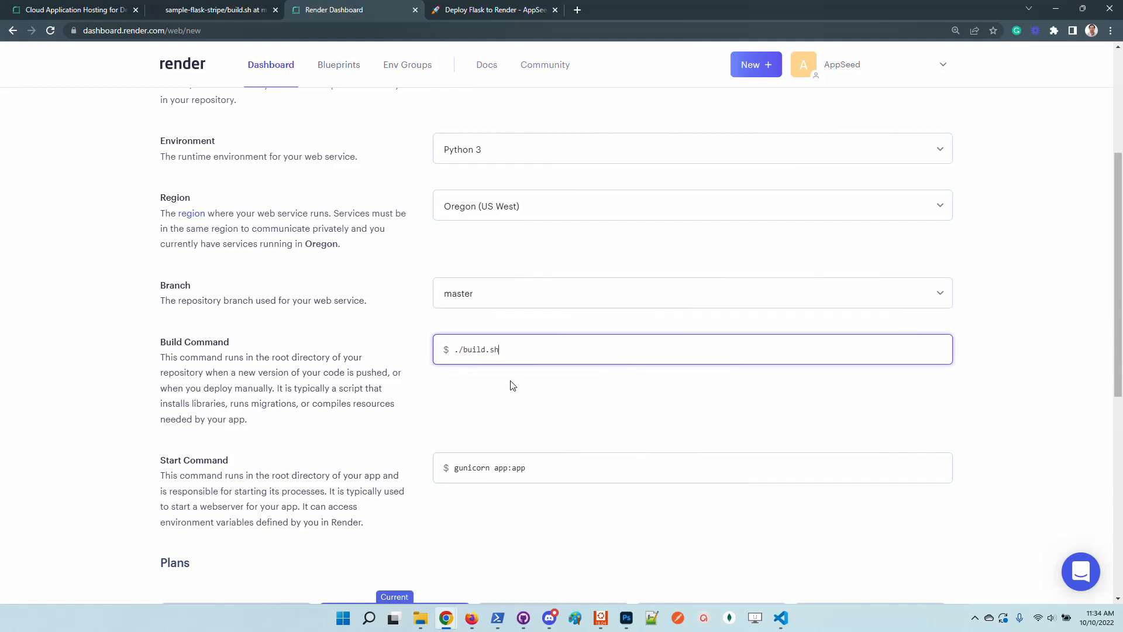
Review build.sh's bash header and pip install lines on GitHub again.
left_click(224, 10)
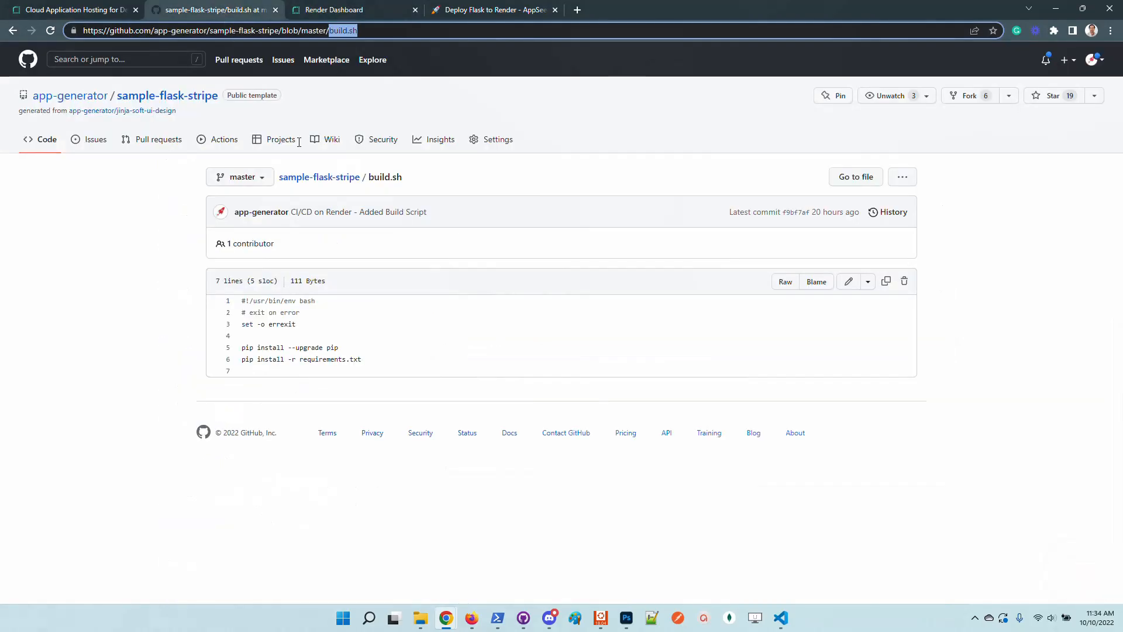
mouse_move(401, 337)
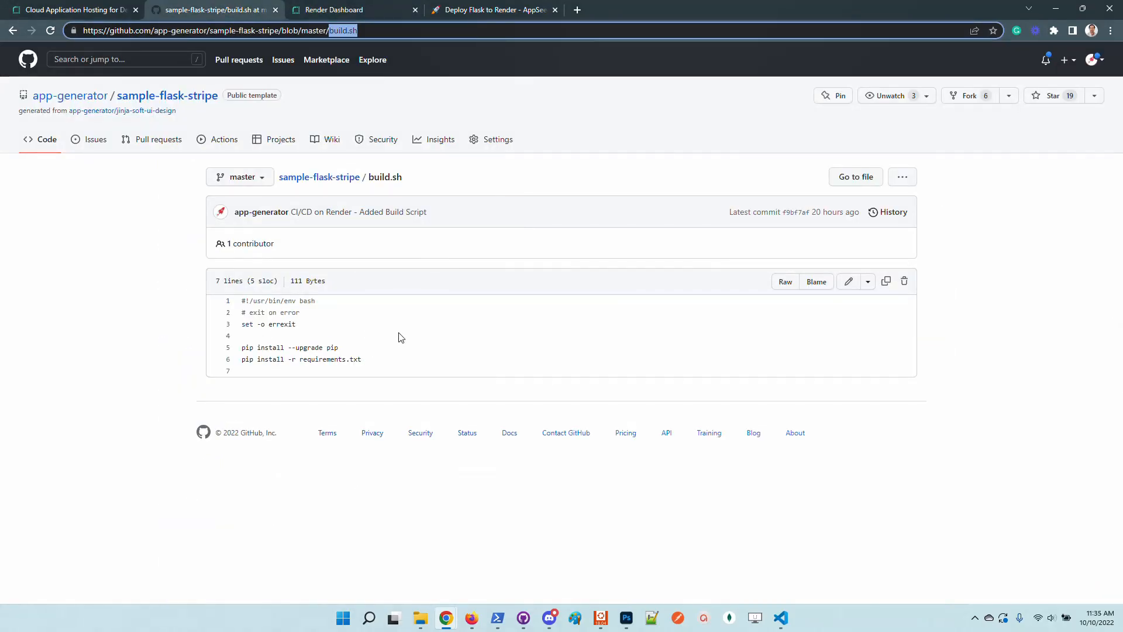
mouse_move(423, 329)
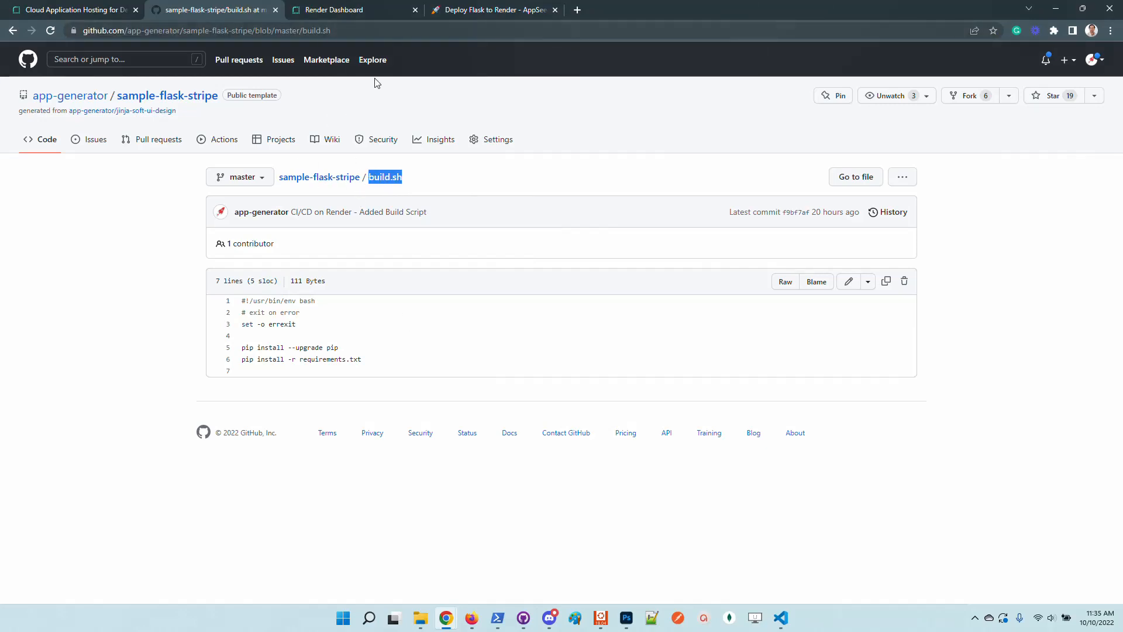
mouse_move(351, 11)
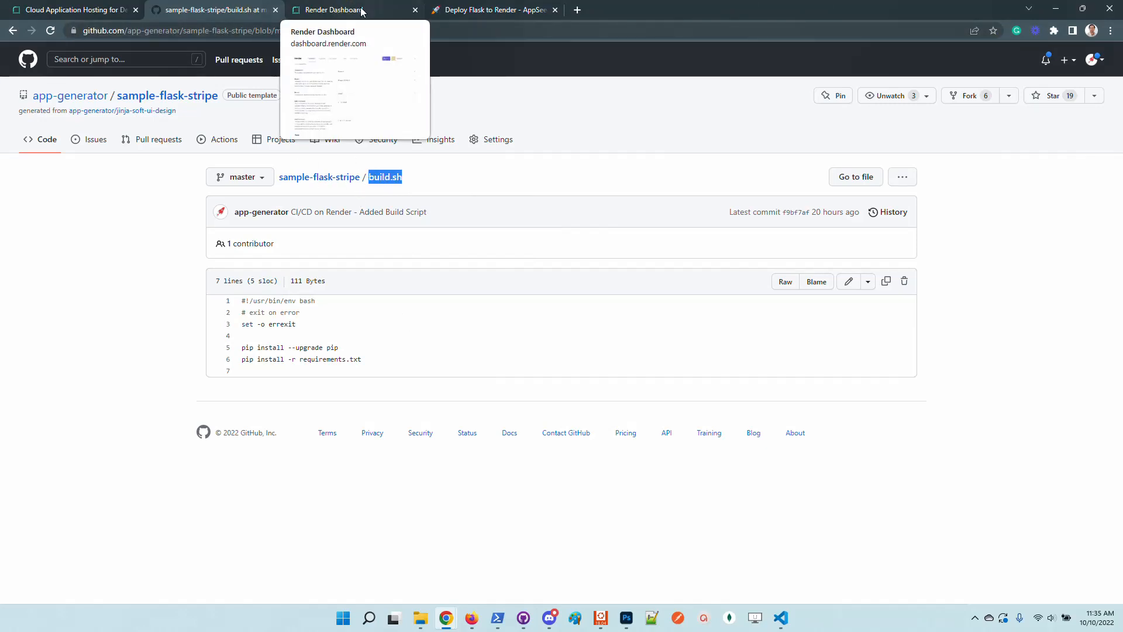
Review the Render start command gunicorn app:app, then switch to the GitHub repository.
left_click(340, 9)
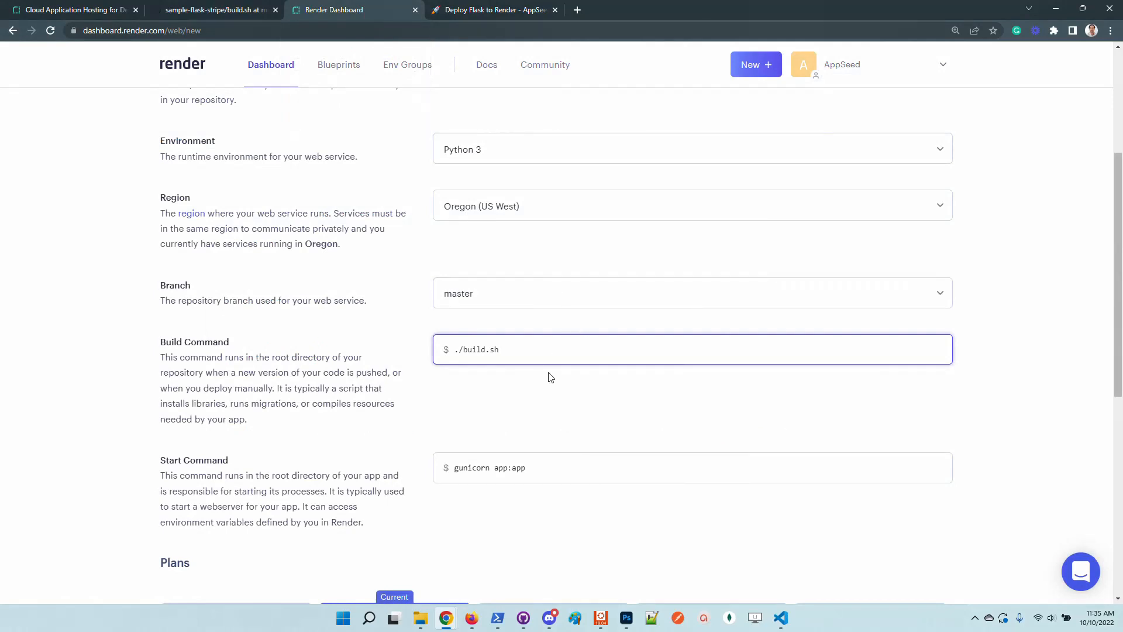
mouse_move(579, 407)
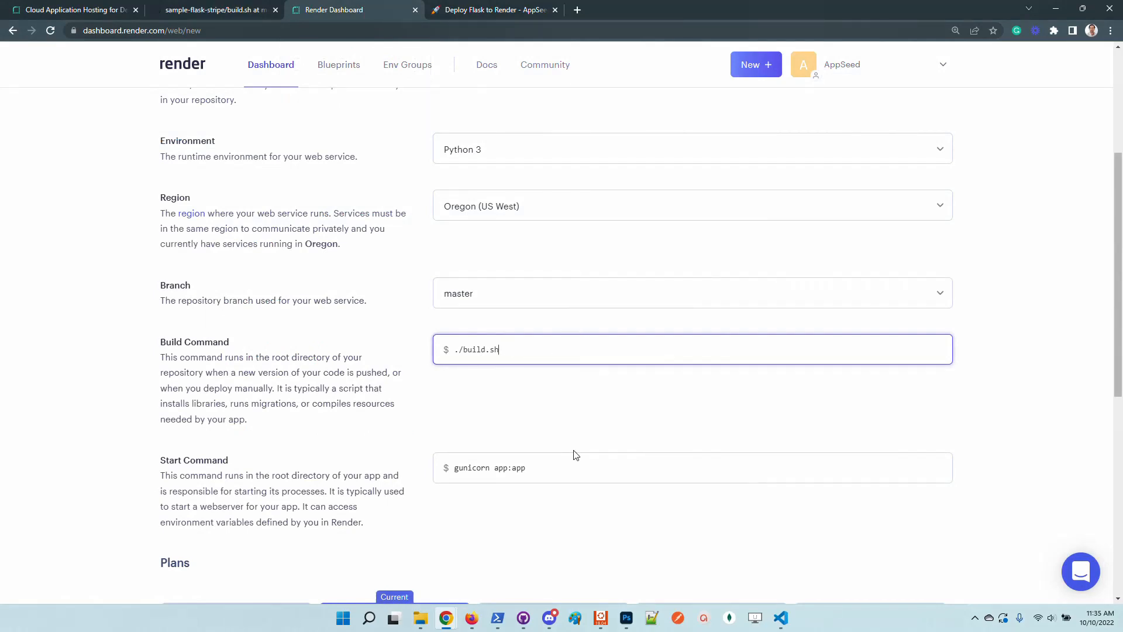
triple_click(489, 468)
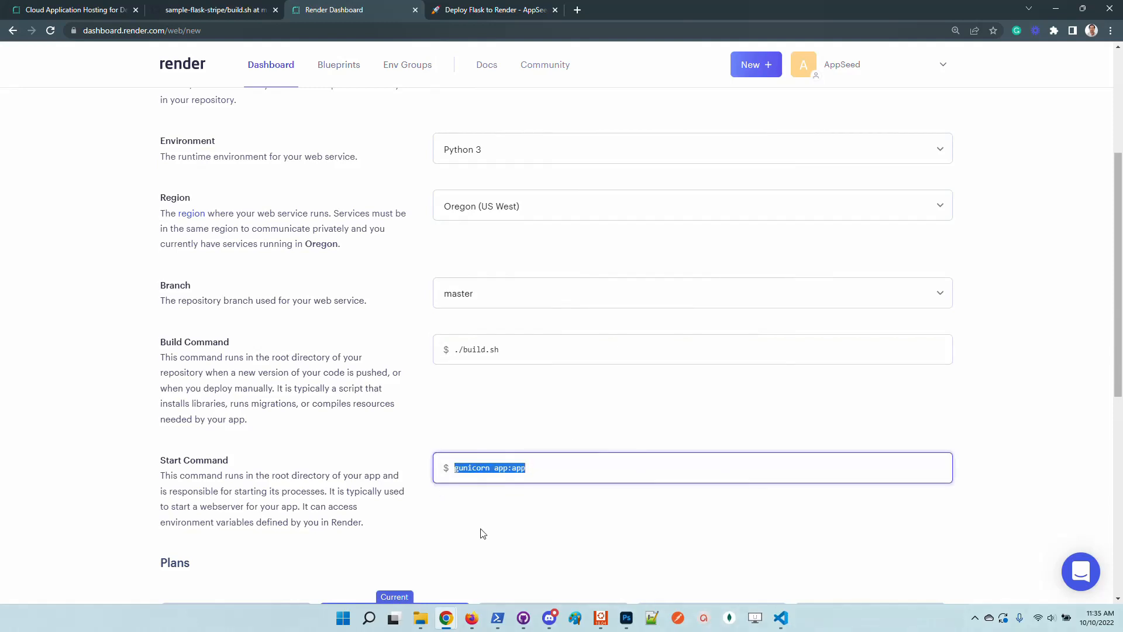
mouse_move(503, 539)
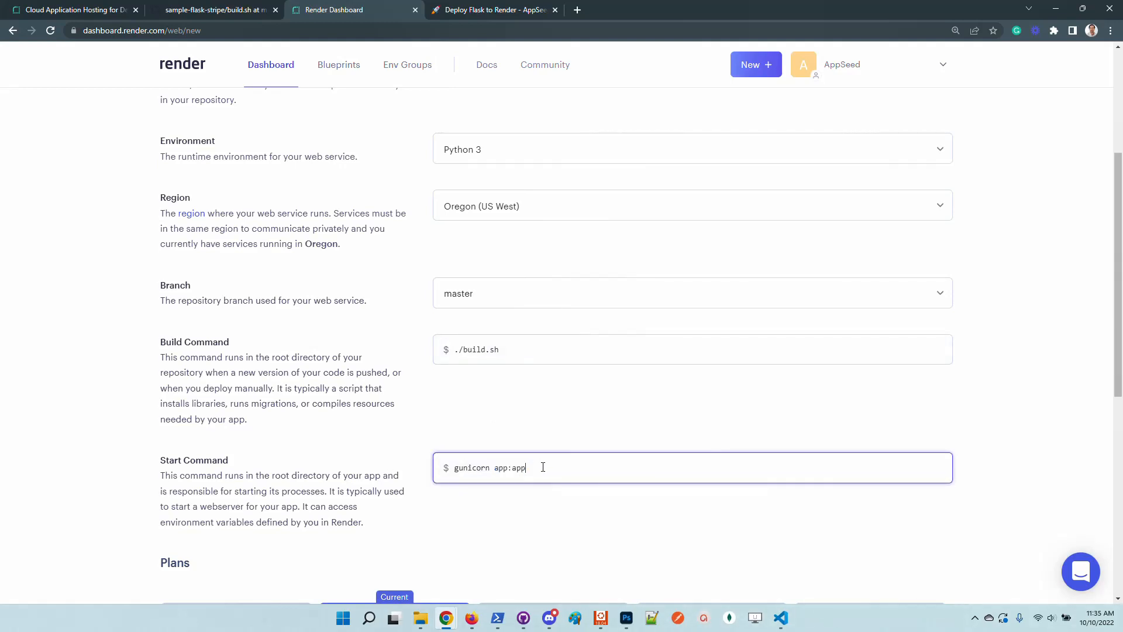
left_click(215, 10)
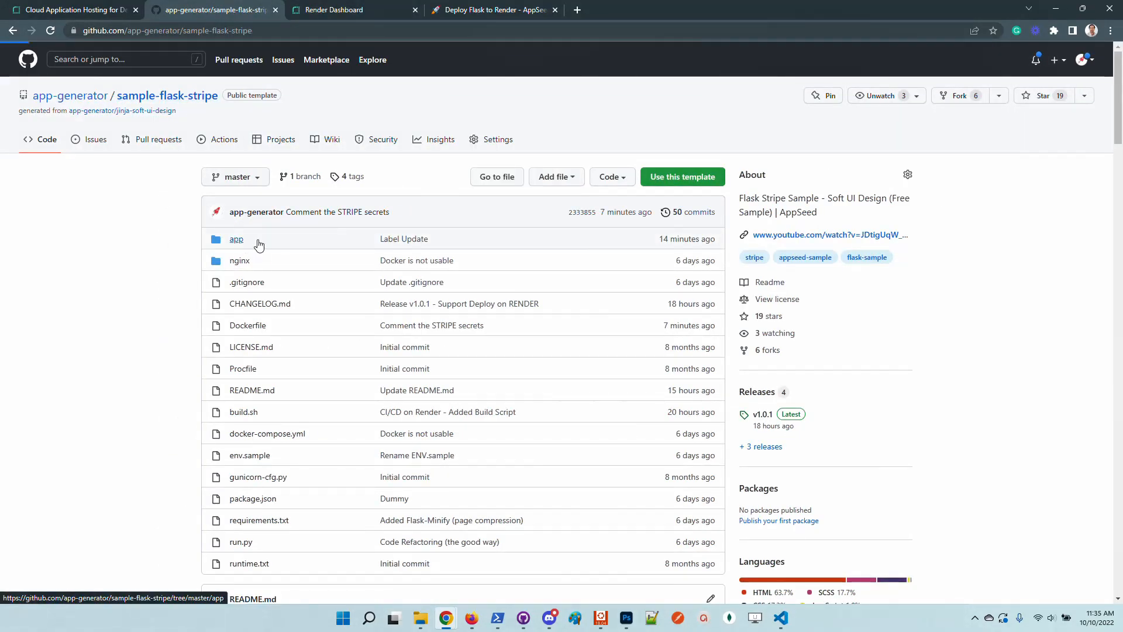
On GitHub, open app/__init__.py and find the Flask app object on line 14.
left_click(236, 238)
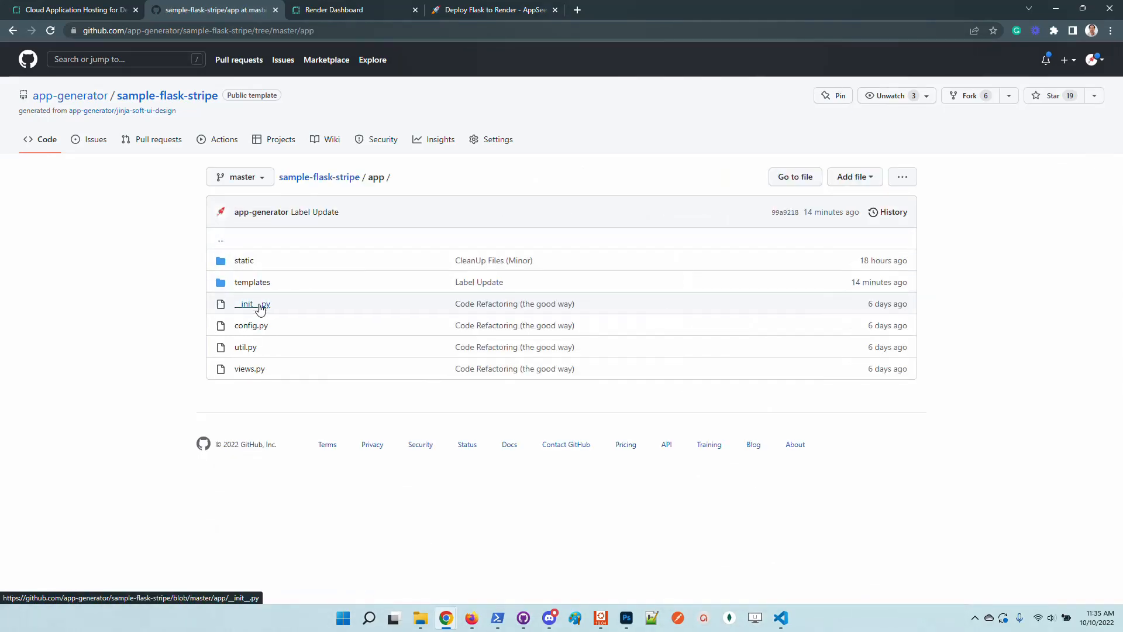
left_click(245, 304)
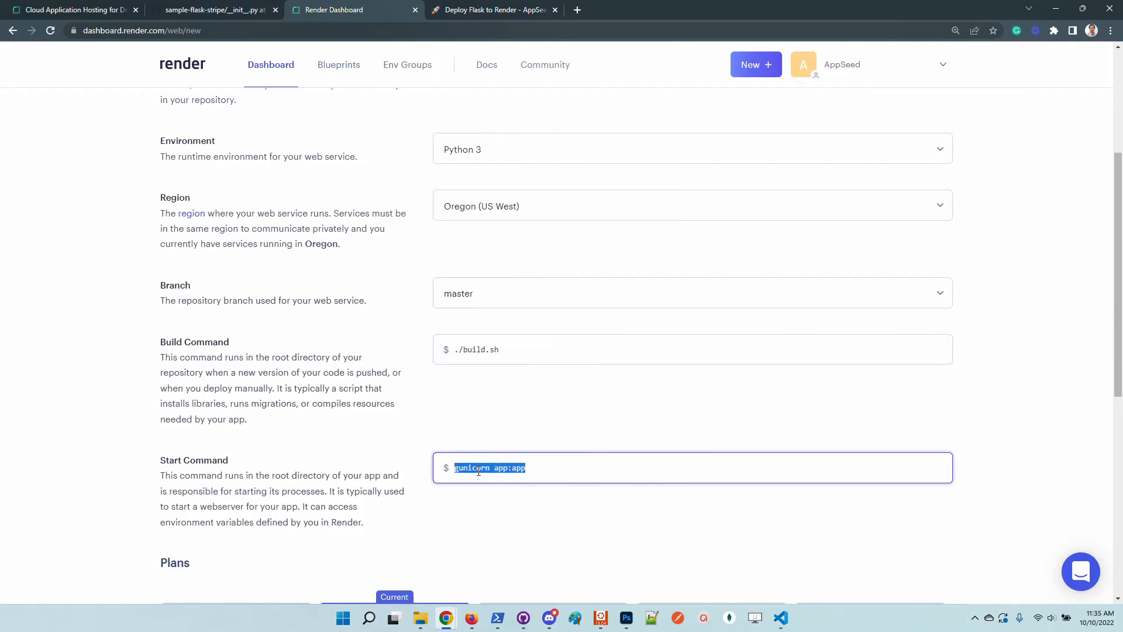
left_click(212, 10)
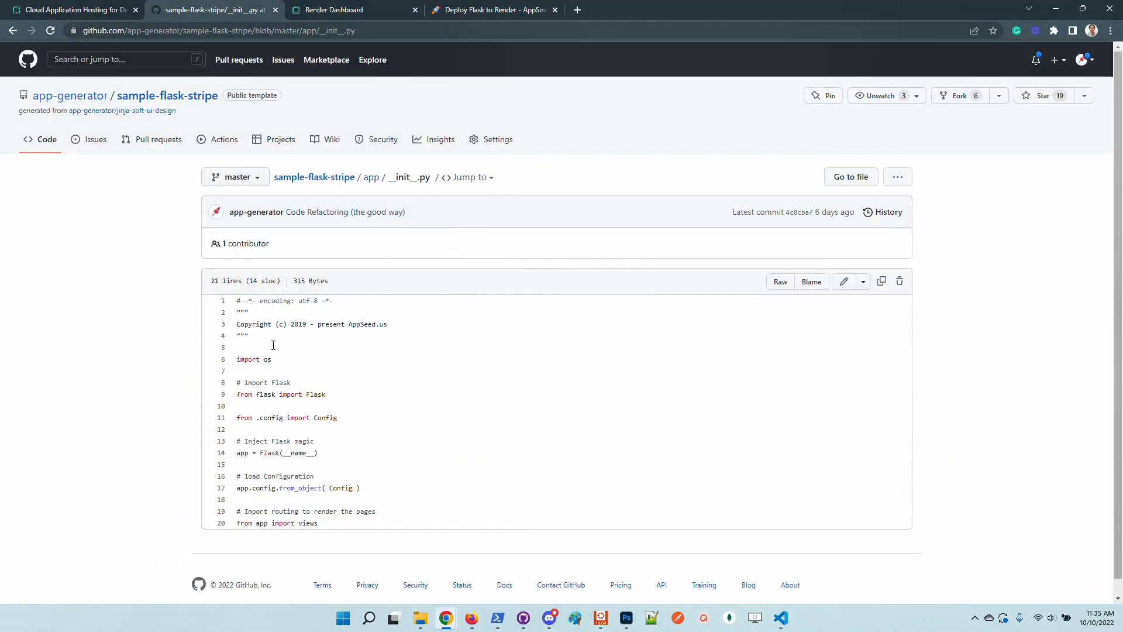
double_click(242, 453)
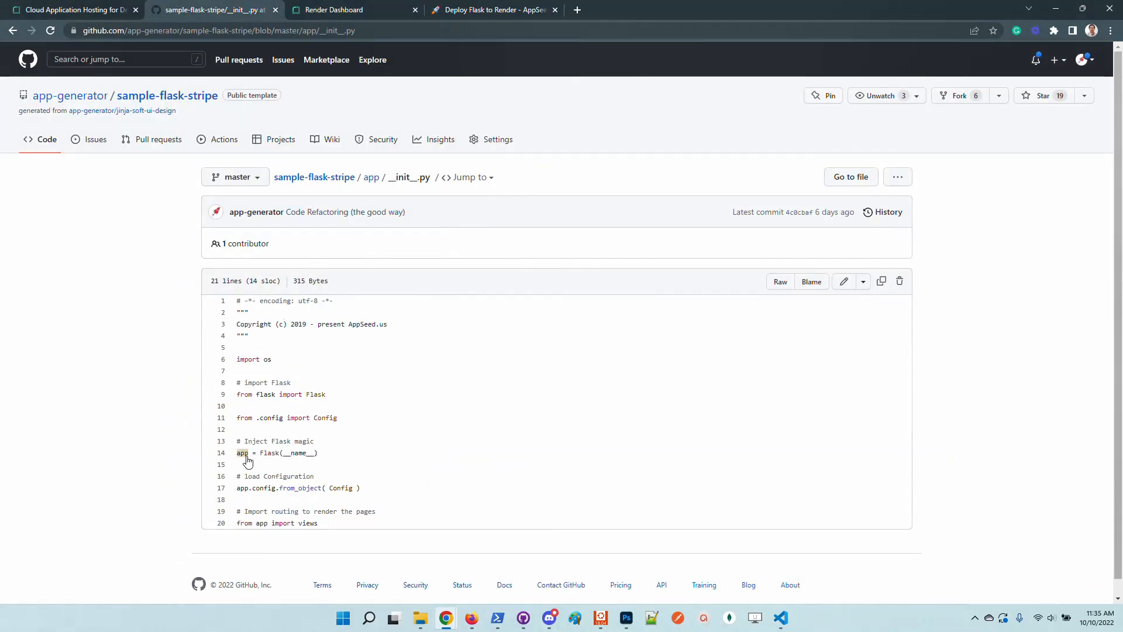
double_click(242, 452)
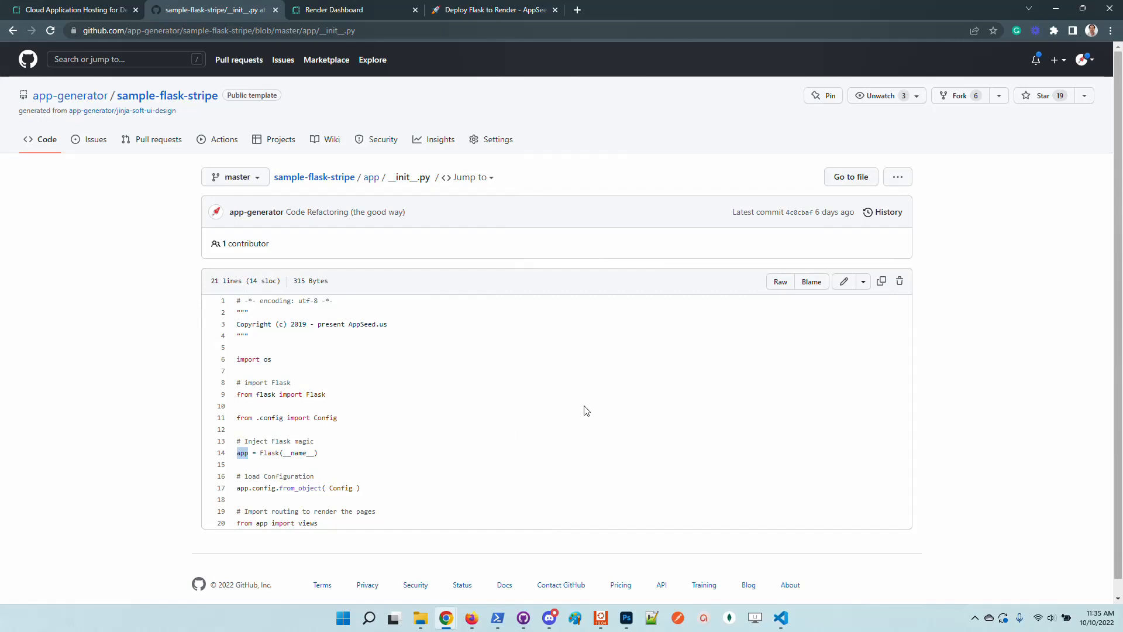
left_click(334, 9)
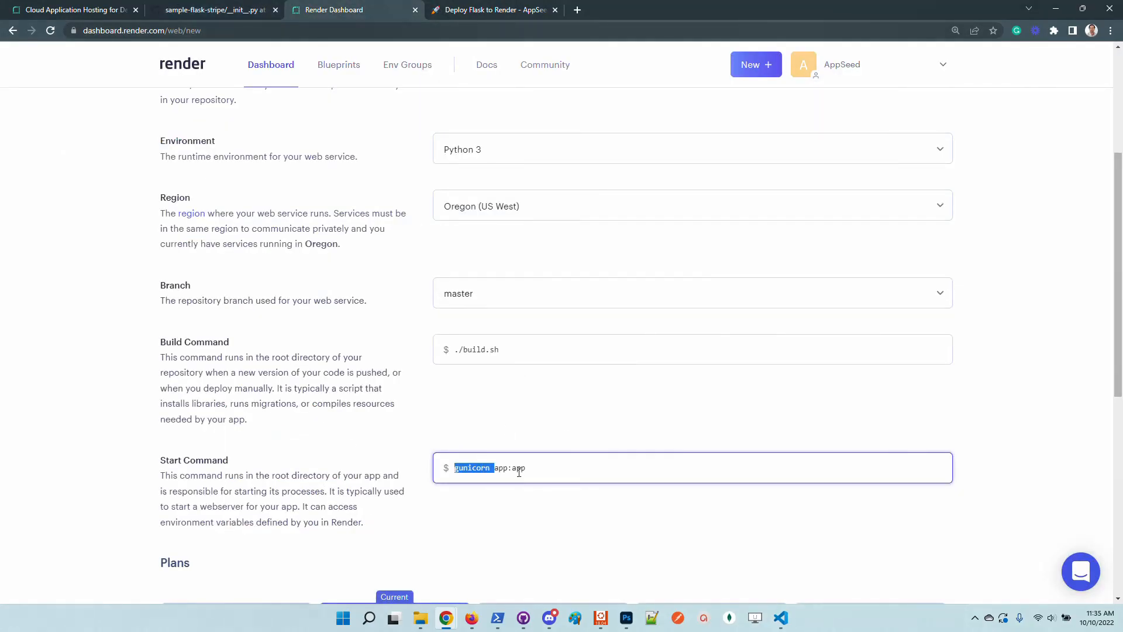
Keep the Starter plan and expand the Advanced settings section further down.
left_click(518, 468)
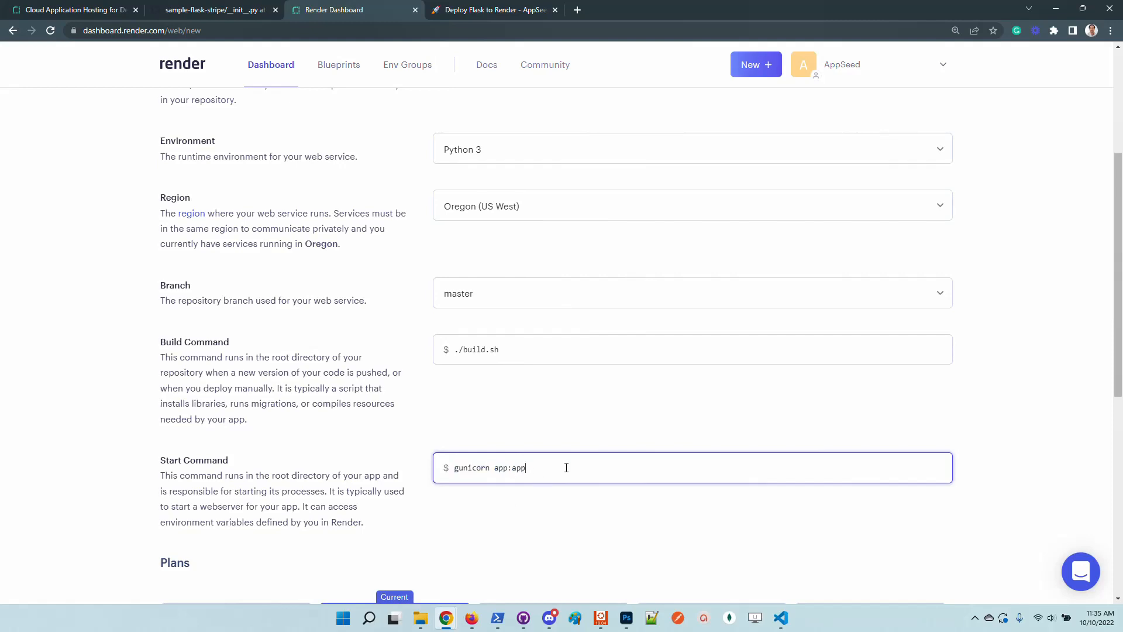
scroll("down", 3)
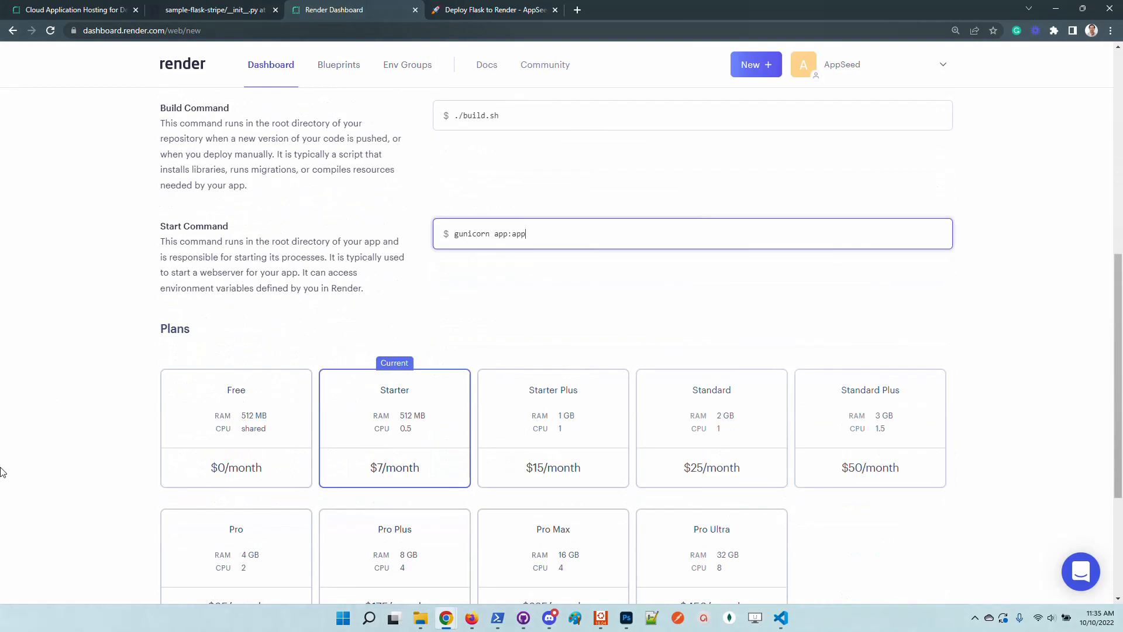
mouse_move(266, 394)
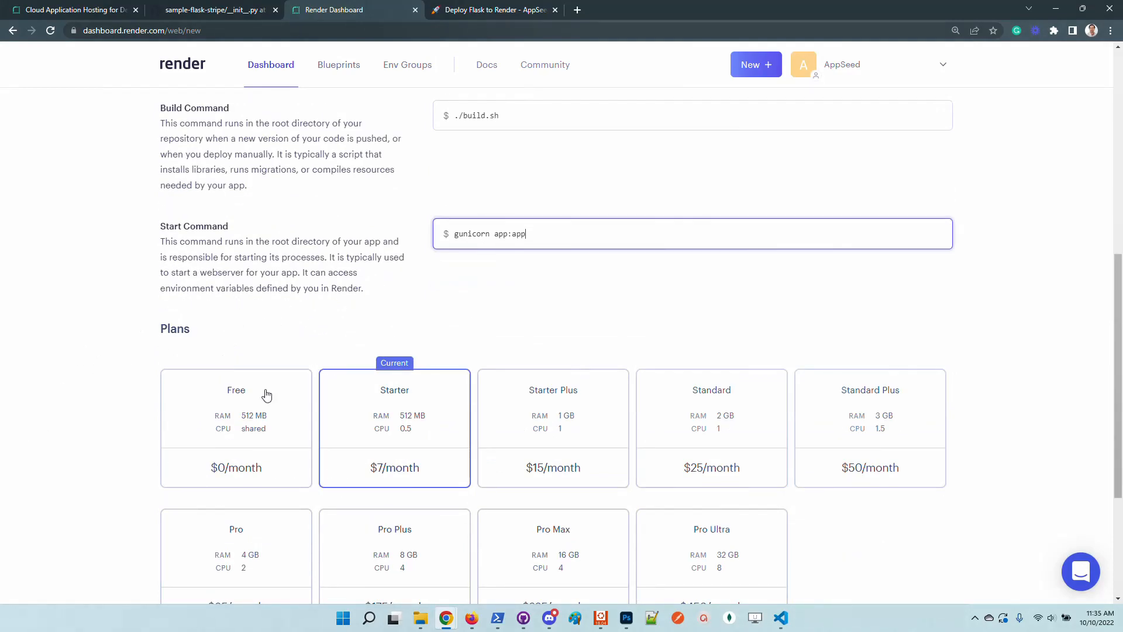
mouse_move(516, 319)
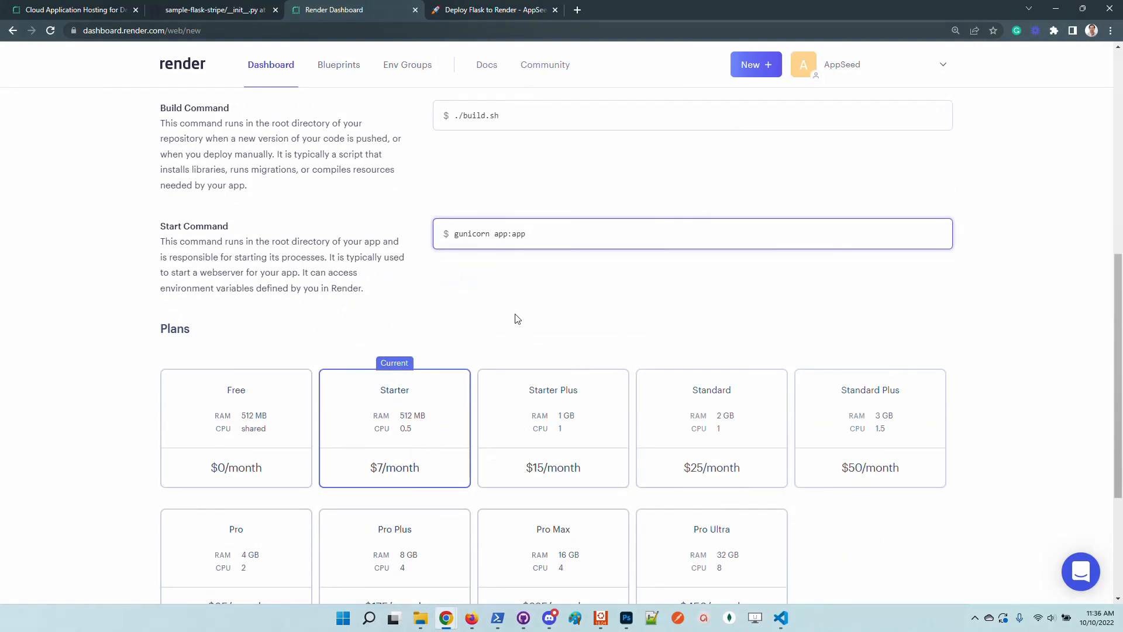
scroll("down", 3)
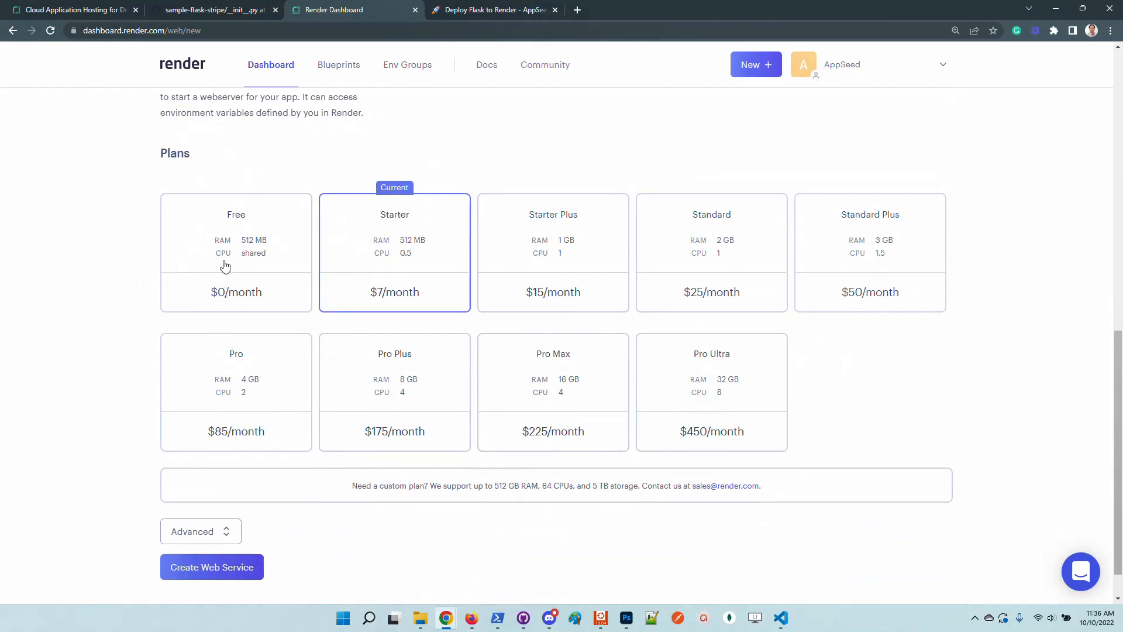
mouse_move(207, 243)
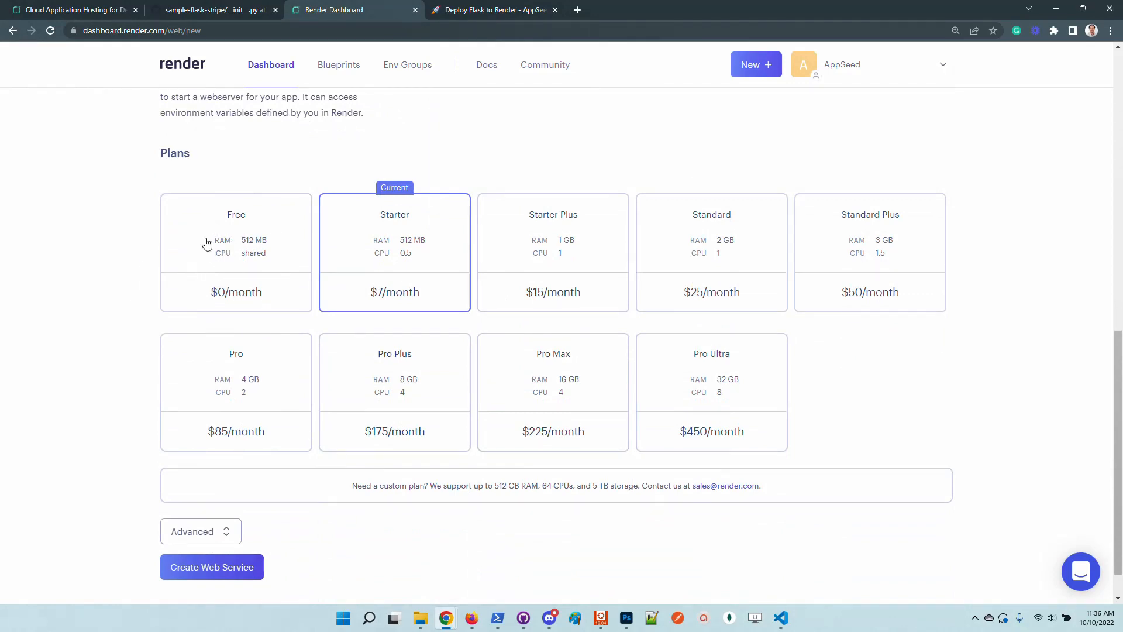
mouse_move(219, 261)
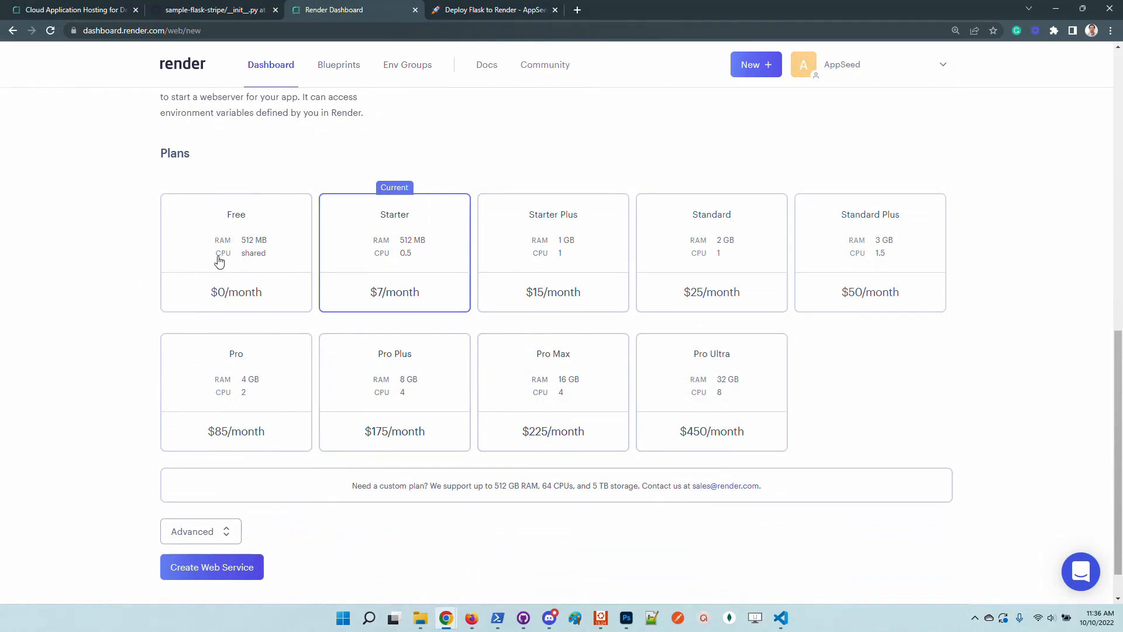
mouse_move(223, 240)
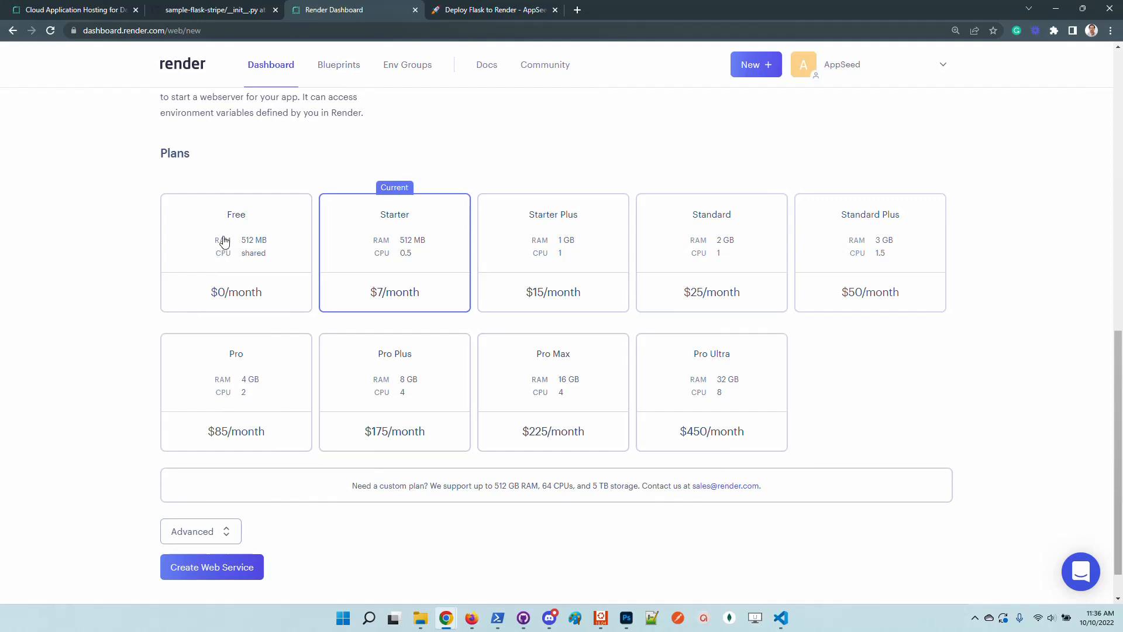
mouse_move(253, 250)
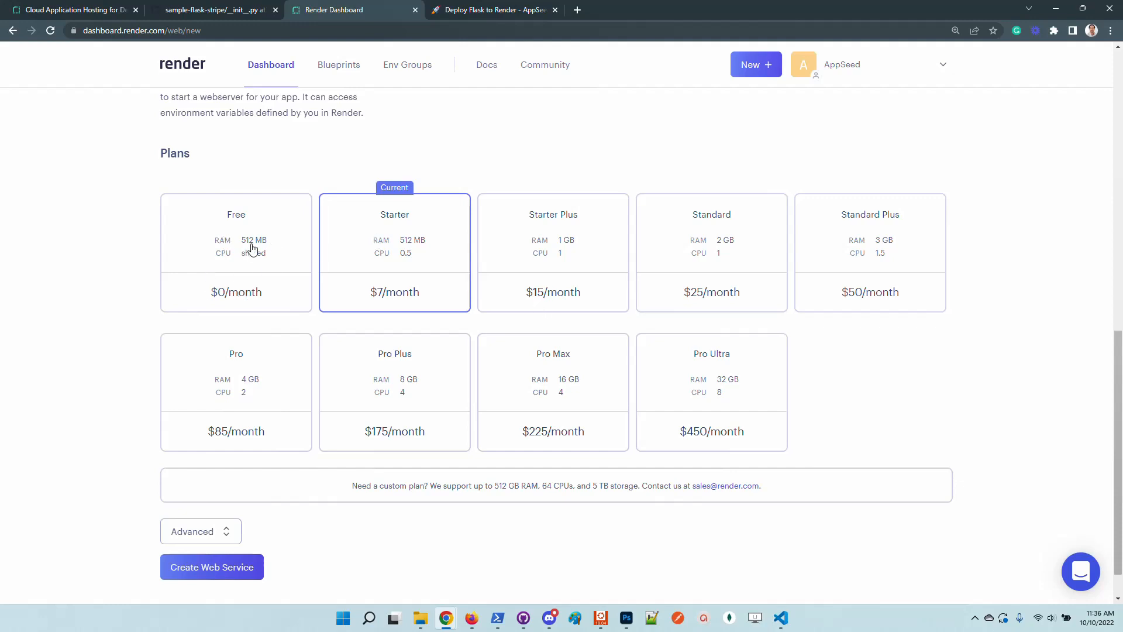
mouse_move(486, 258)
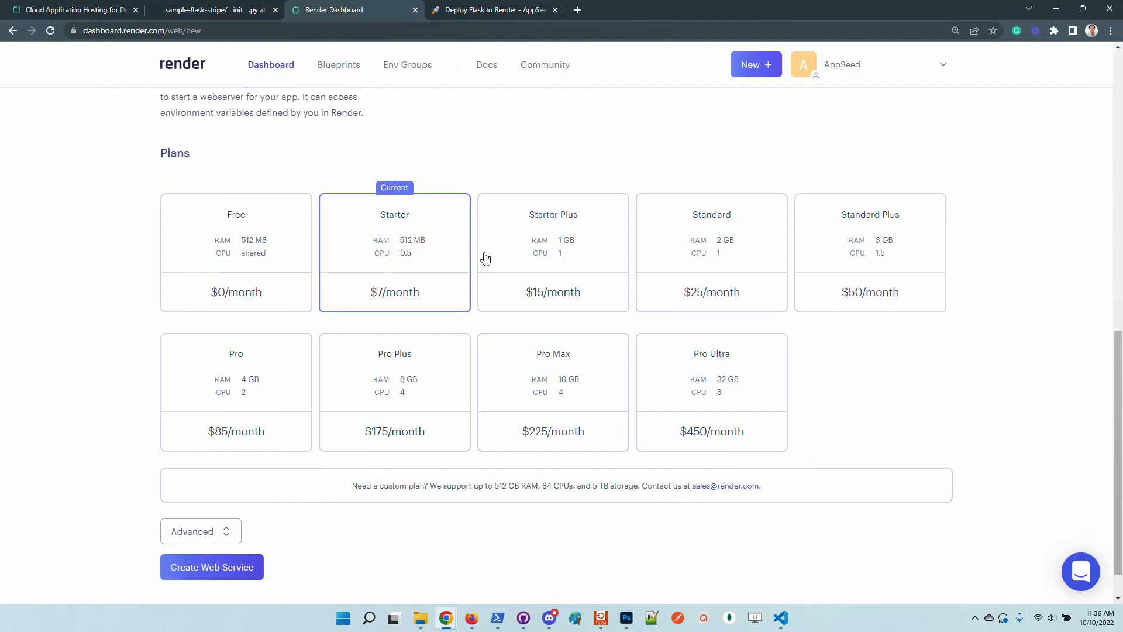
mouse_move(199, 457)
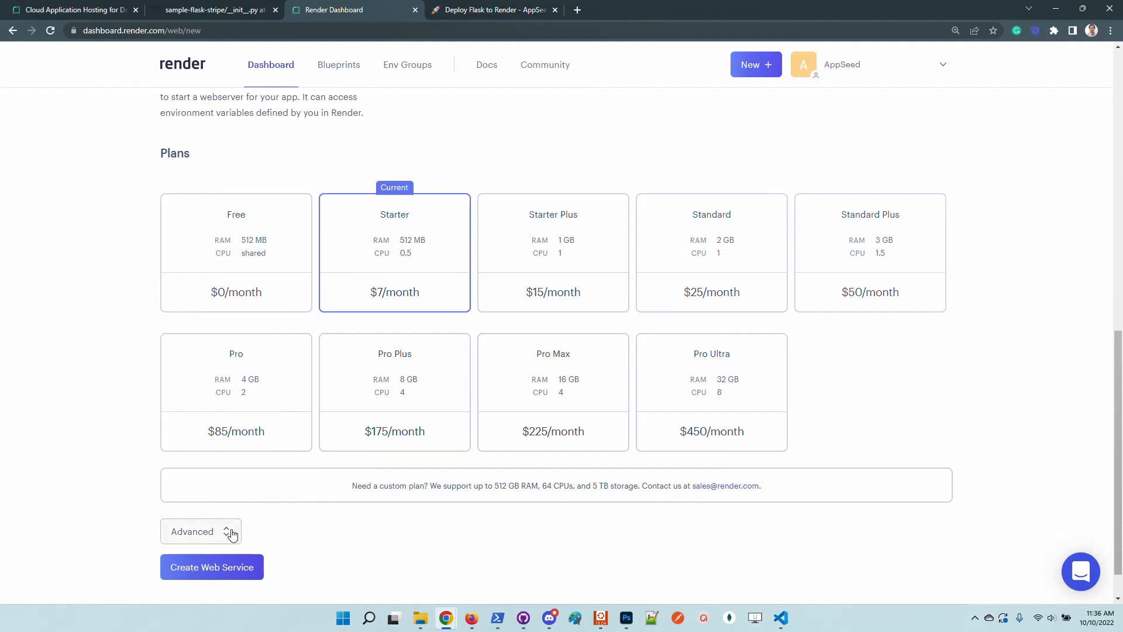
left_click(201, 531)
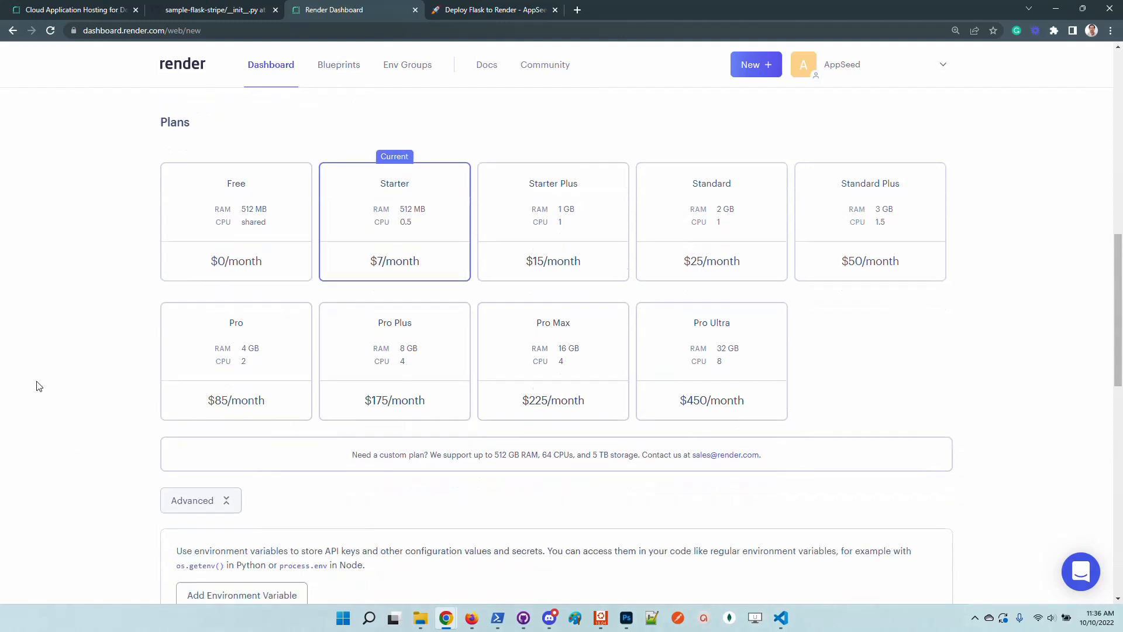
Add environment variables DEBUG = False and SECRET_KEY with a generated random value.
scroll("down", 3)
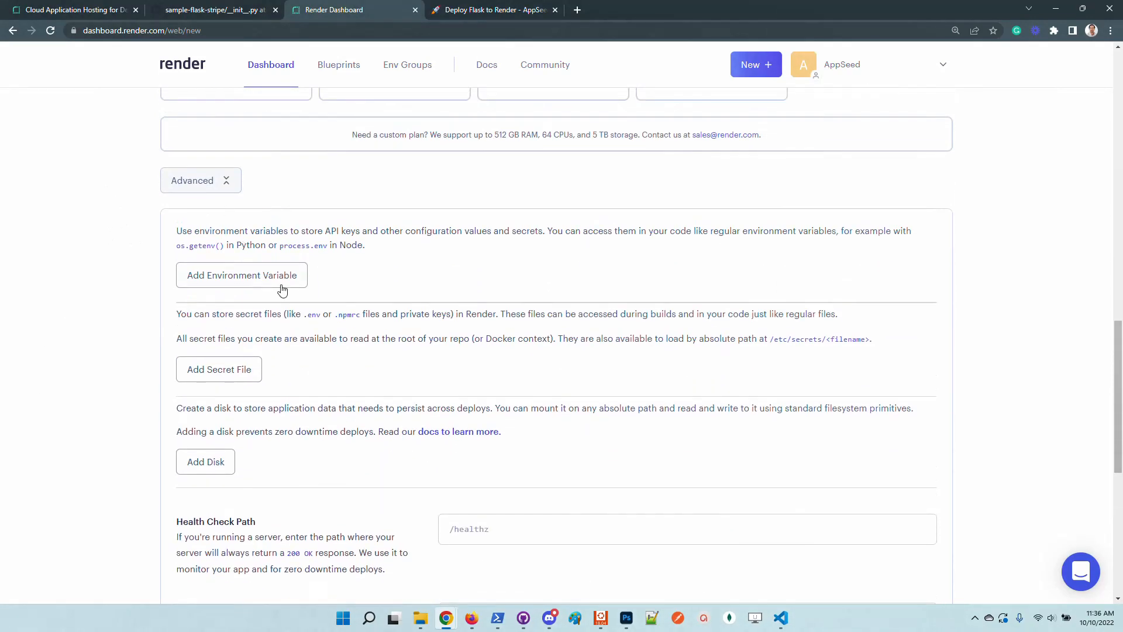
left_click(241, 275)
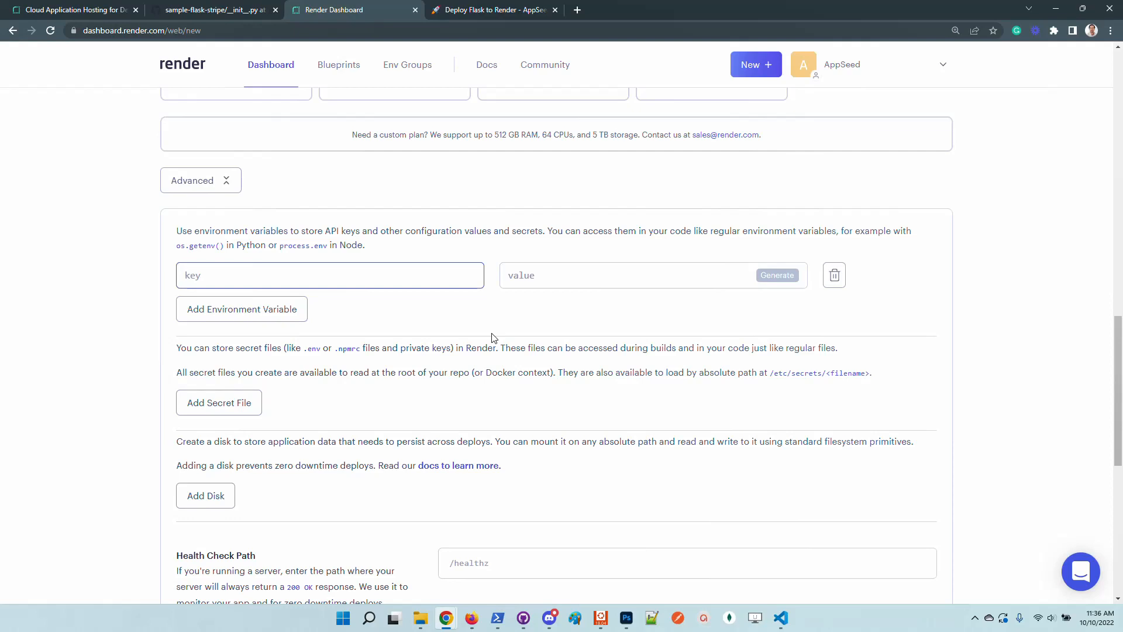
type("DEBUG")
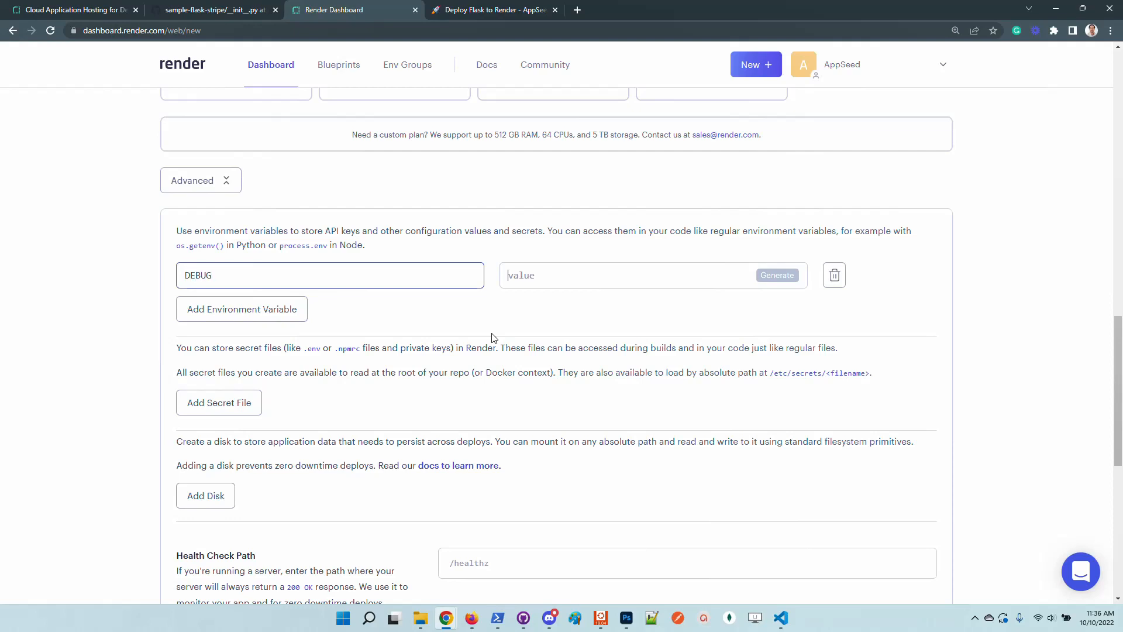
type("False")
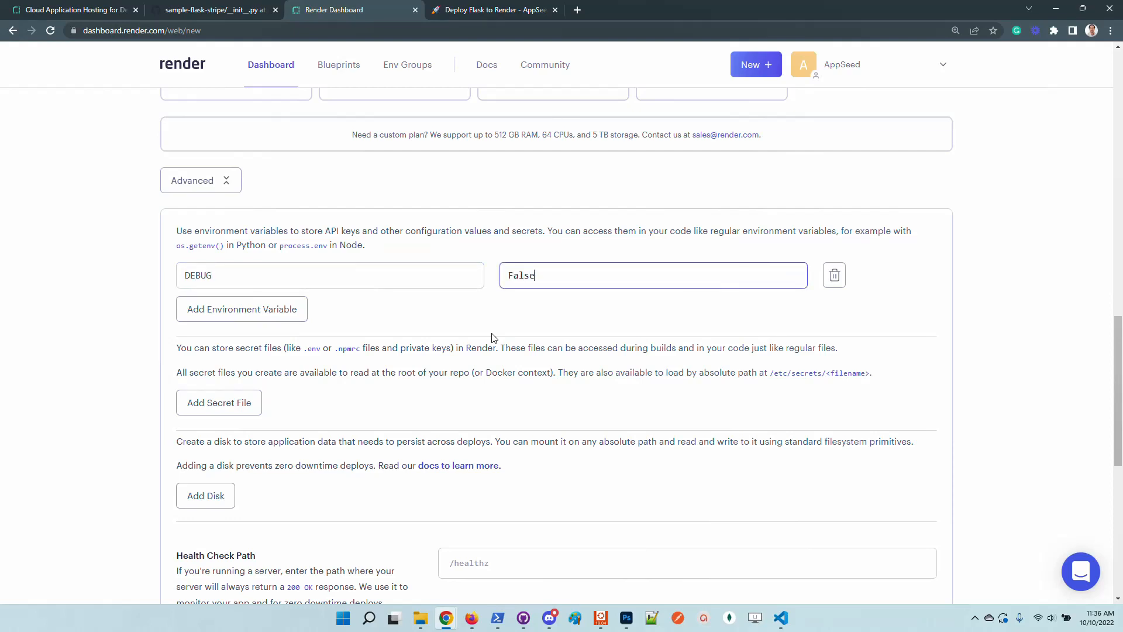
left_click(241, 309)
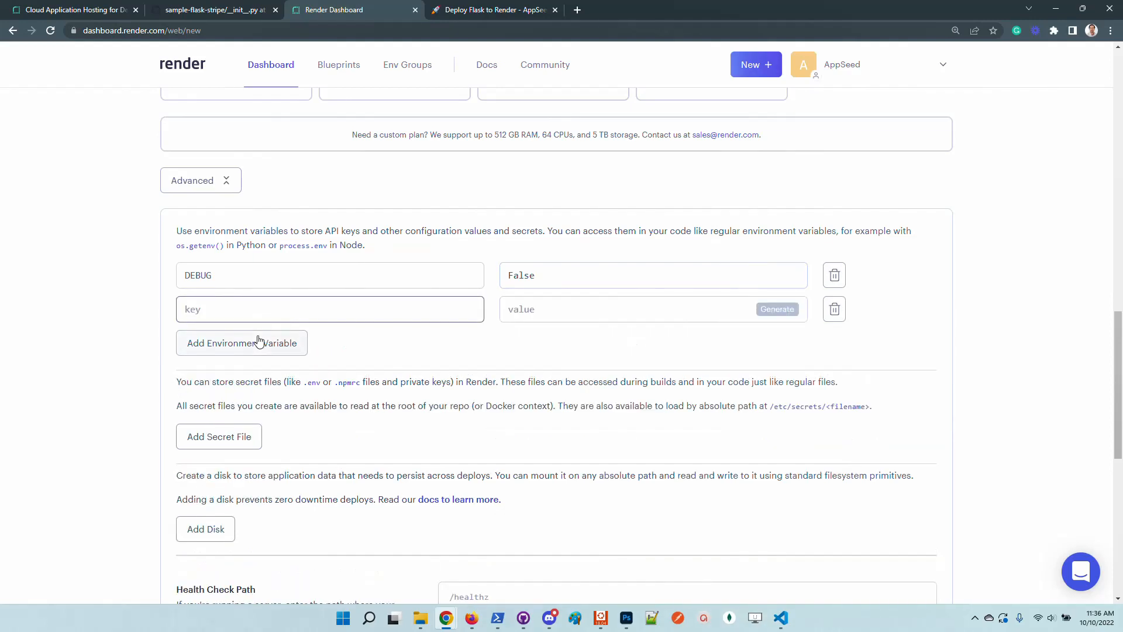
type("SECRET_KE")
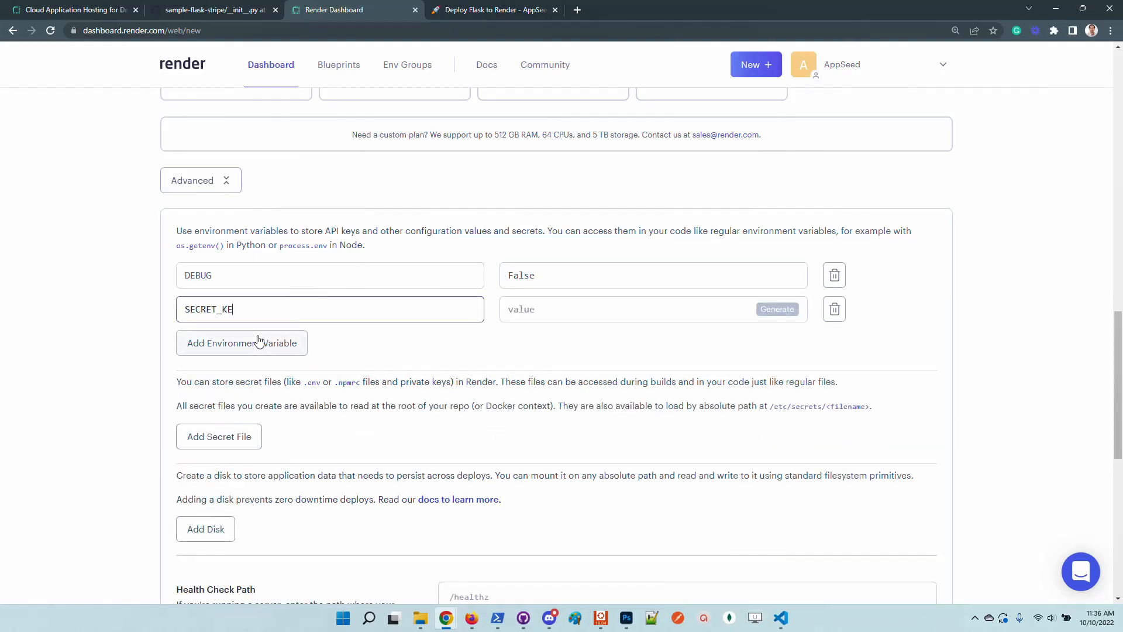
type("Y")
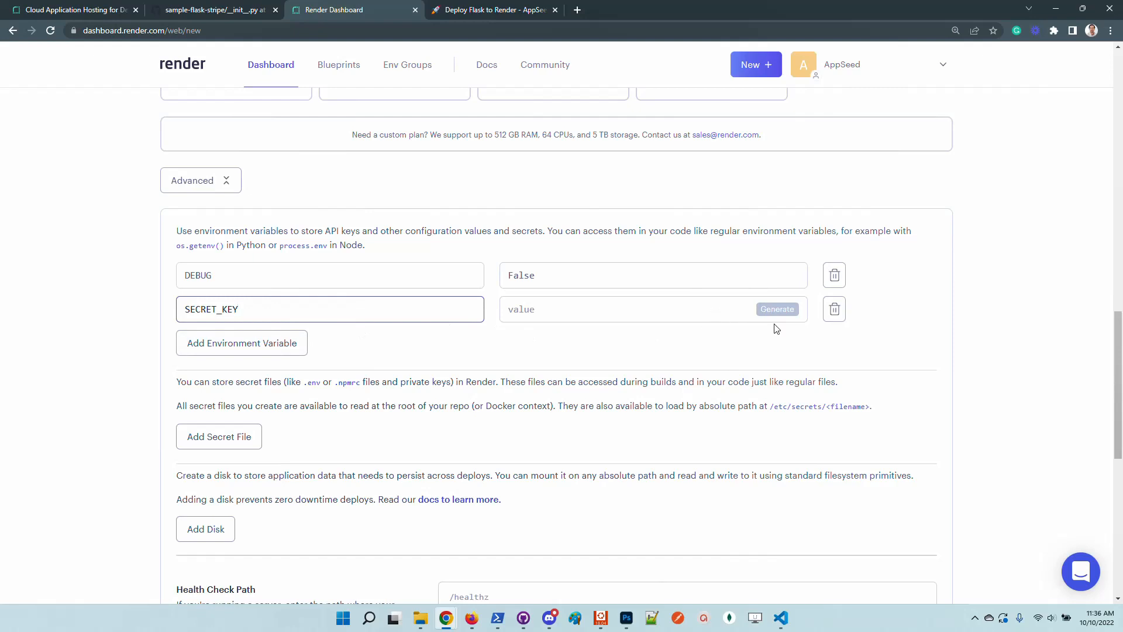
left_click(778, 309)
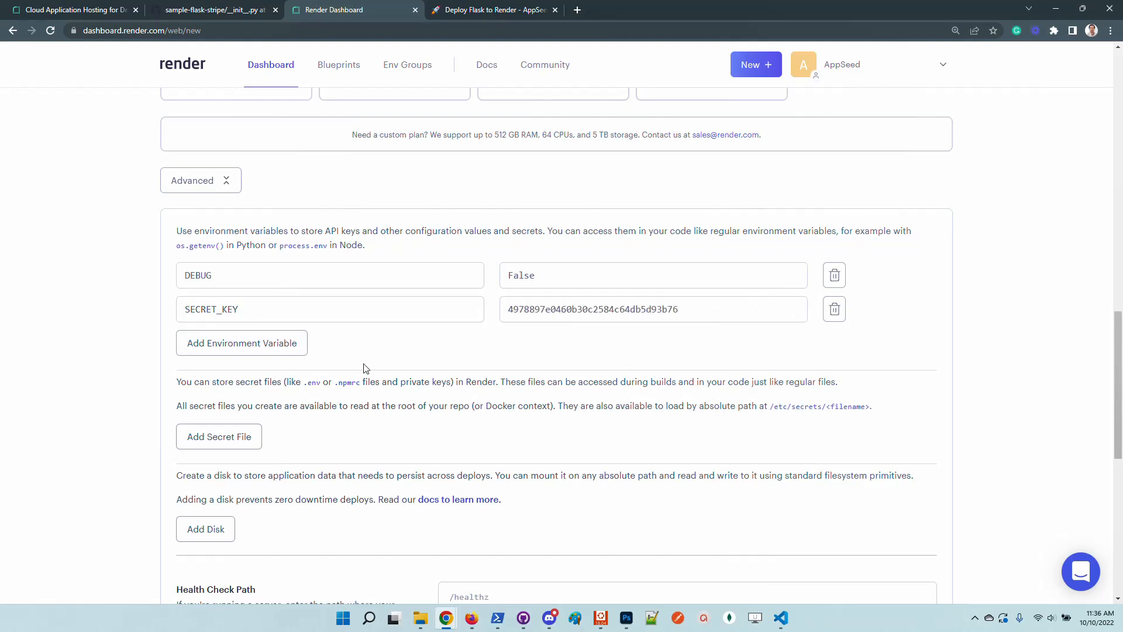
scroll("down", 3)
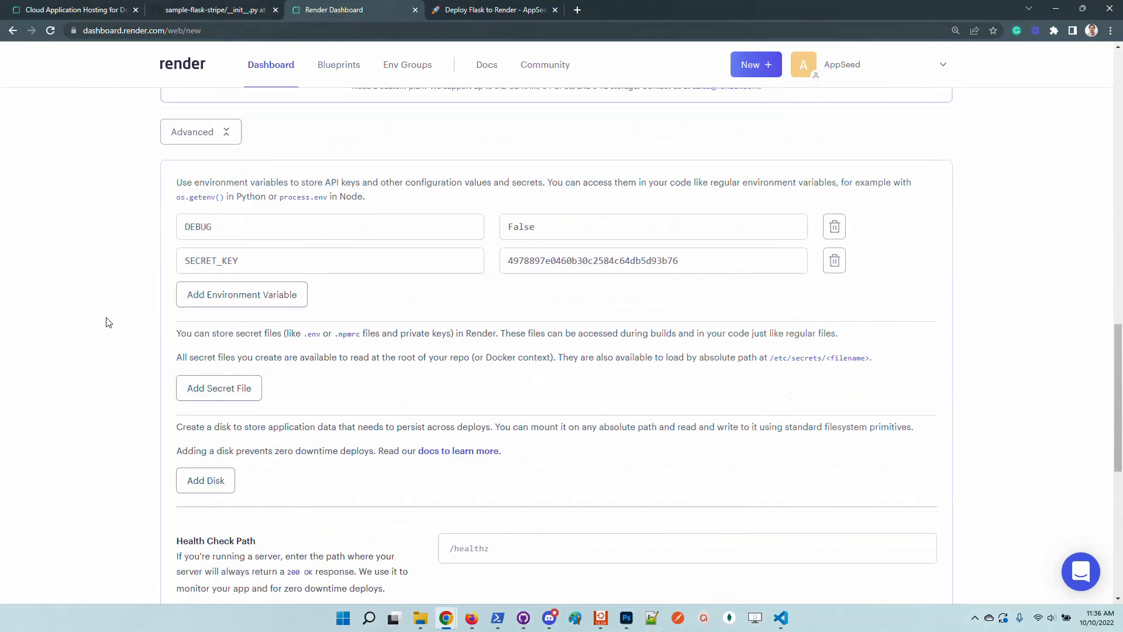
Scroll down to the Auto-Deploy, health check path and build filter settings.
scroll("down", 3)
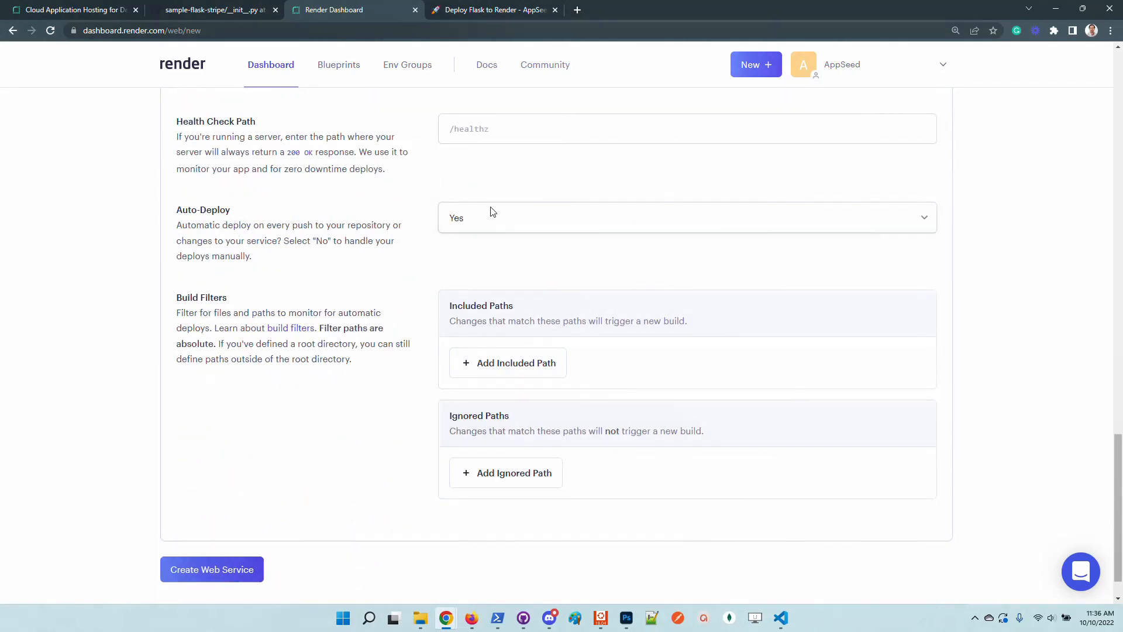
mouse_move(513, 222)
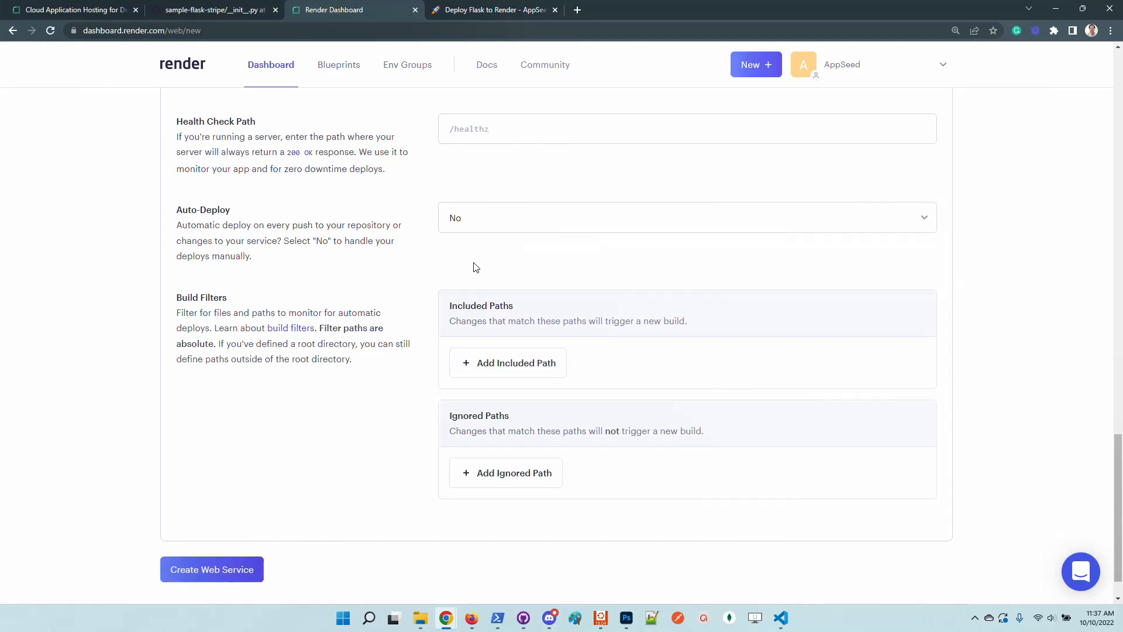
mouse_move(608, 260)
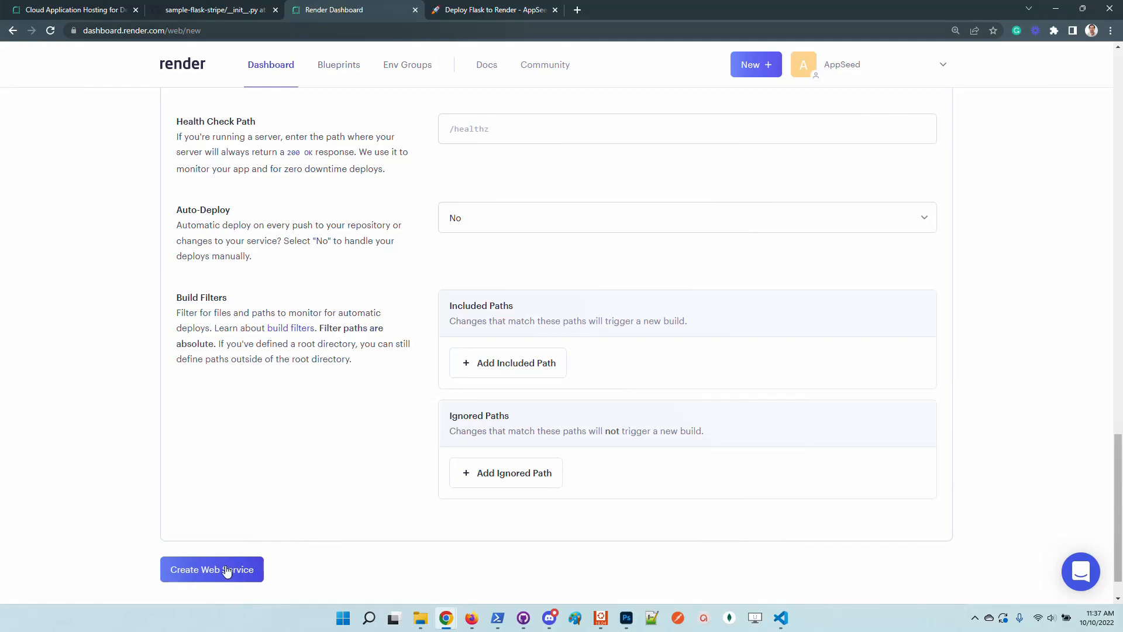
Create the flask-deploy-1234 web service so its first deploy of commit 2333855 starts.
left_click(212, 569)
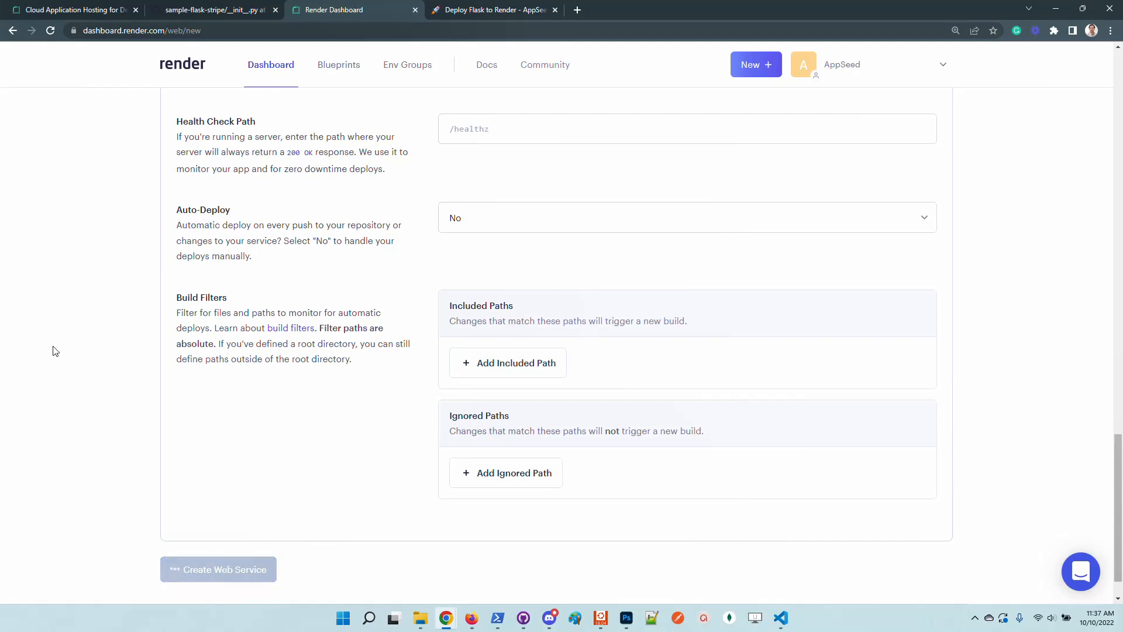
mouse_move(60, 350)
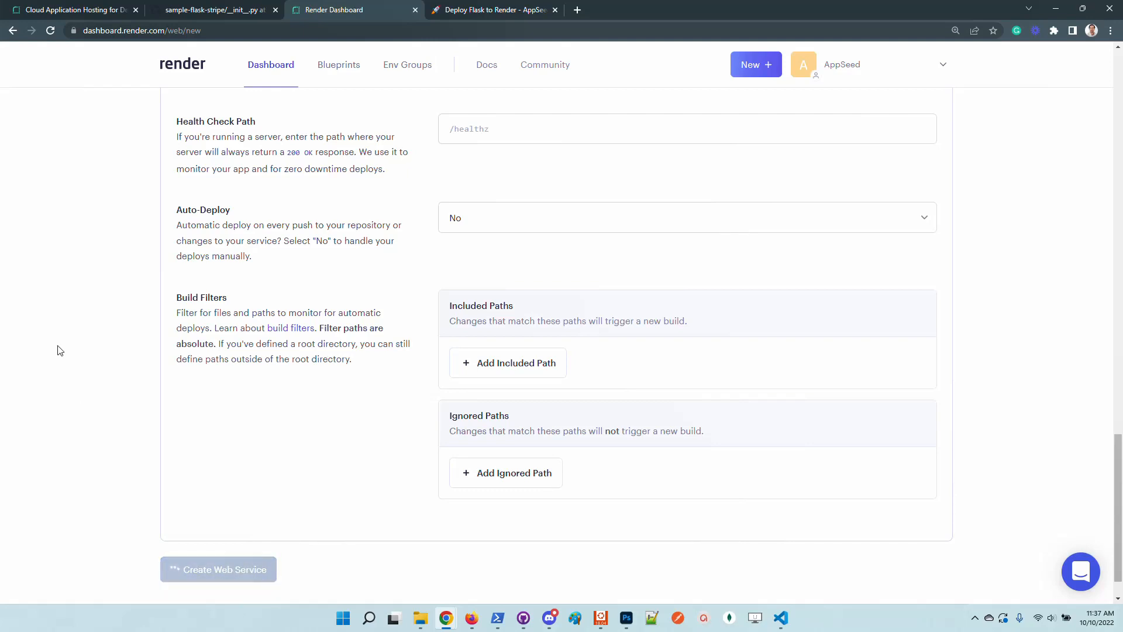
left_click(218, 569)
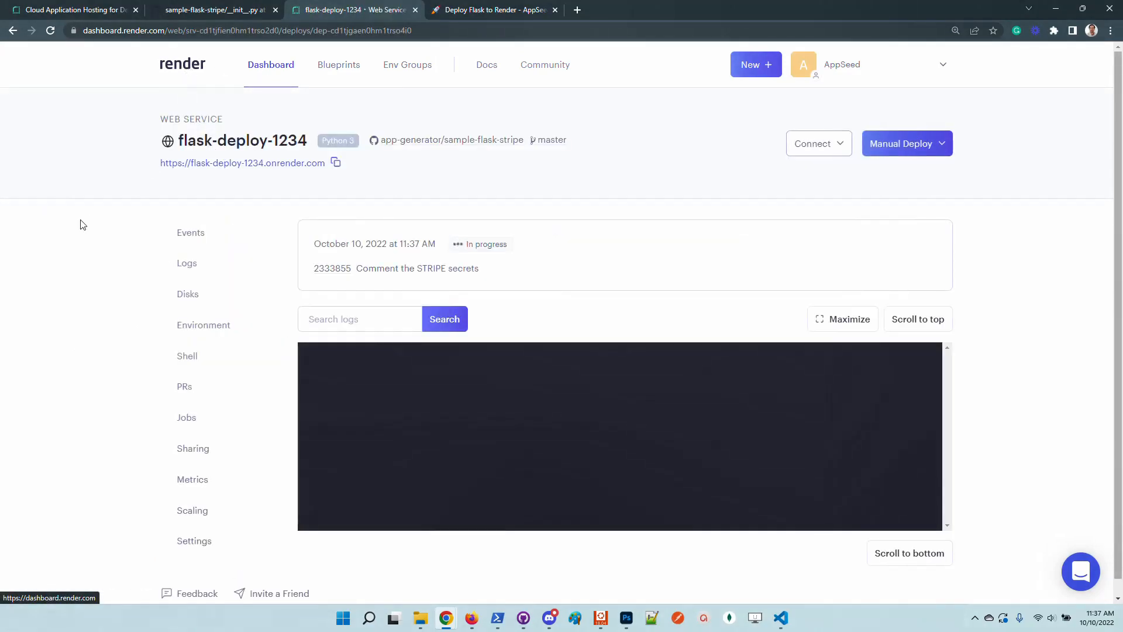
mouse_move(569, 235)
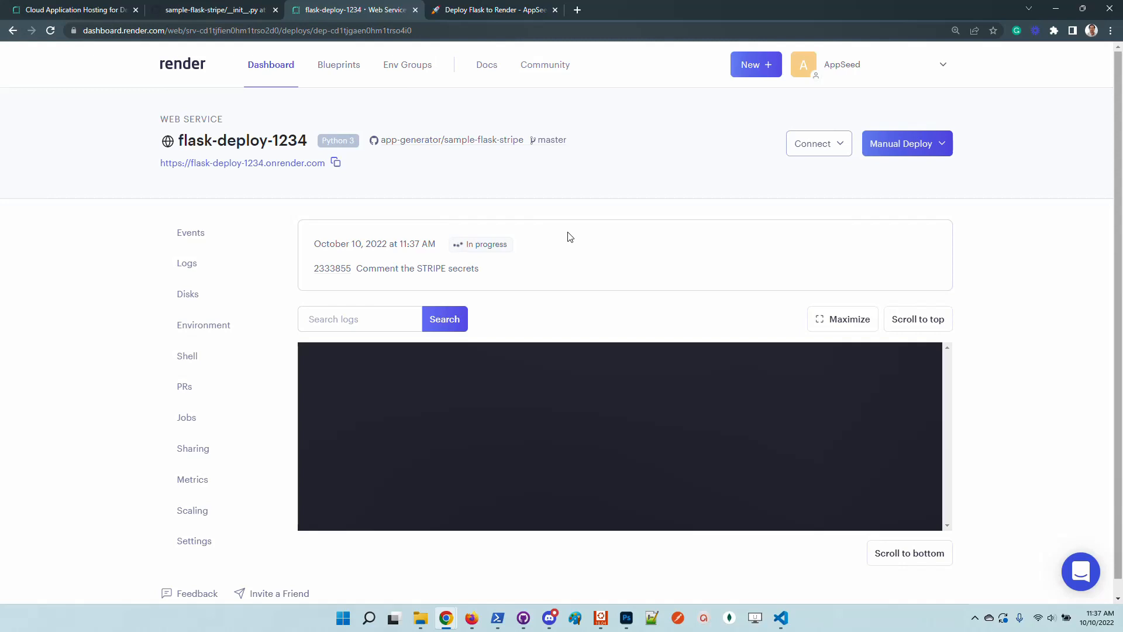
mouse_move(781, 619)
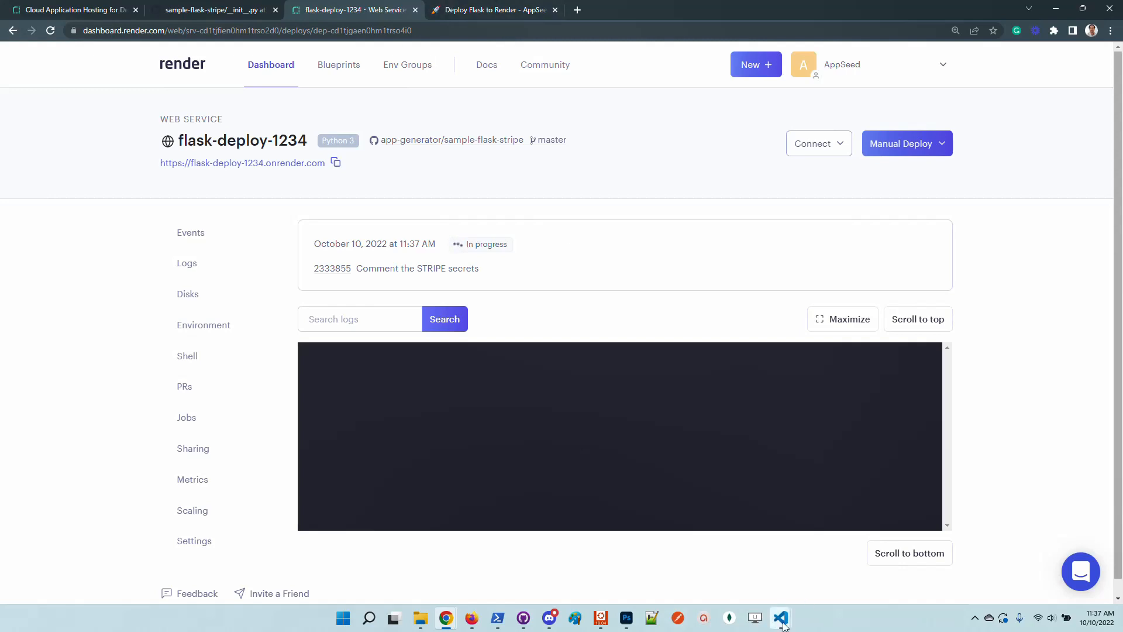
In VS Code, run git pull and select docker-compose up --build in README.md.
left_click(780, 617)
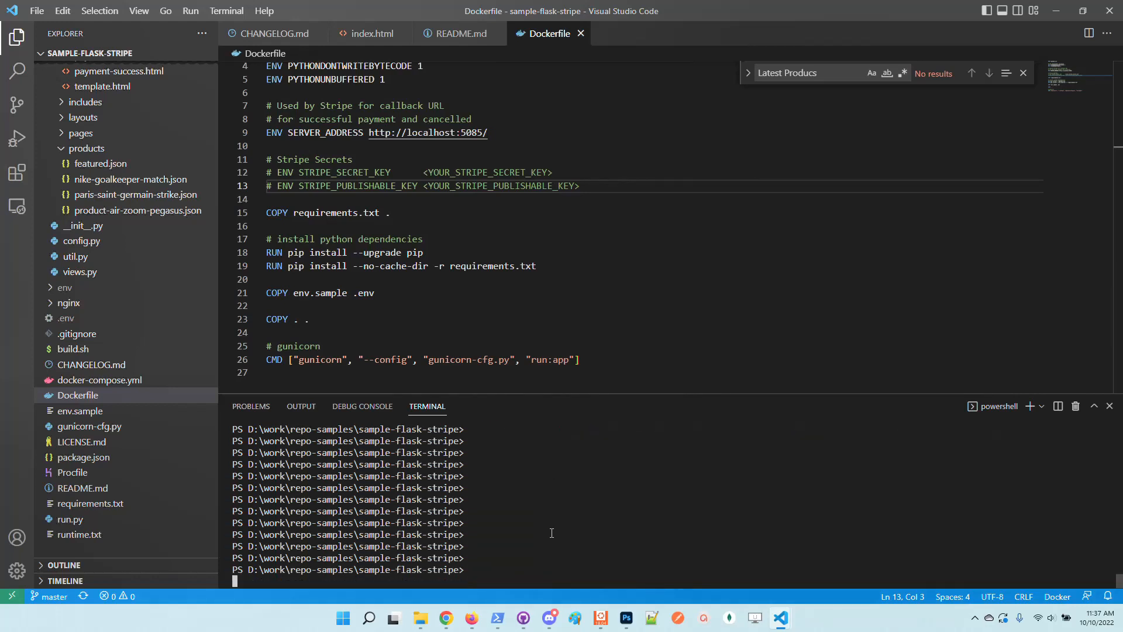
type("git pull")
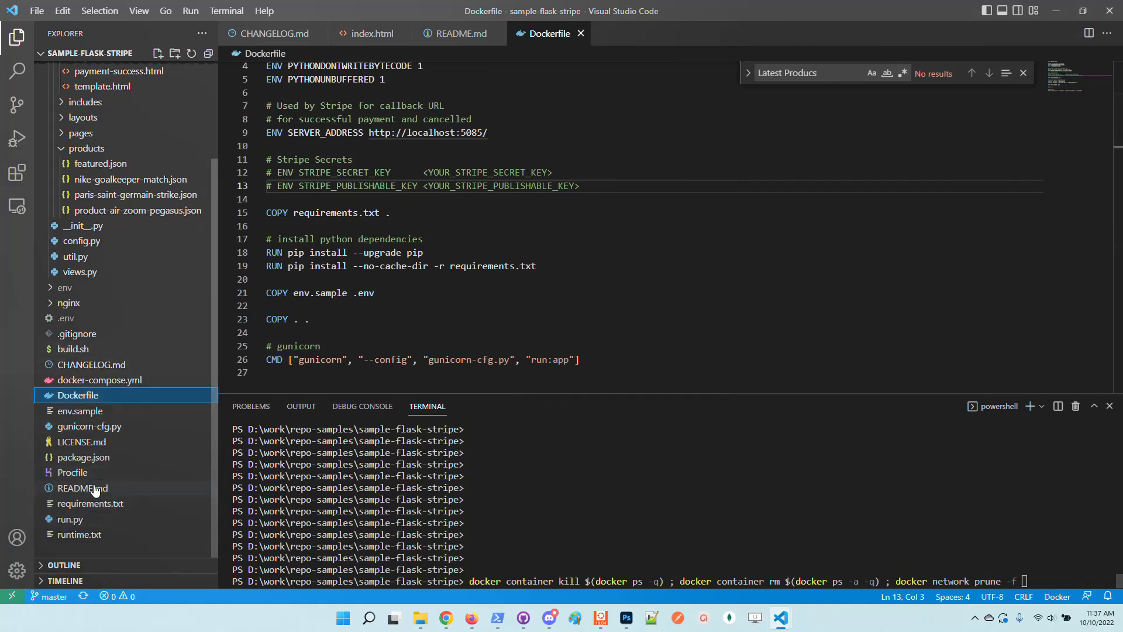
left_click(82, 488)
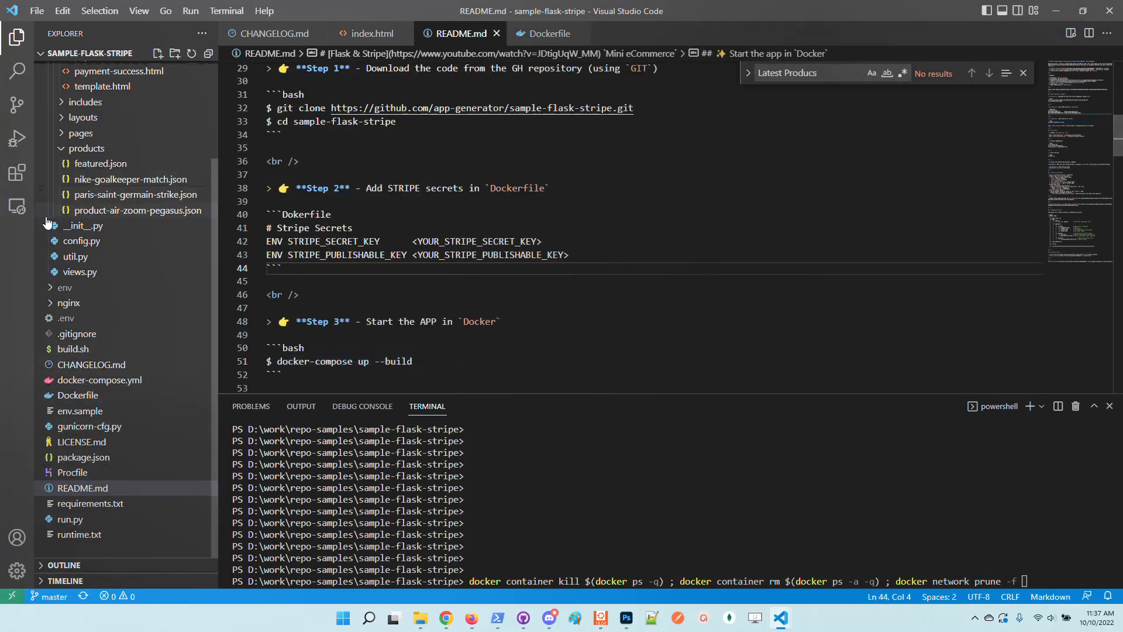
mouse_move(218, 316)
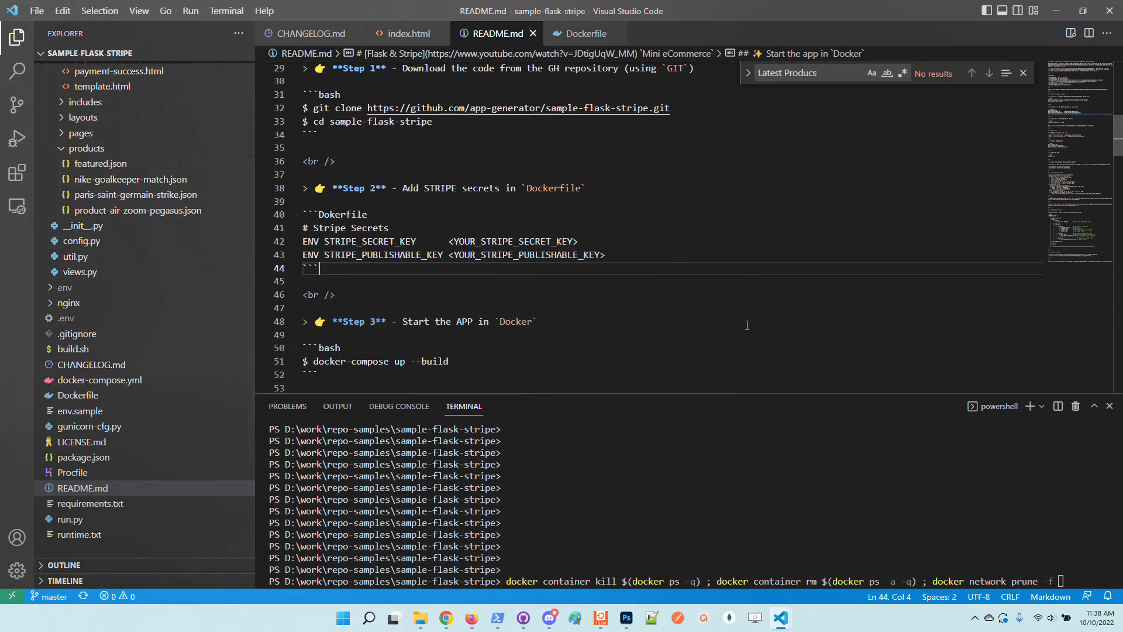
mouse_move(688, 346)
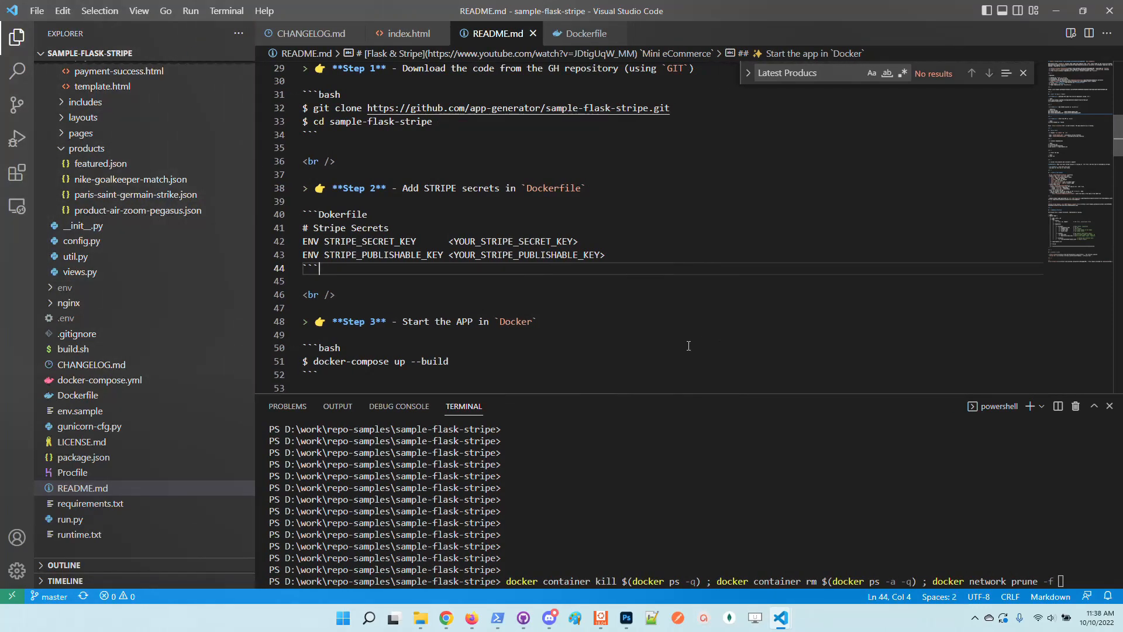
mouse_move(679, 356)
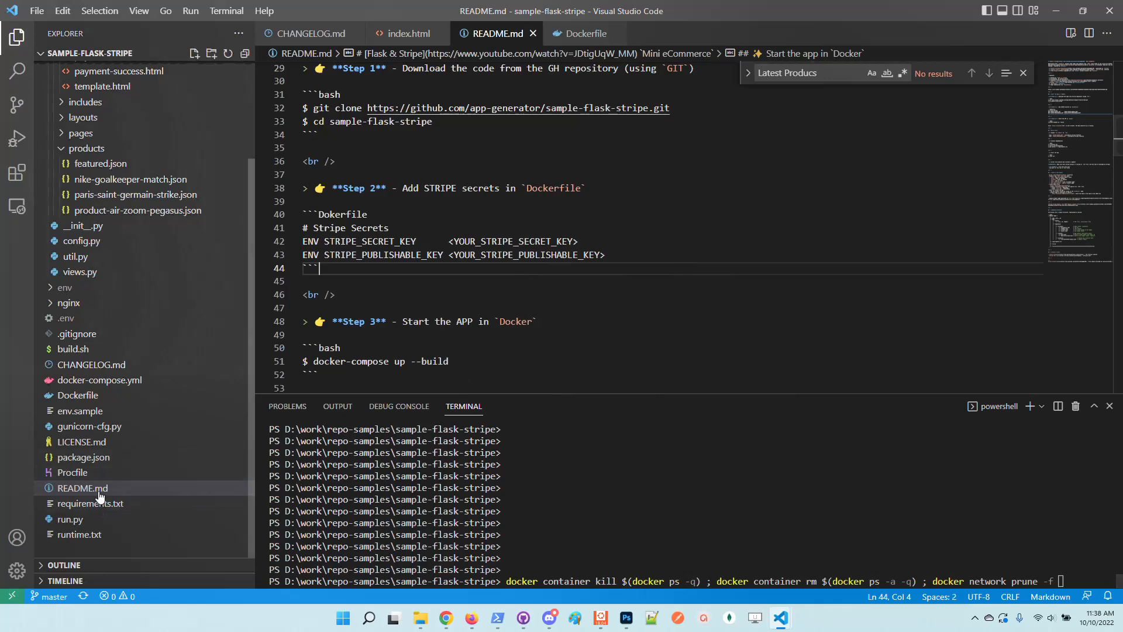
mouse_move(91, 492)
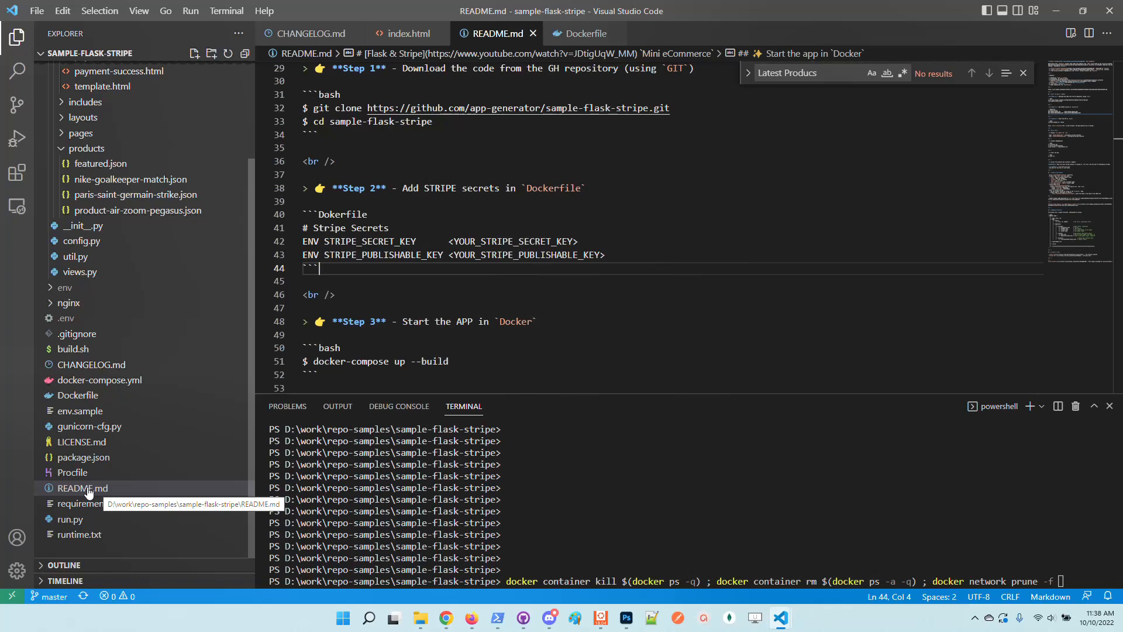
left_click(82, 488)
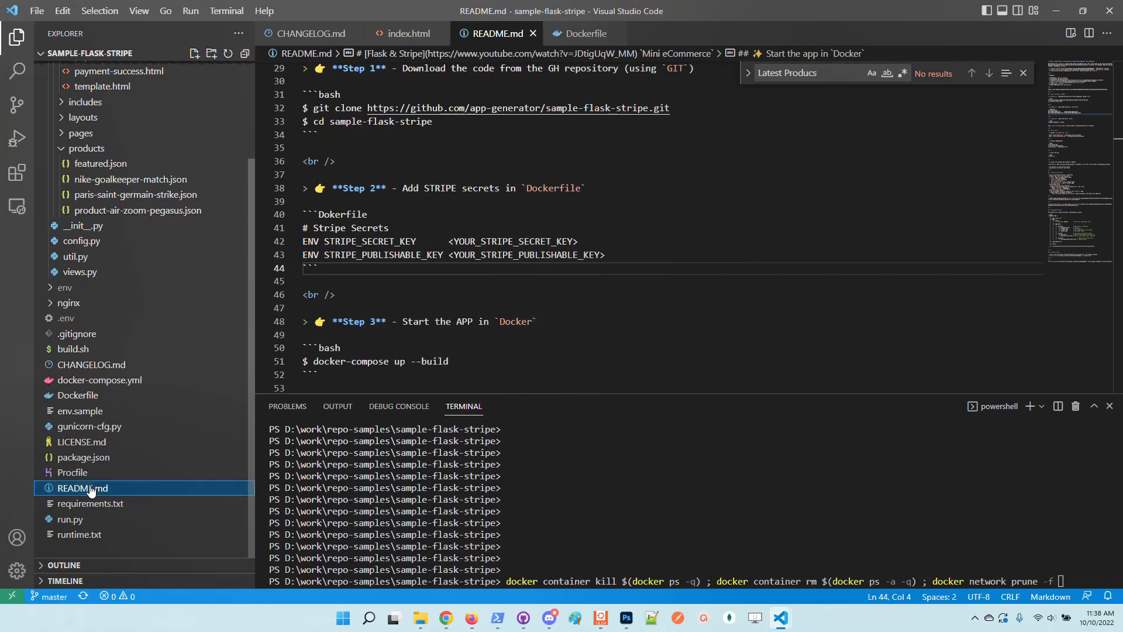
scroll("down", 3)
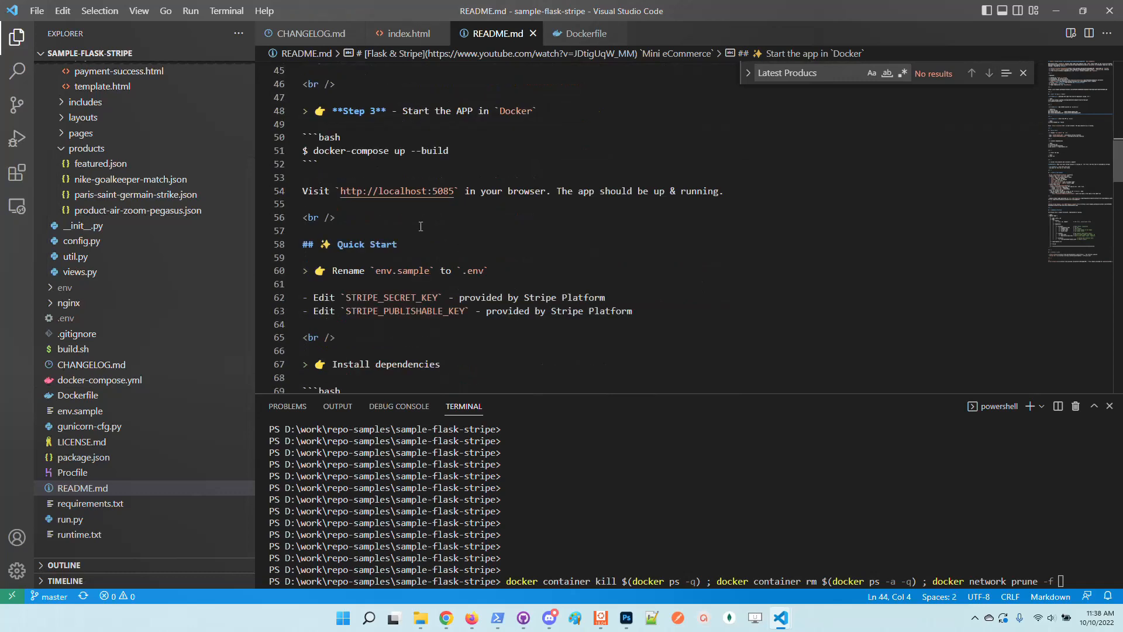
left_click_drag(318, 151, 449, 151)
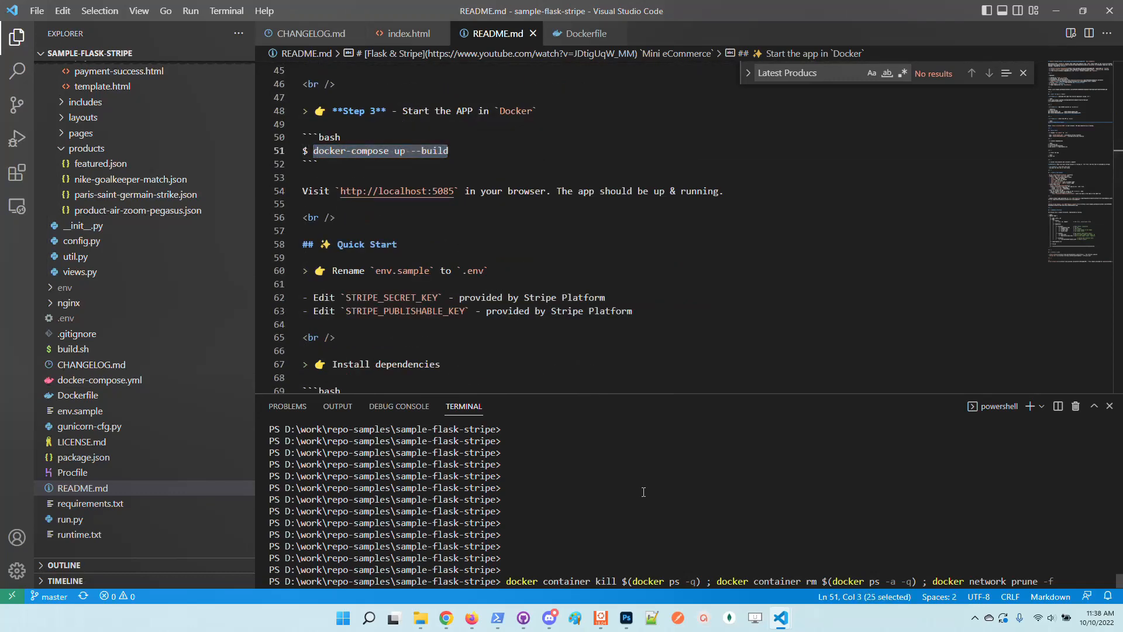
Run docker-compose up --build in the terminal to build and start the containers.
type("docker-compose up --build")
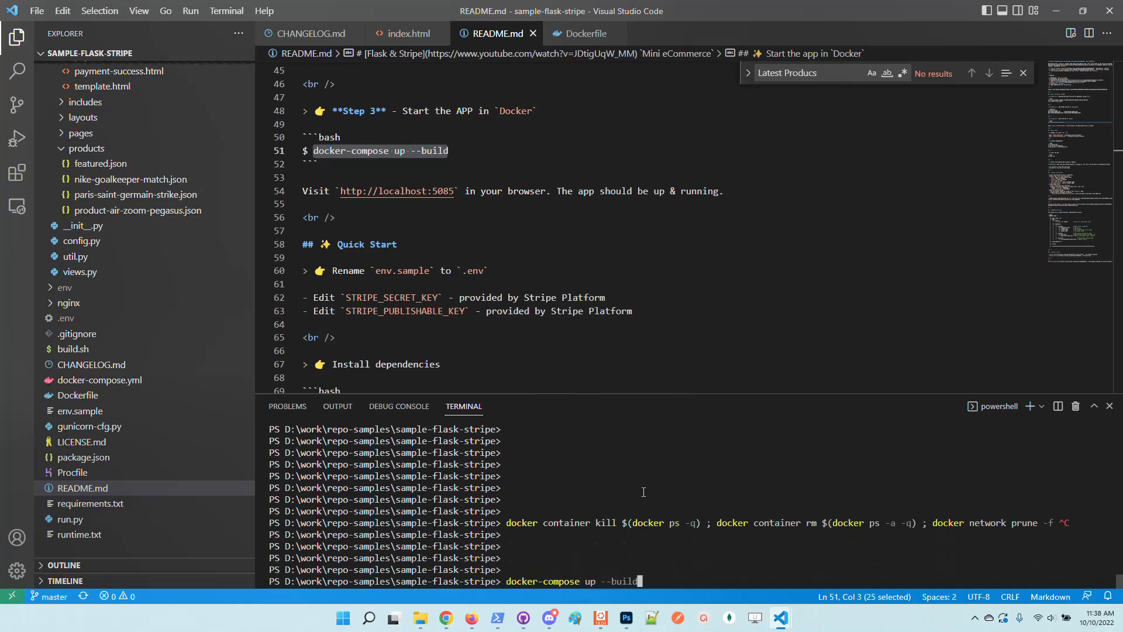
key("Enter")
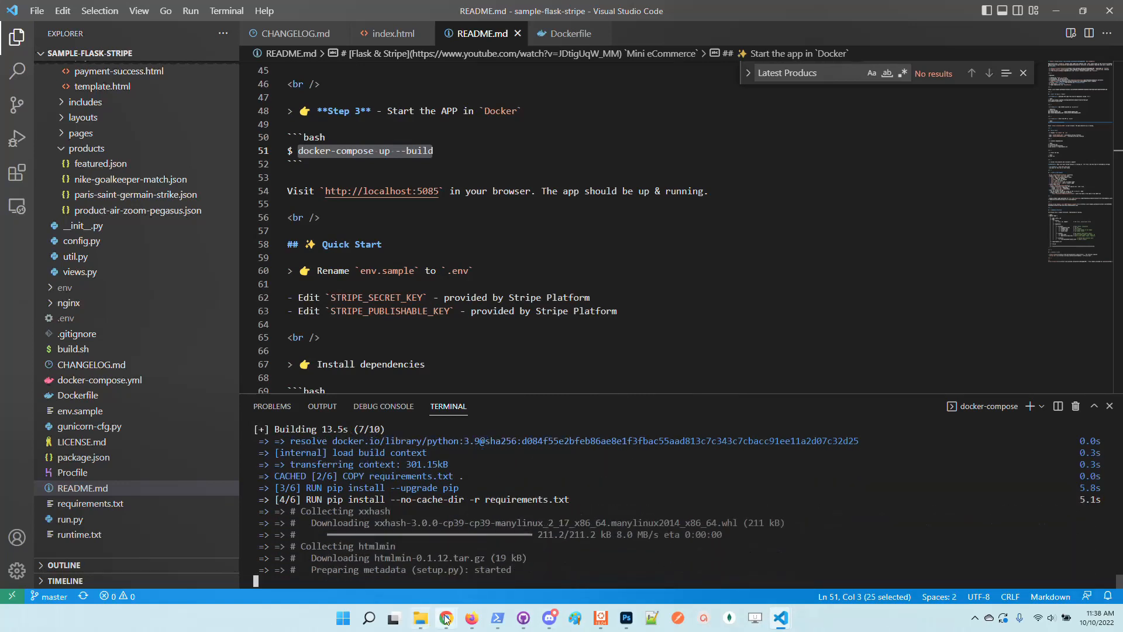
mouse_move(445, 617)
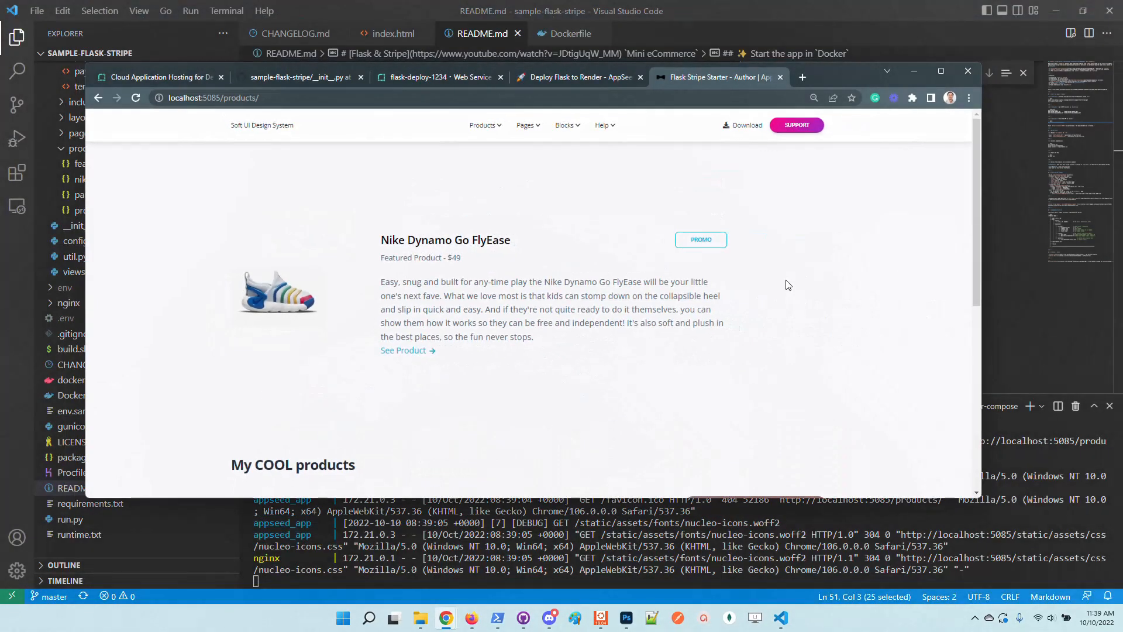
Browse the local store at localhost:5085 and dismiss the missing Stripe secrets warning.
scroll("down", 3)
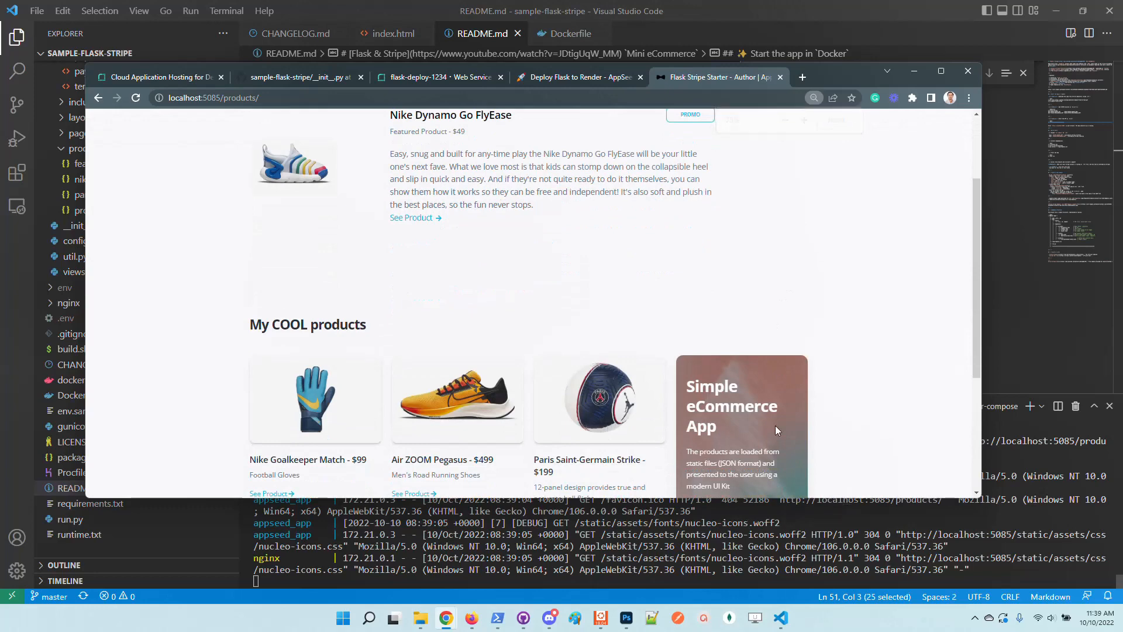
scroll("up", 3)
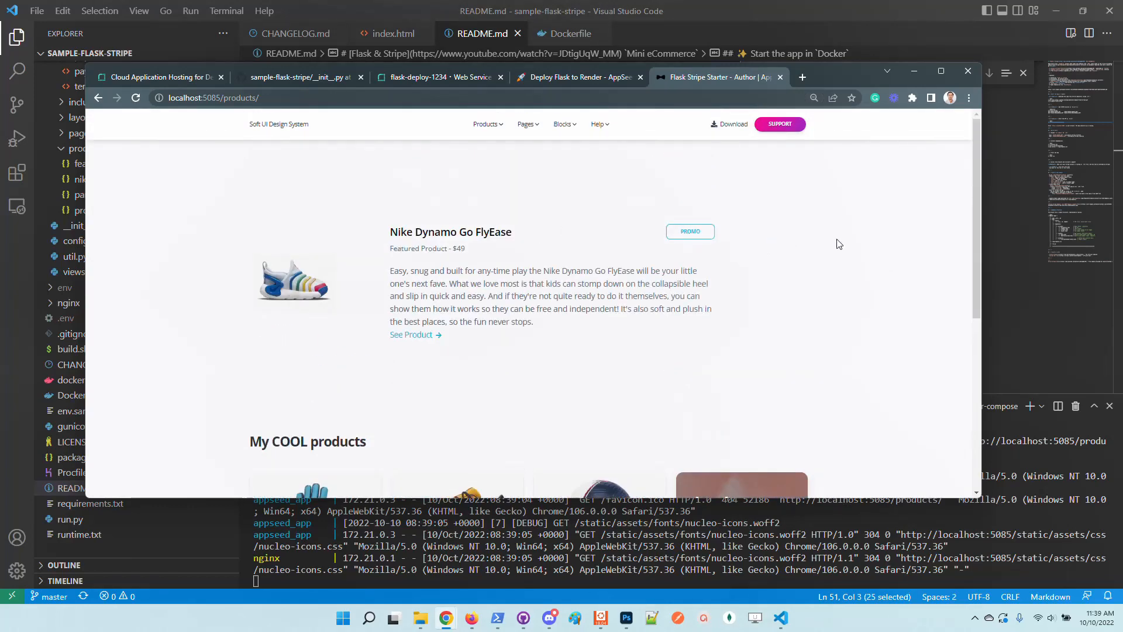
scroll("down", 3)
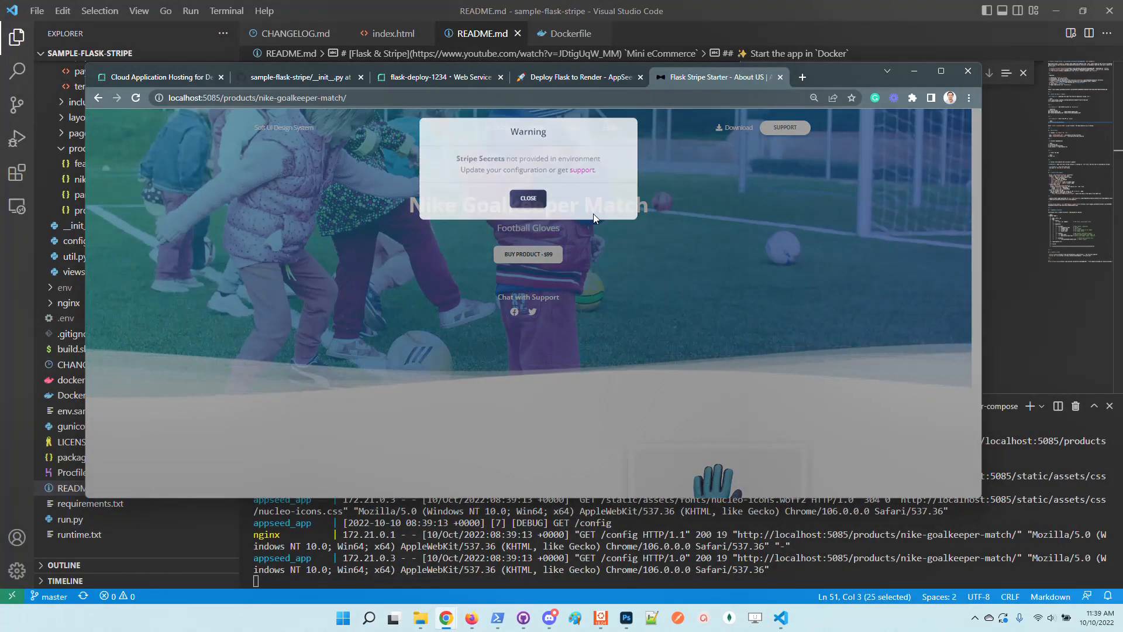
left_click(528, 198)
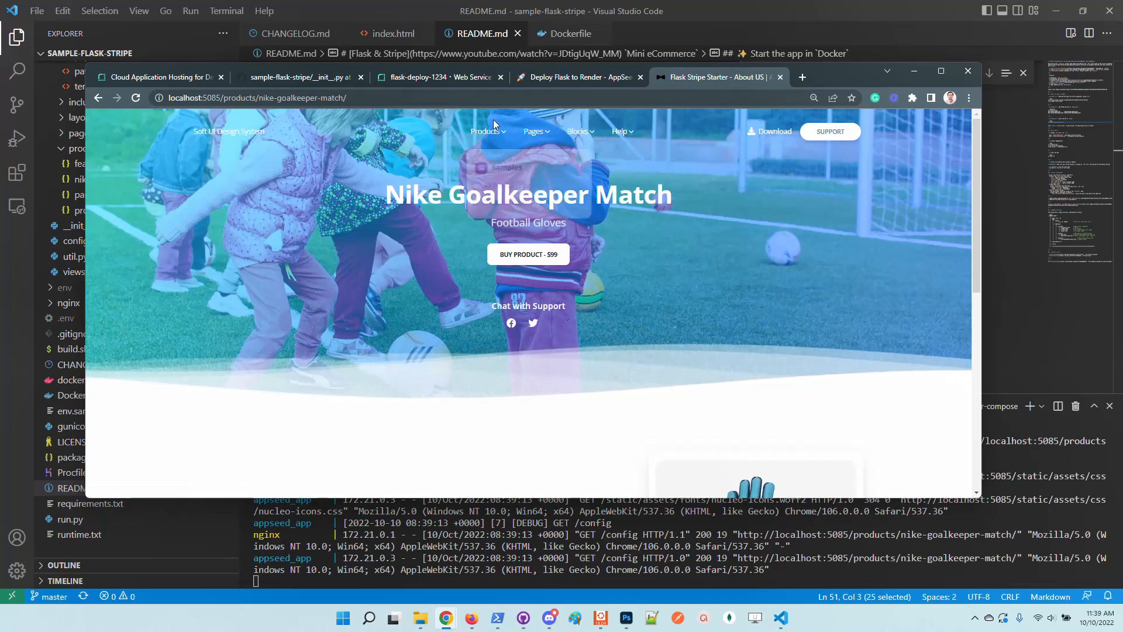
Check the Nike Air Zoom product page, return to the listing, then go to Render.
left_click(503, 203)
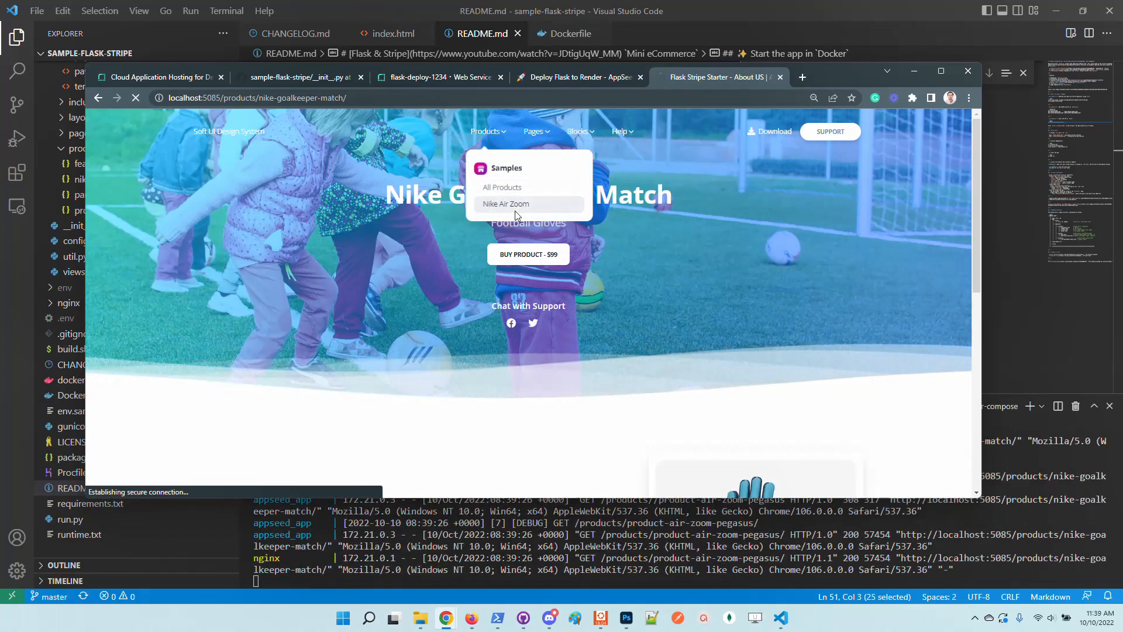
left_click(513, 204)
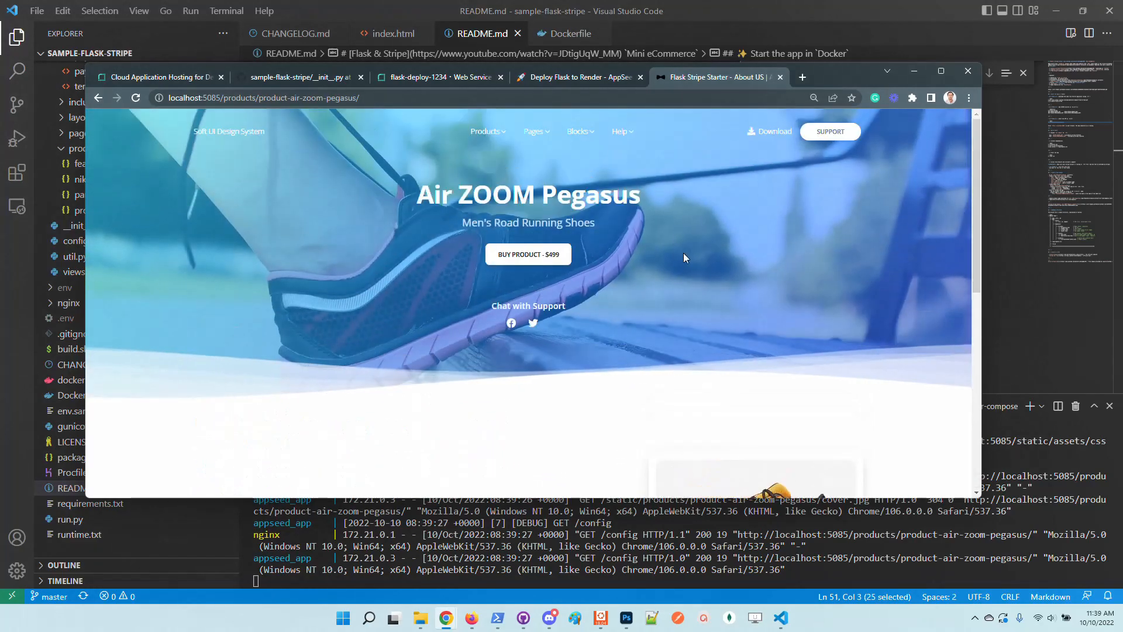
mouse_move(511, 322)
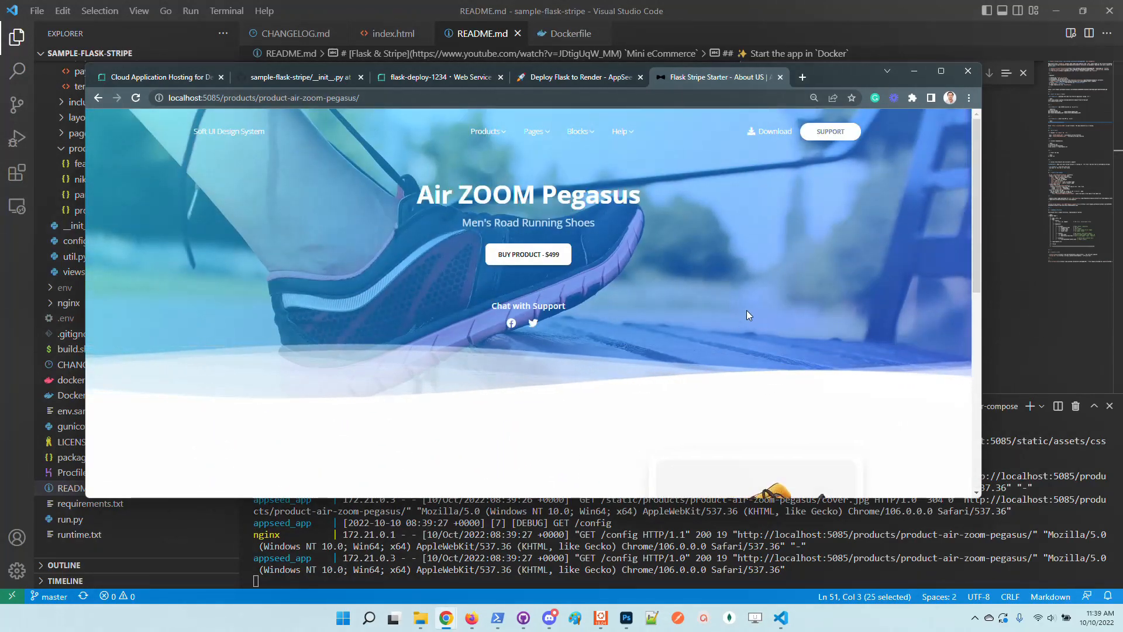
left_click(534, 131)
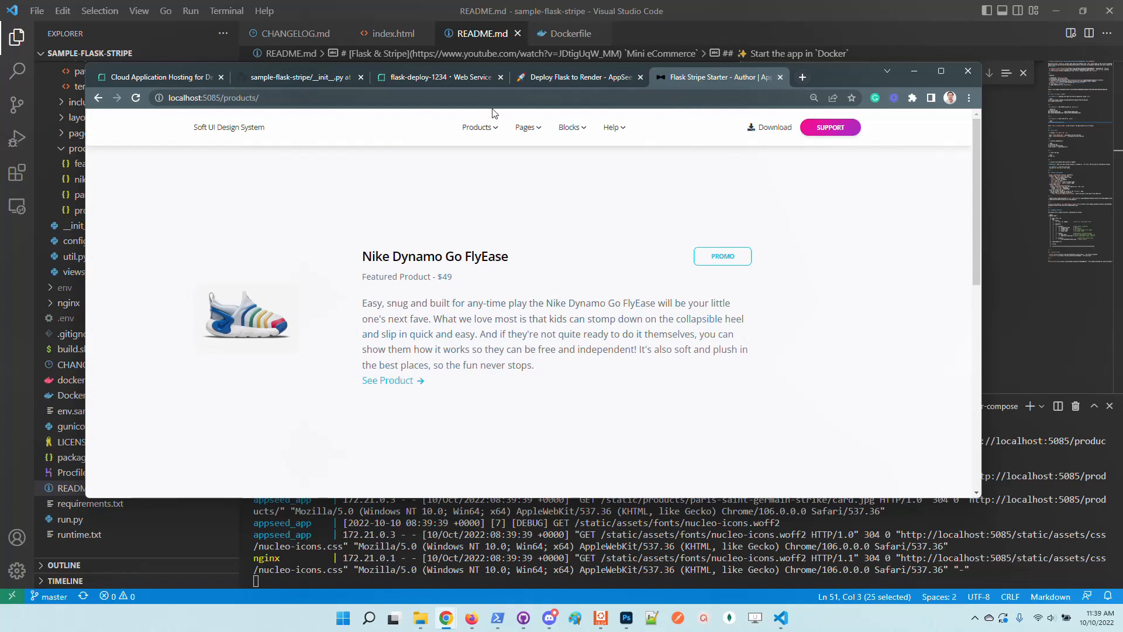
mouse_move(780, 84)
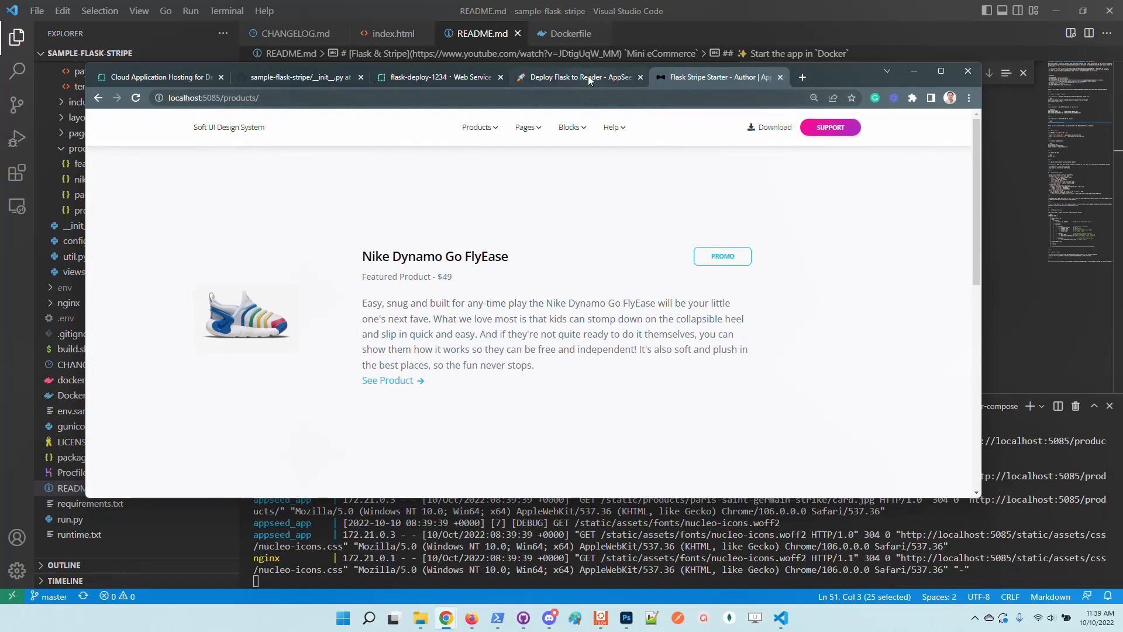
left_click(442, 77)
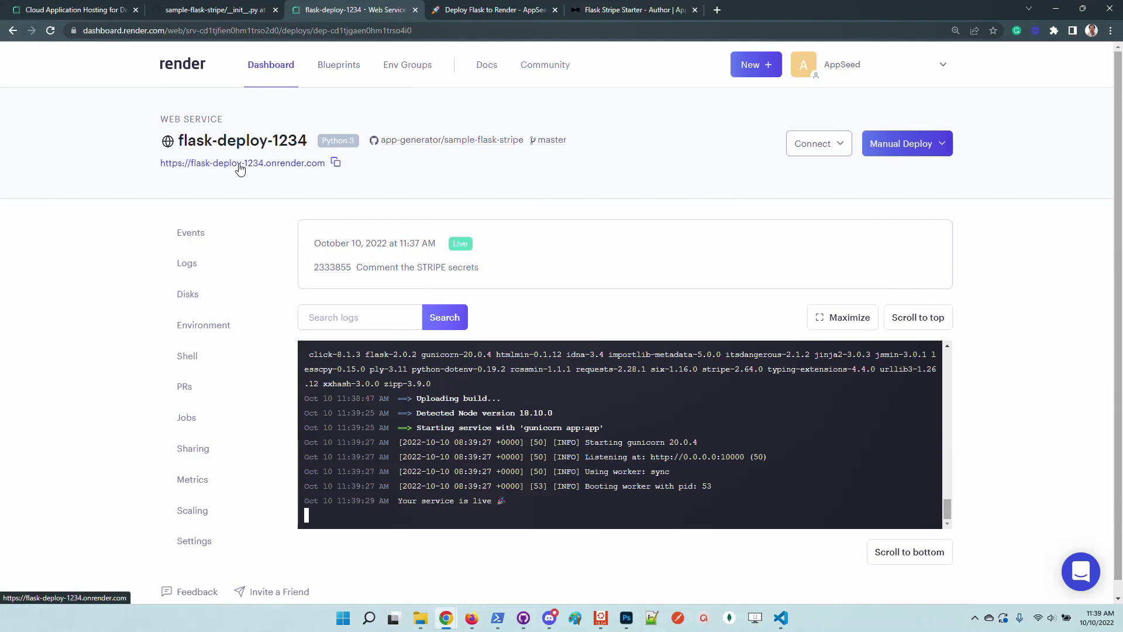
Open and browse the live flask-deploy-1234.onrender.com store zoomed out, then return to the dashboard.
left_click(240, 162)
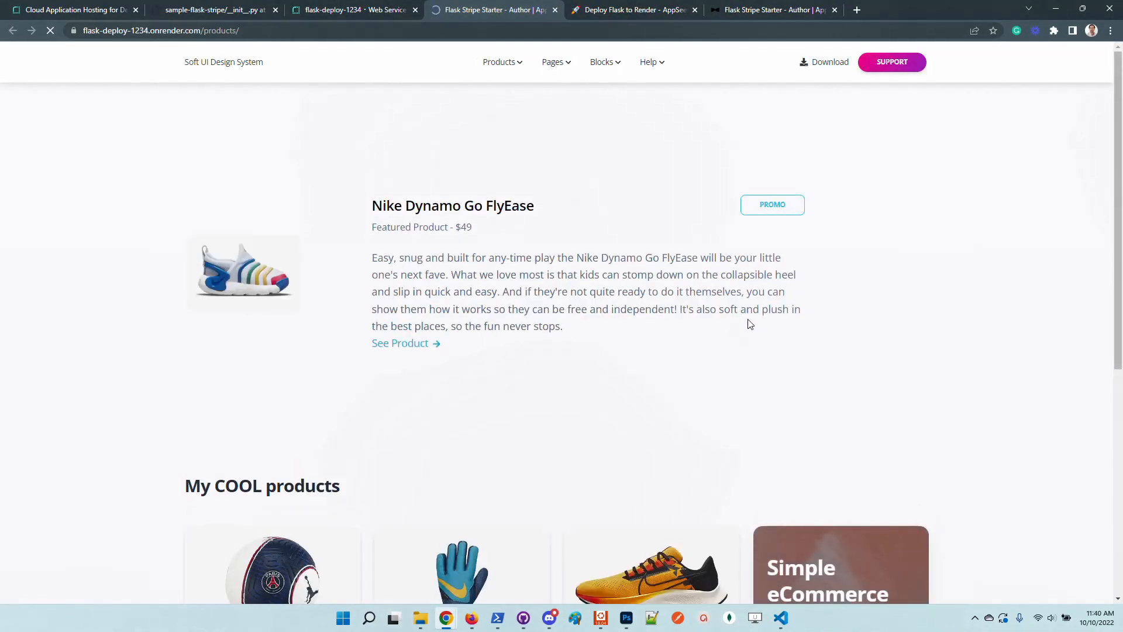
key("ctrl+-")
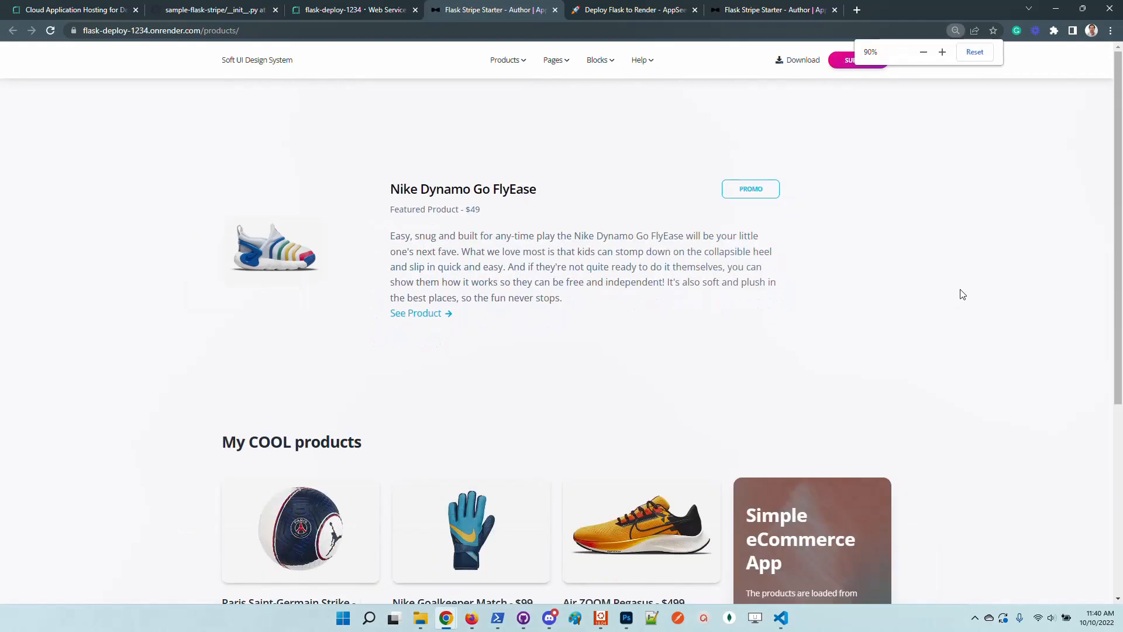
scroll("down", 3)
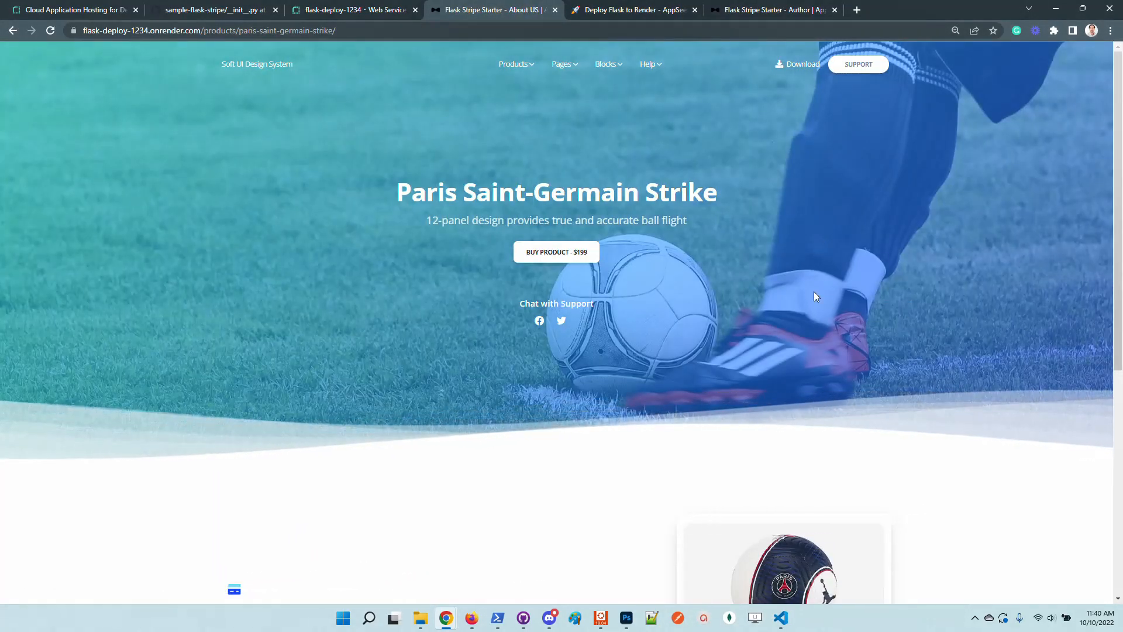
left_click(357, 10)
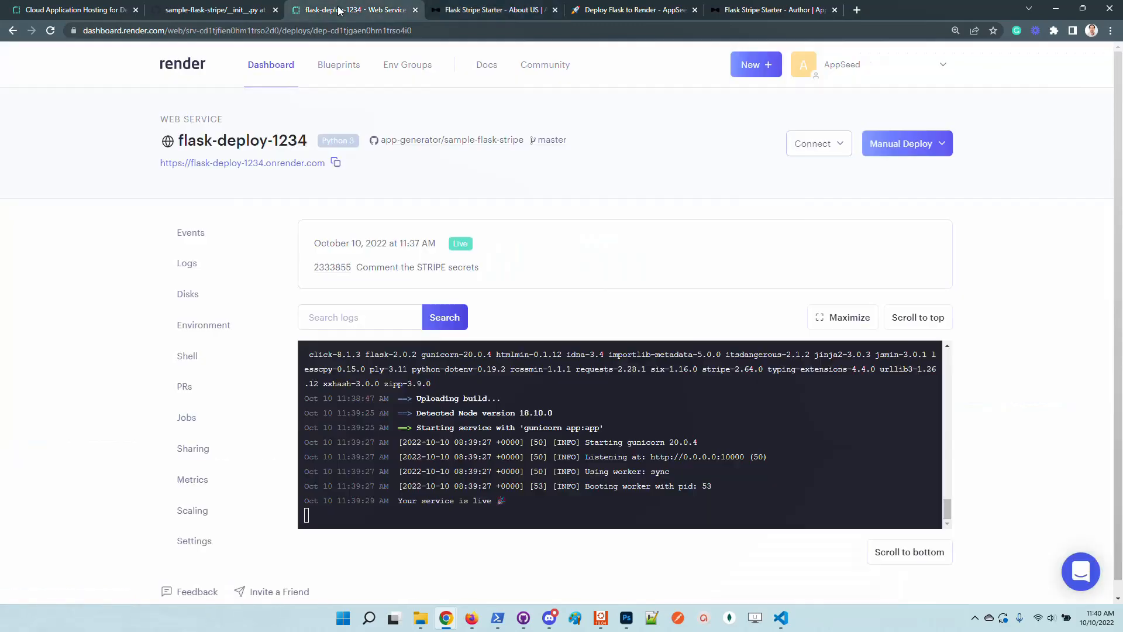
mouse_move(1000, 332)
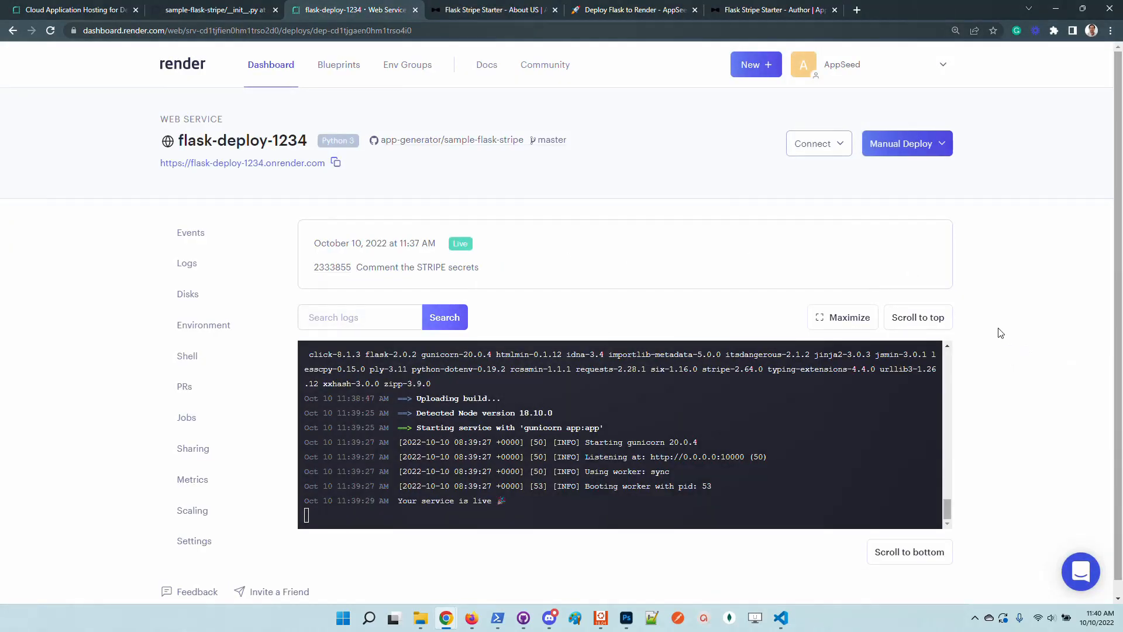
mouse_move(989, 291)
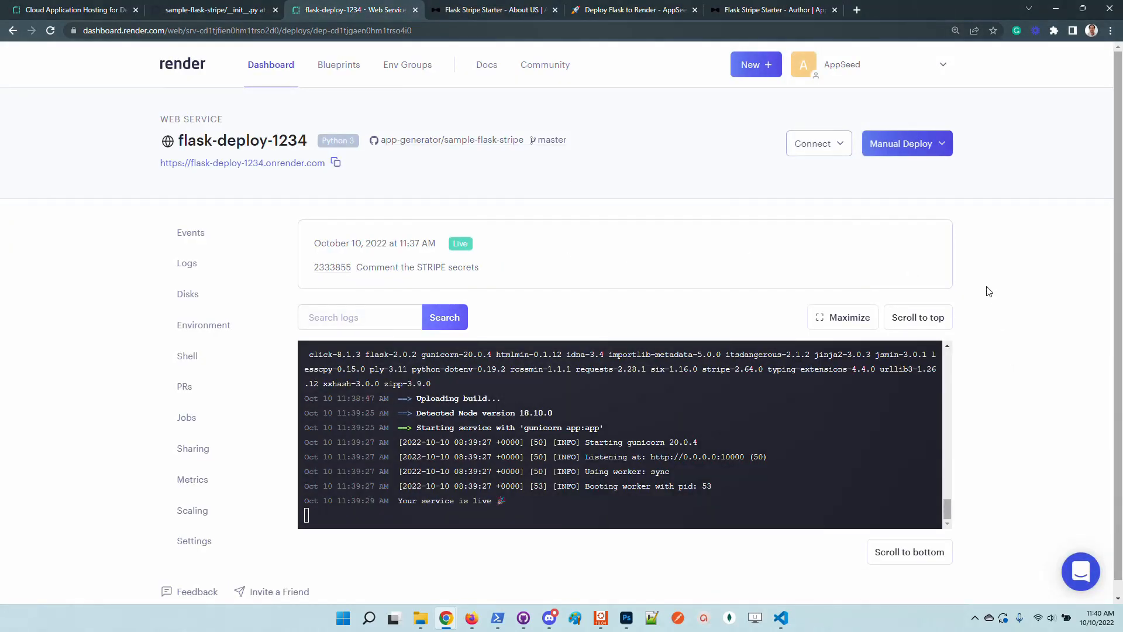
mouse_move(902, 244)
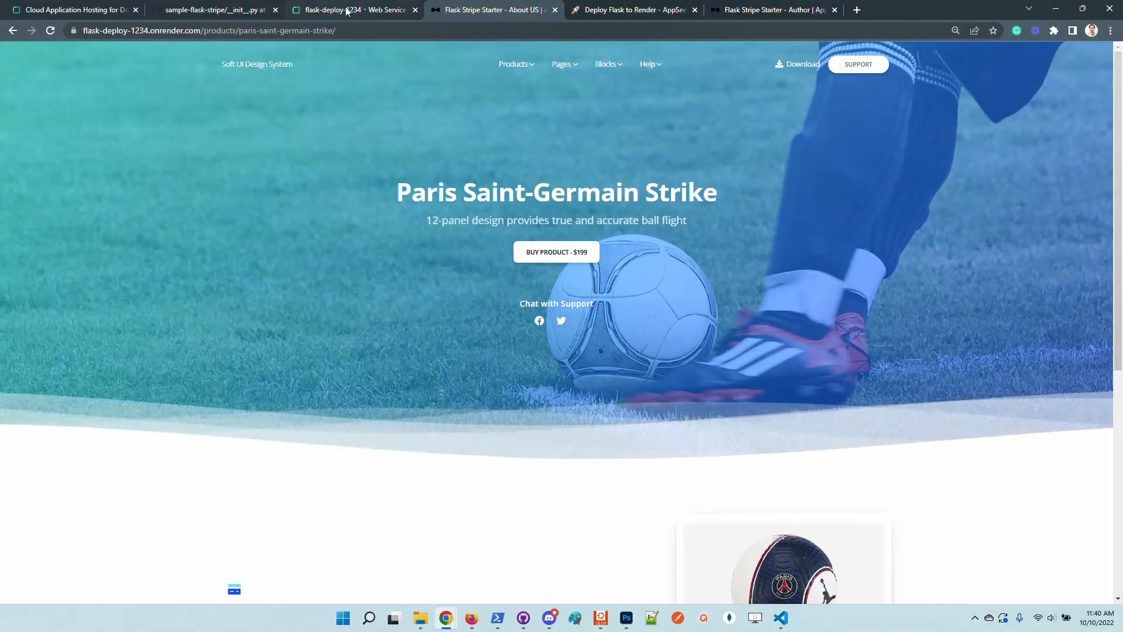
Open the Manual Deploy dropdown for flask-deploy-1234 on the Render dashboard.
left_click(351, 10)
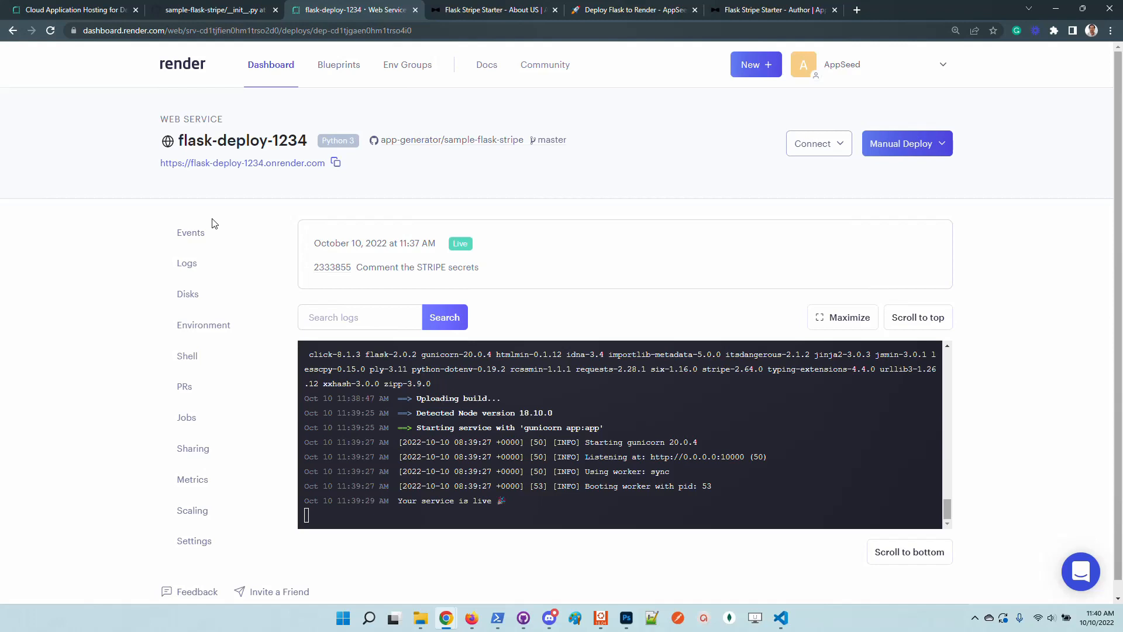
left_click(907, 143)
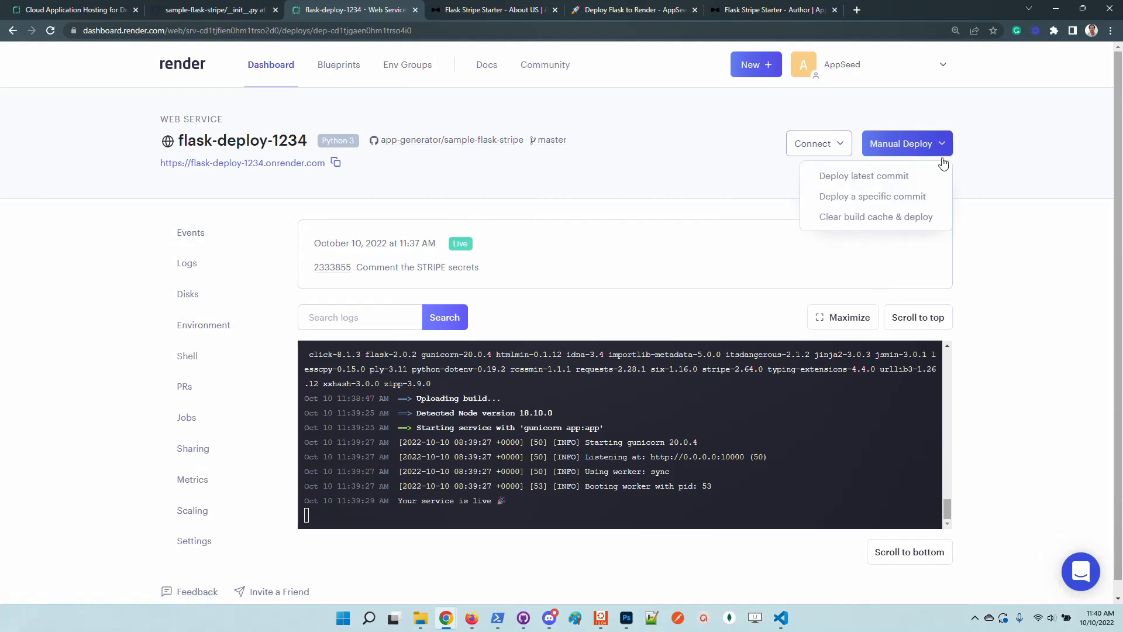
mouse_move(868, 197)
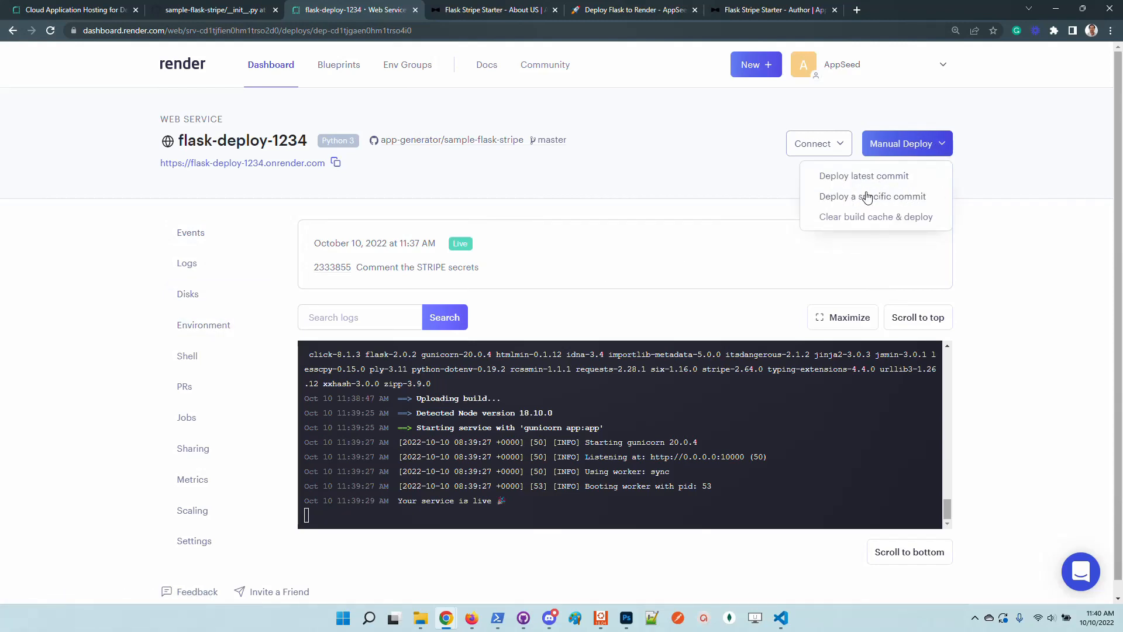
Review the specific-commit list, newest 2333855 'Comment the STRIPE secrets', and close it without deploying.
left_click(872, 196)
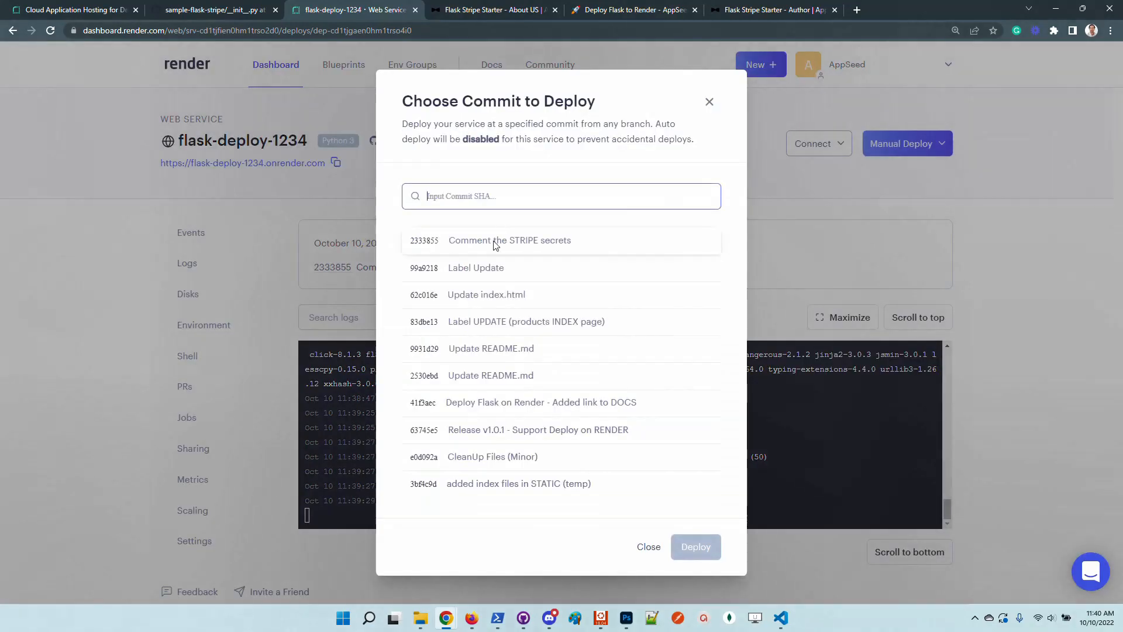
mouse_move(602, 164)
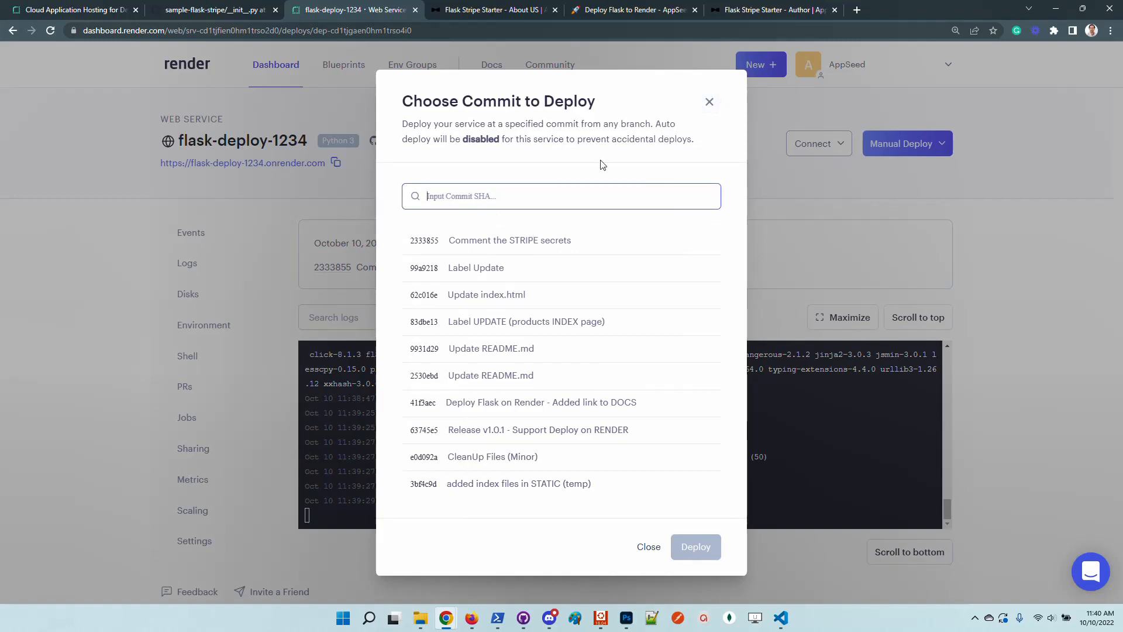
mouse_move(492, 264)
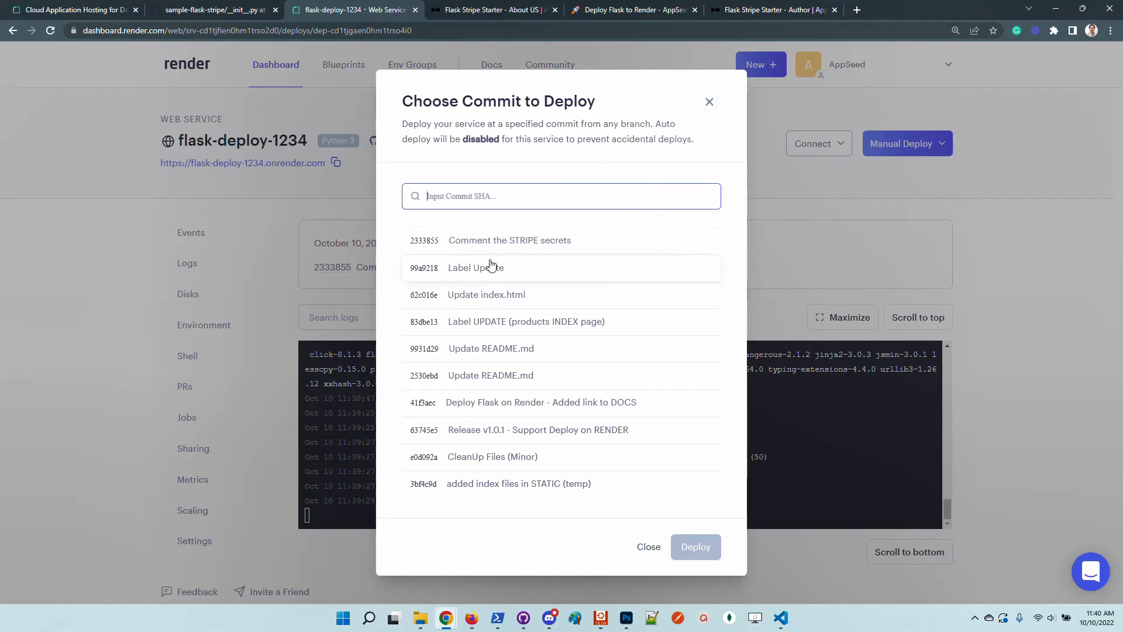
mouse_move(894, 237)
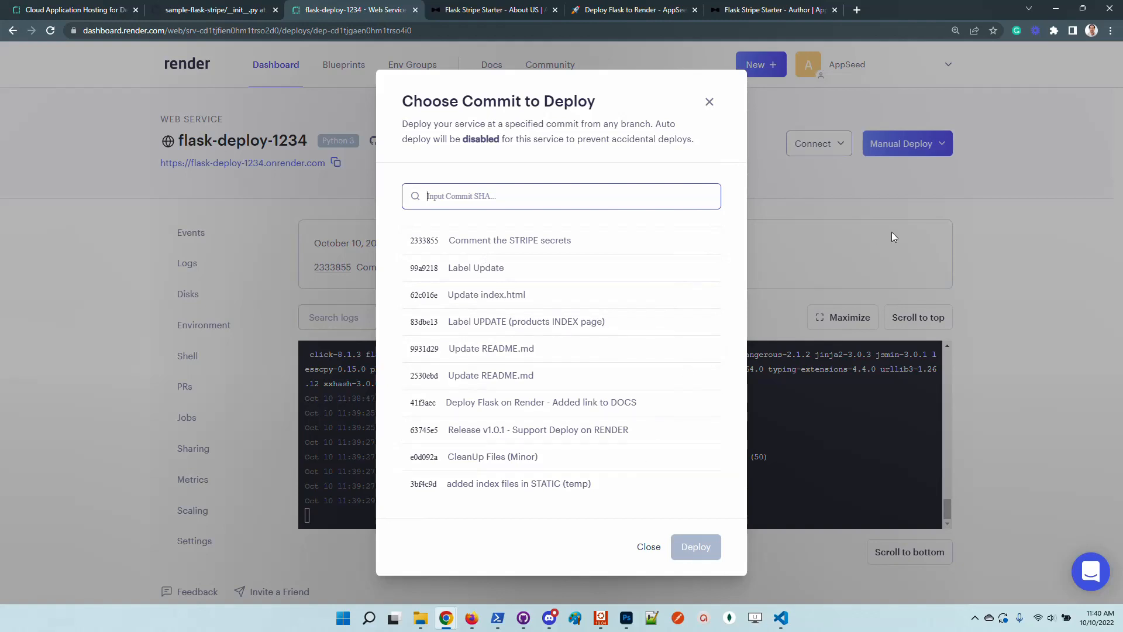
left_click(649, 547)
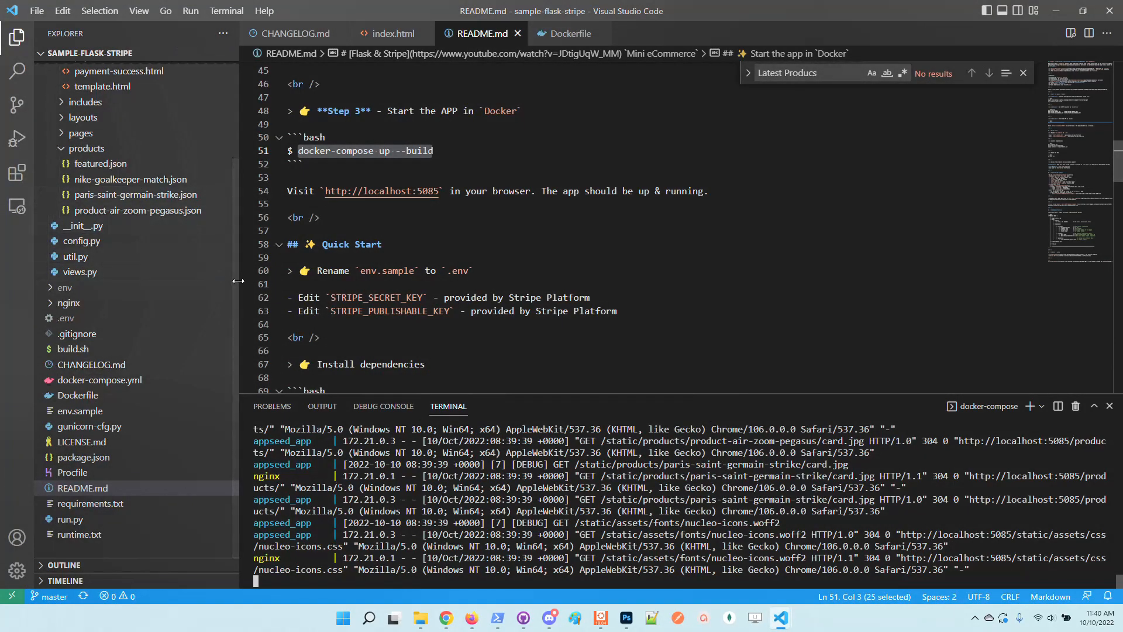
mouse_move(147, 352)
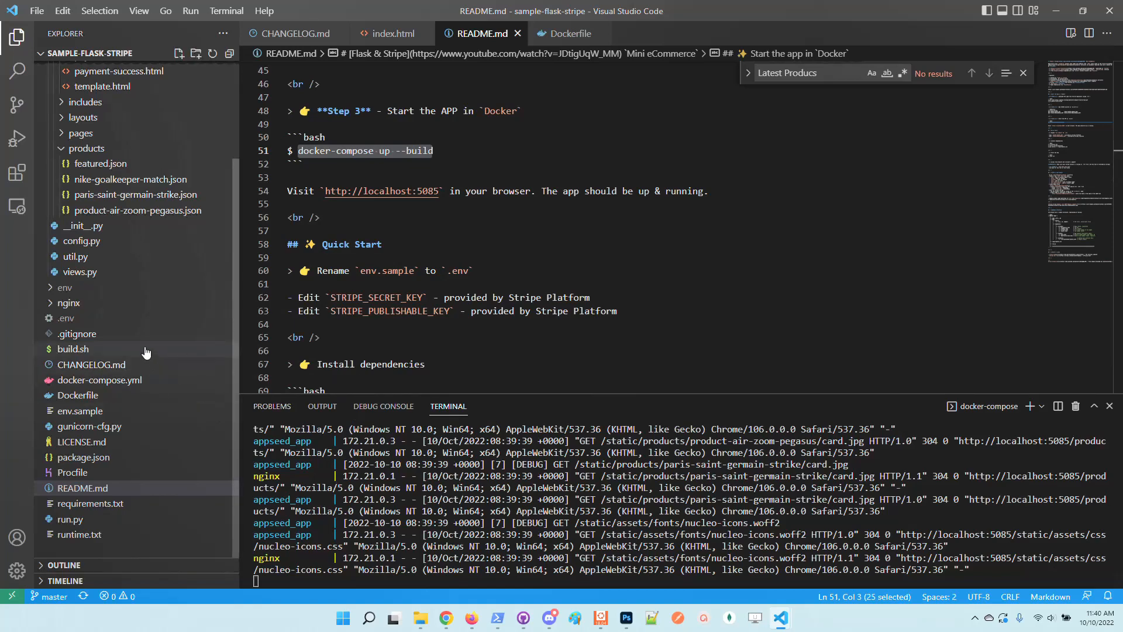
Open templates/ecommerce/index.html and match its 'My COOL products' heading against the live products page.
left_click(96, 146)
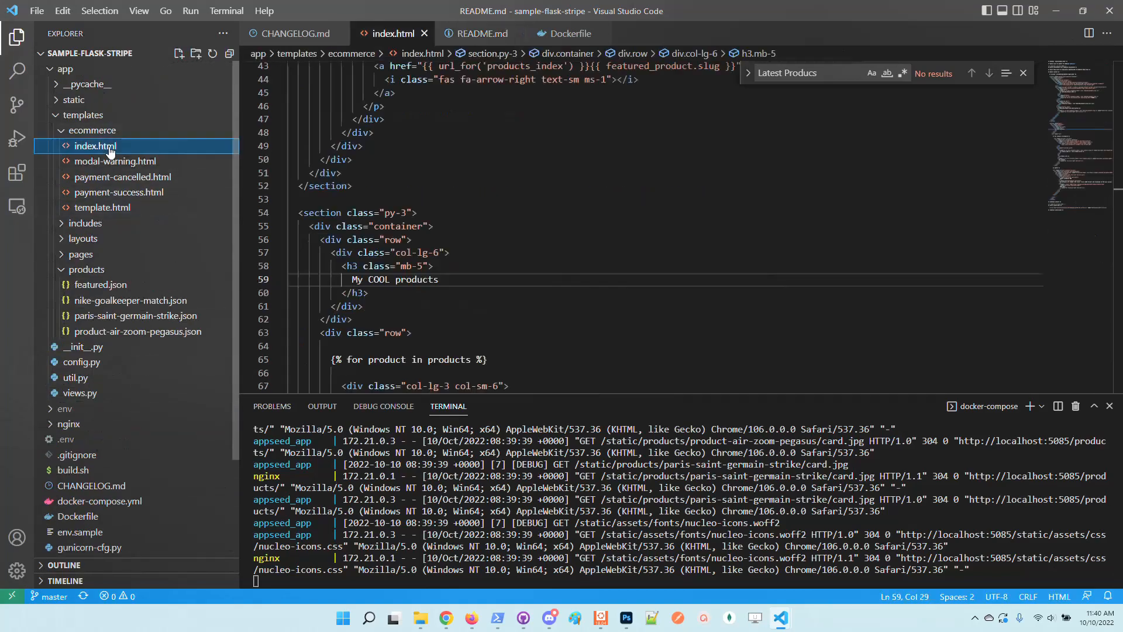
left_click_drag(365, 280, 443, 279)
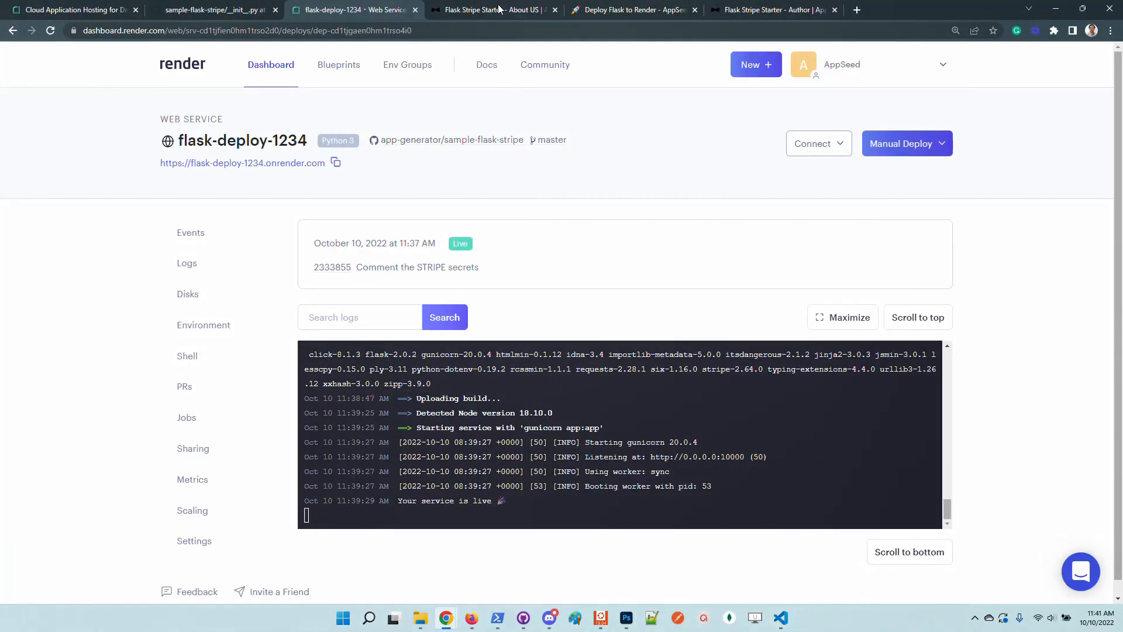
left_click(498, 10)
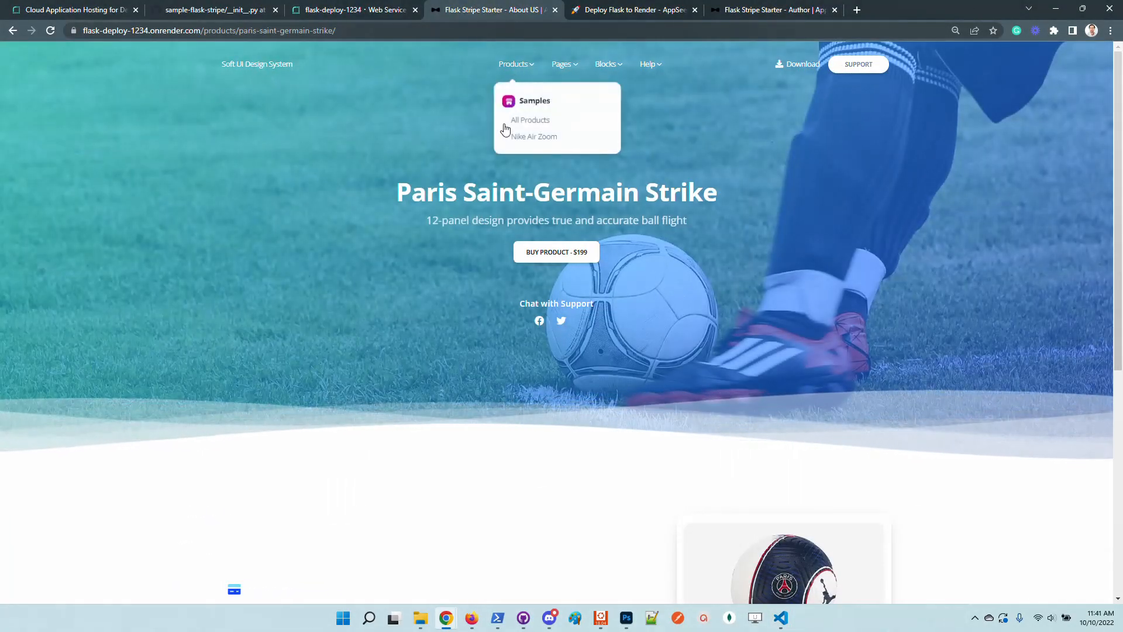
left_click(530, 120)
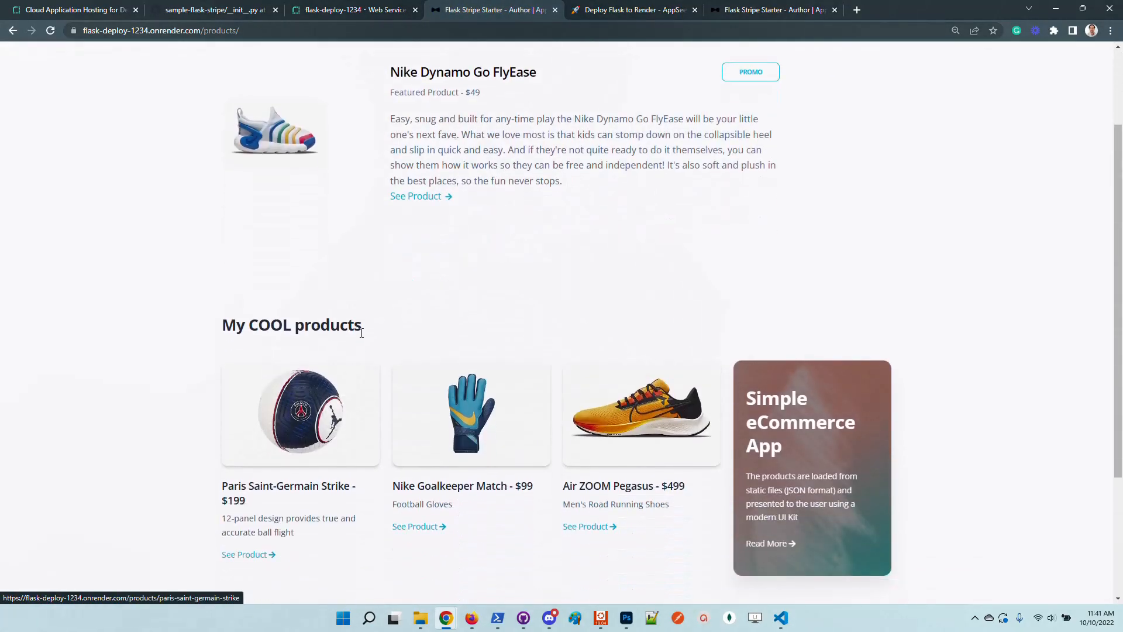
double_click(291, 325)
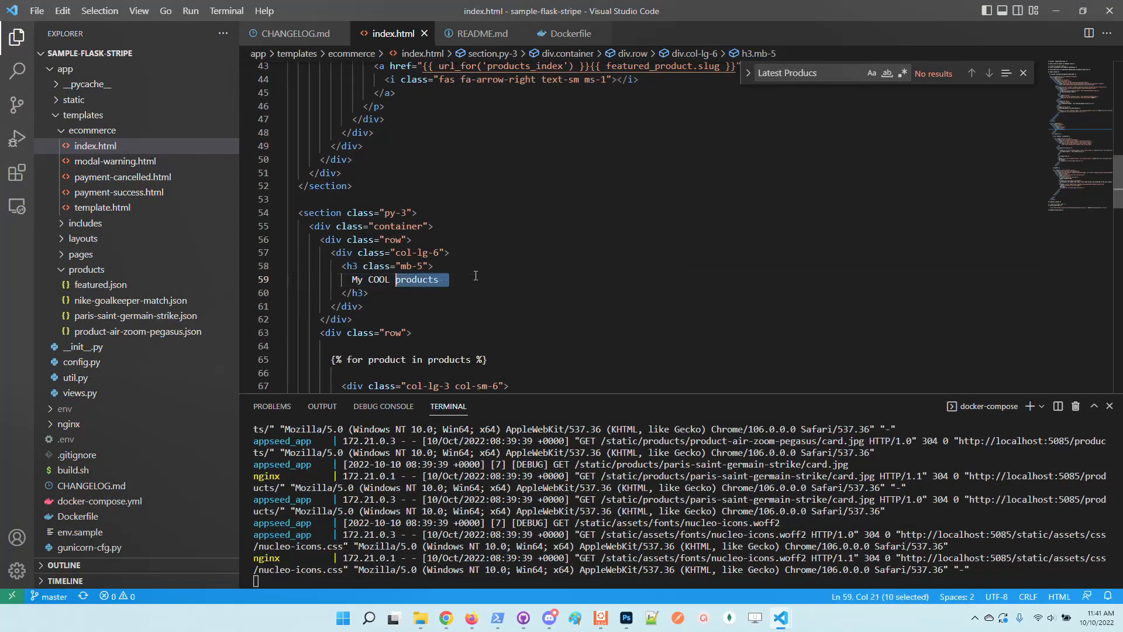
Replace the index.html heading 'My COOL products' with 'Latest PRODUCTS'.
type("Latest")
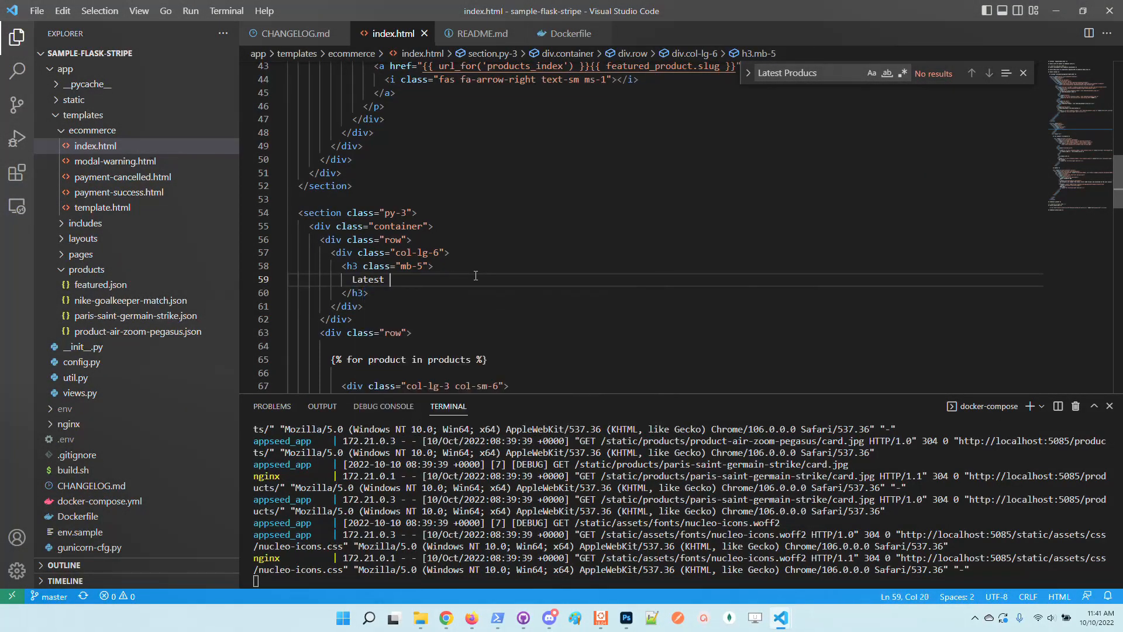
type("PRODUCTS")
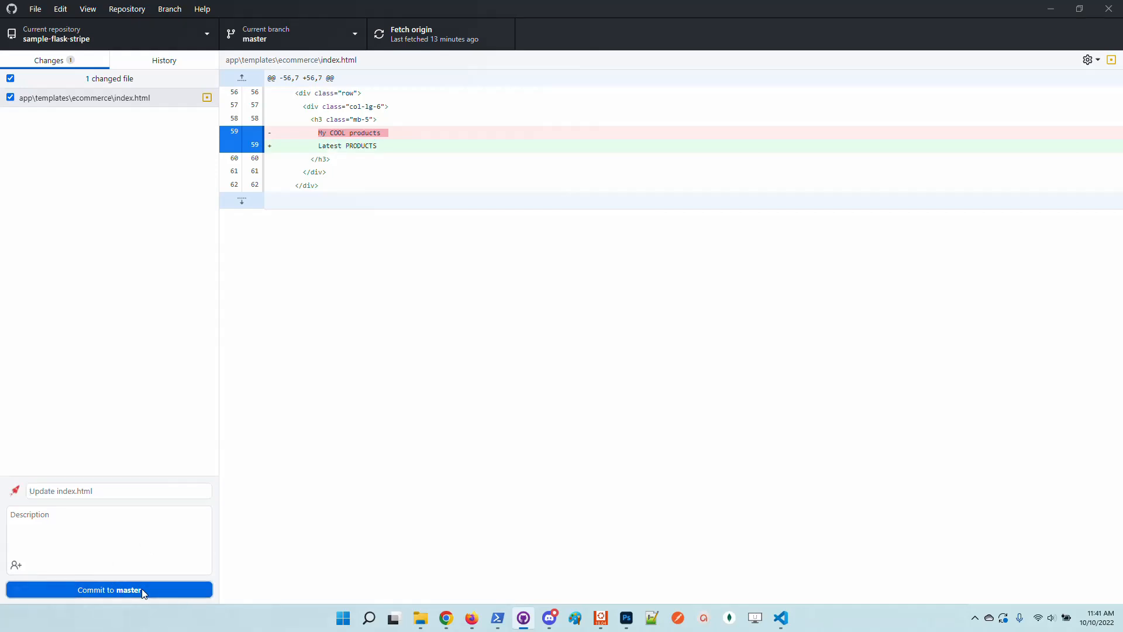
Commit the index.html heading edit to master as 'Update index.html'.
left_click(109, 590)
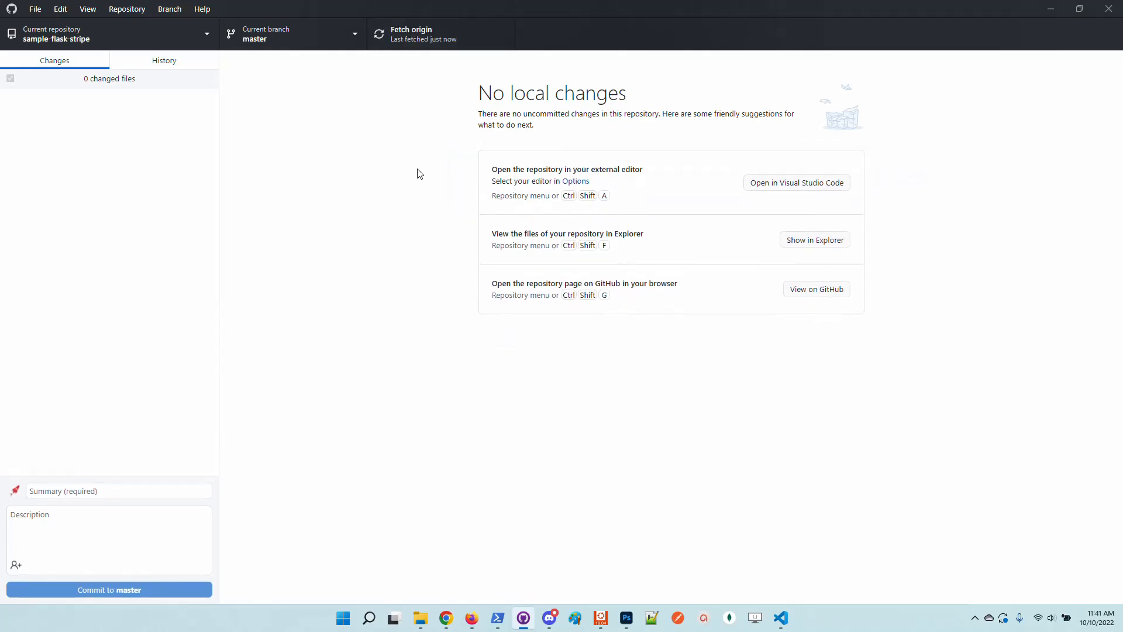
mouse_move(444, 618)
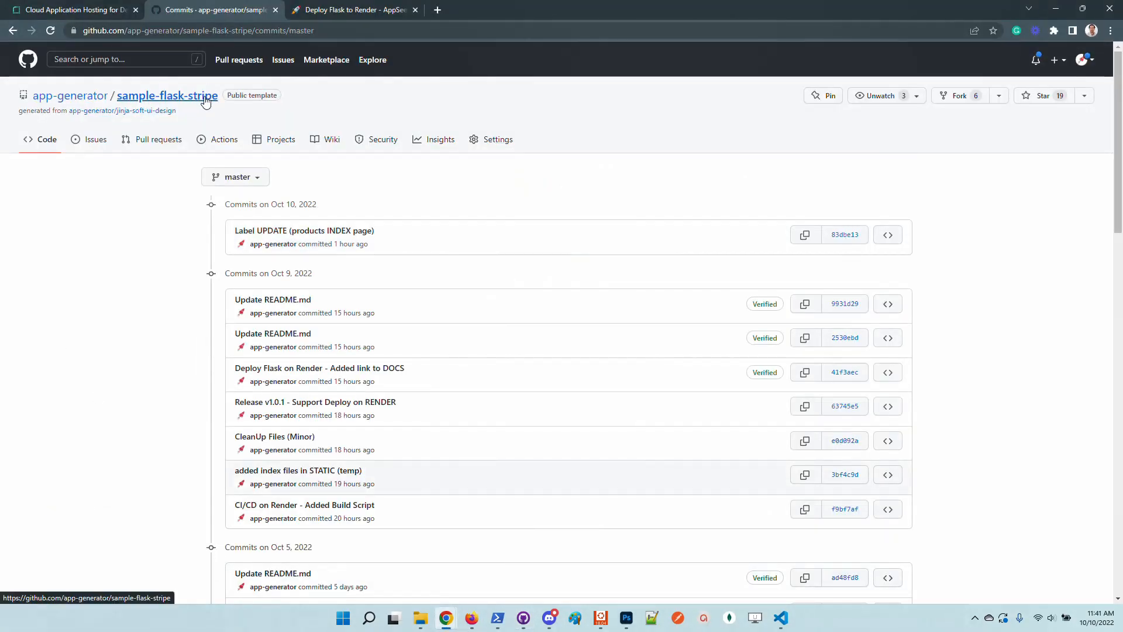
Copy the full SHA of the newest master commit, 'Update index.html' (14d806f), from the commit history.
left_click(167, 95)
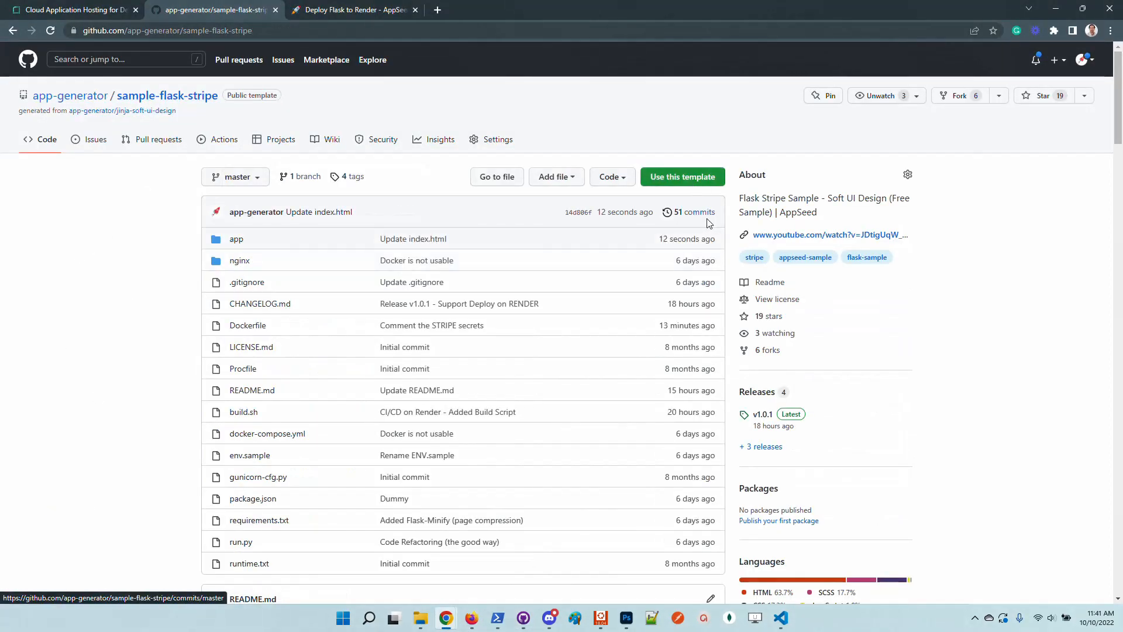
left_click(695, 212)
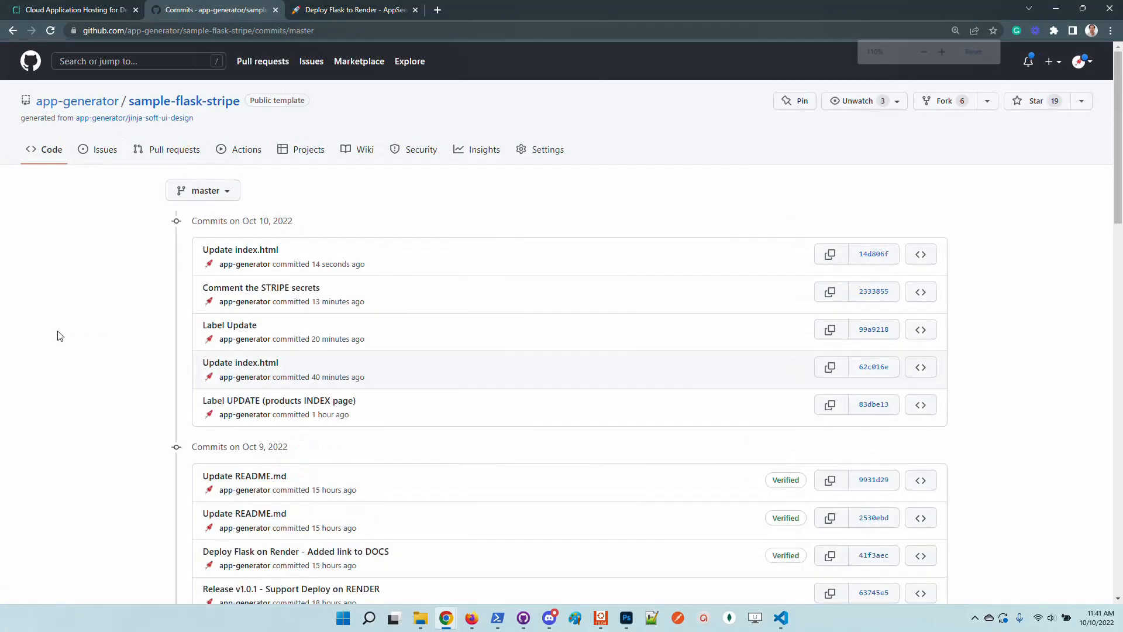
double_click(337, 263)
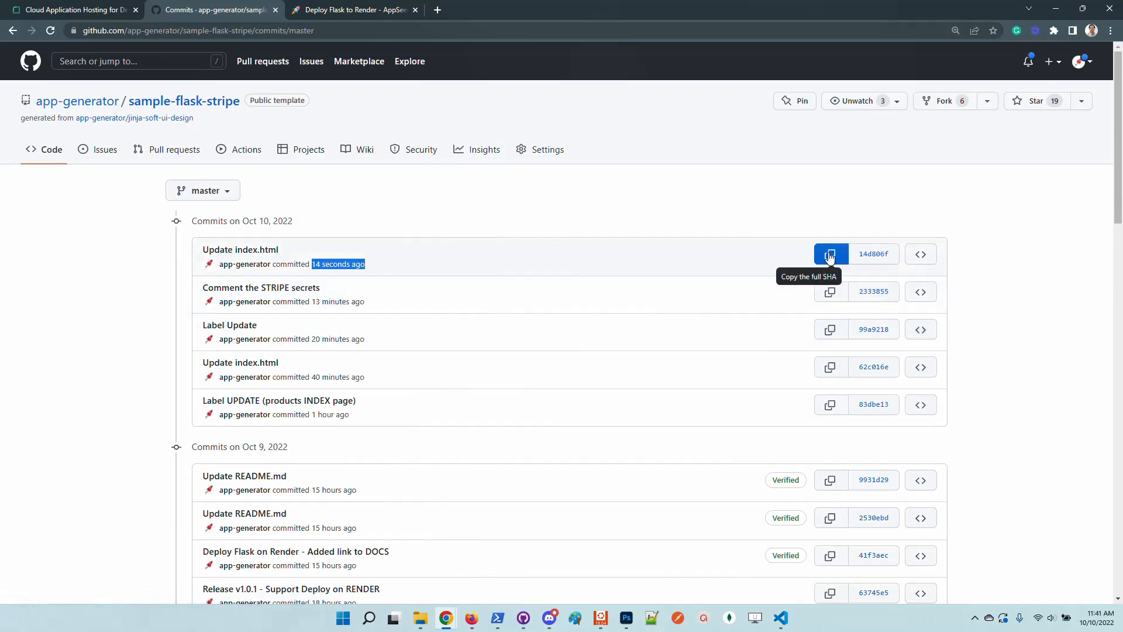
left_click(830, 254)
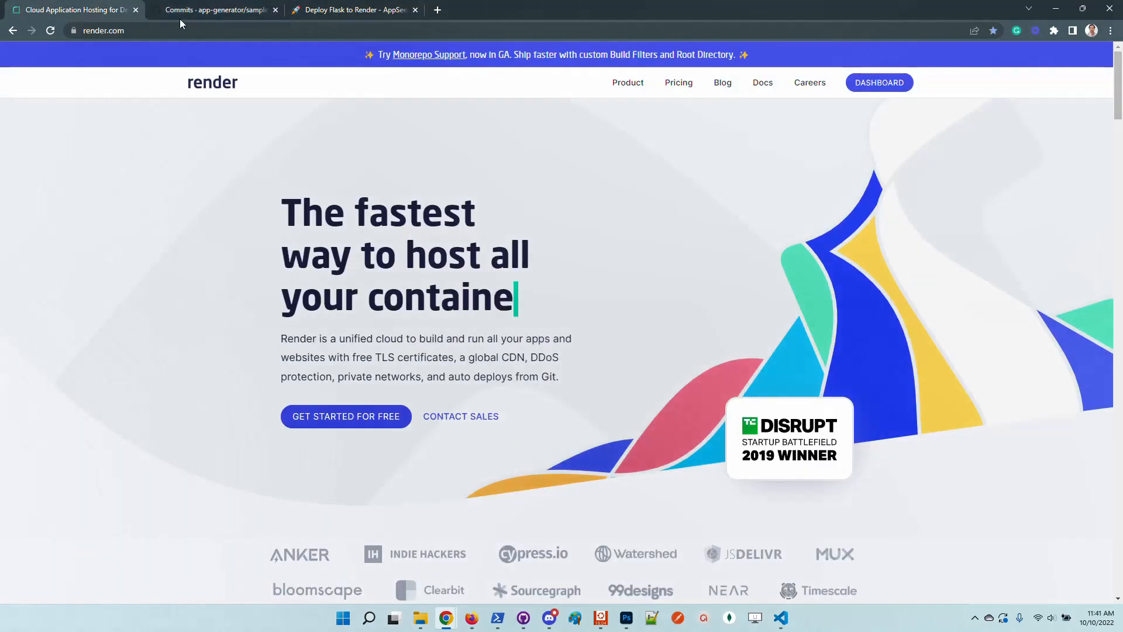
Manually deploy commit 14d806f 'Update index.html' to flask-deploy-1234.
left_click(357, 10)
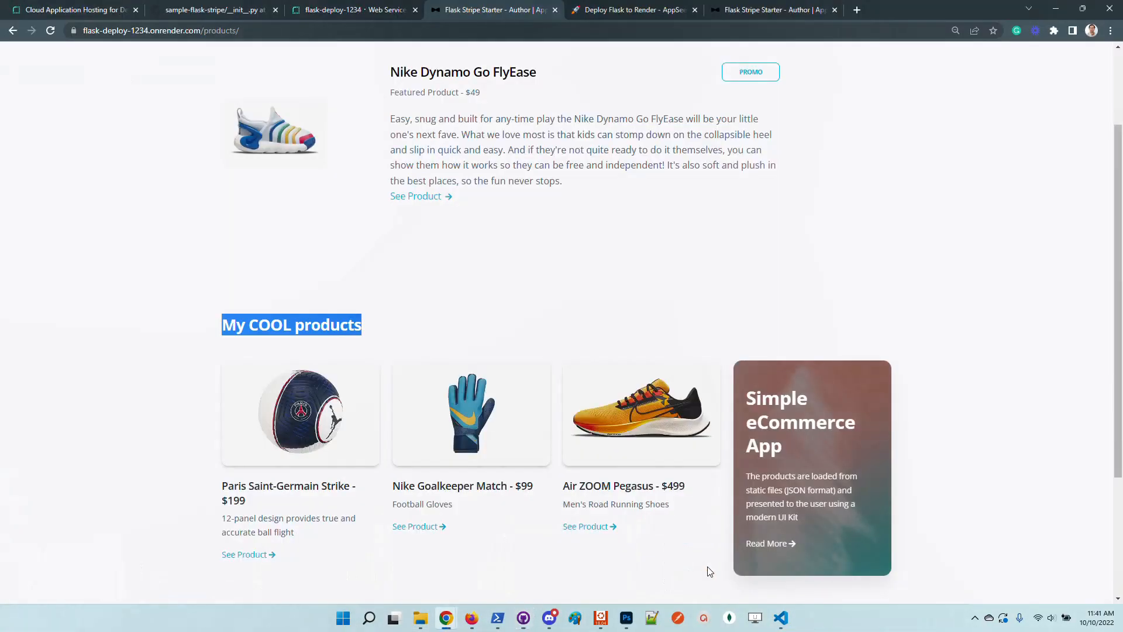
left_click(356, 9)
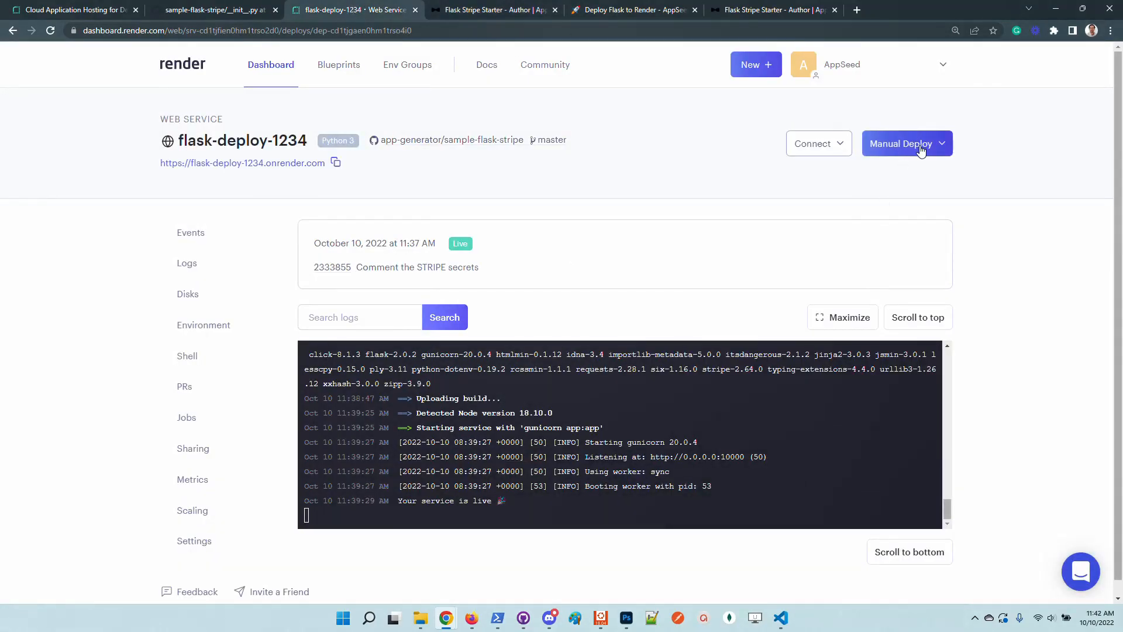
left_click(907, 144)
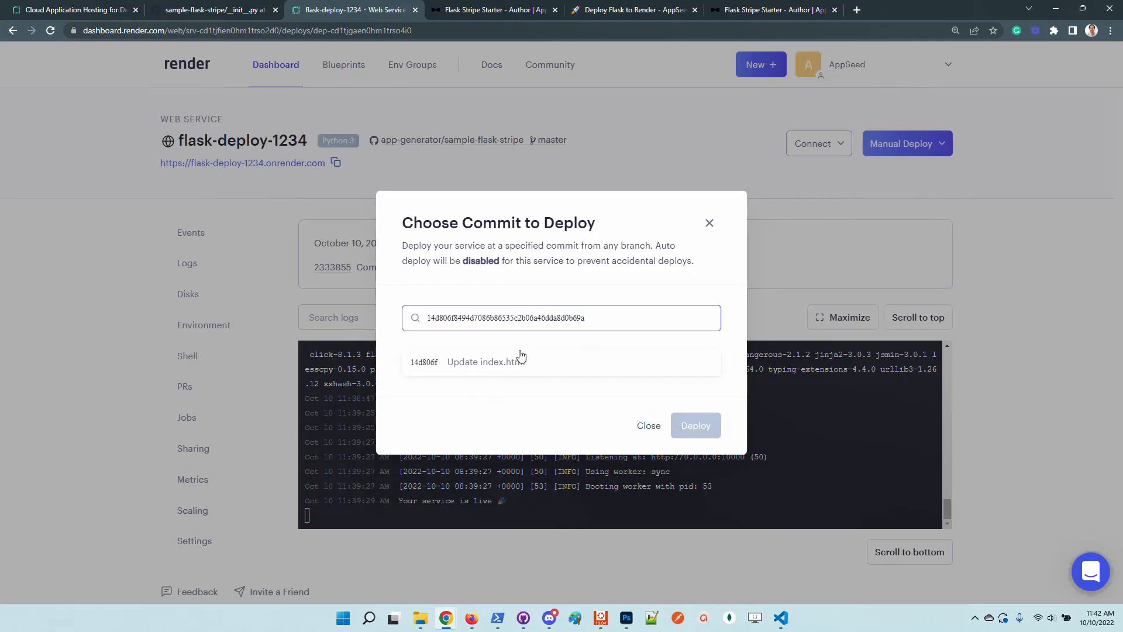
left_click(486, 362)
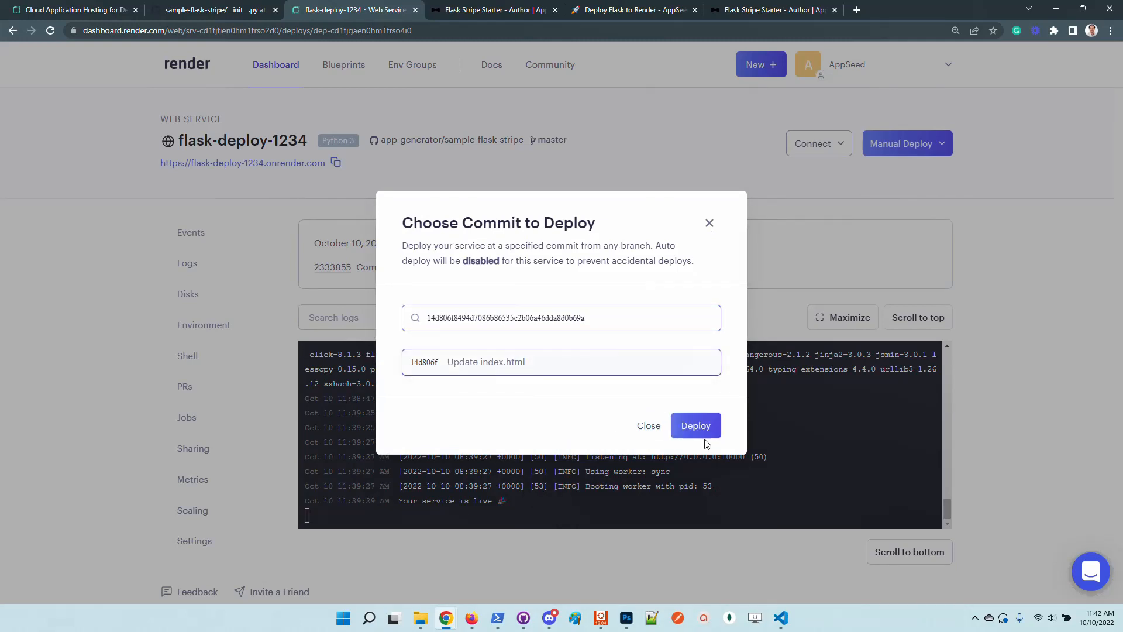
left_click(696, 425)
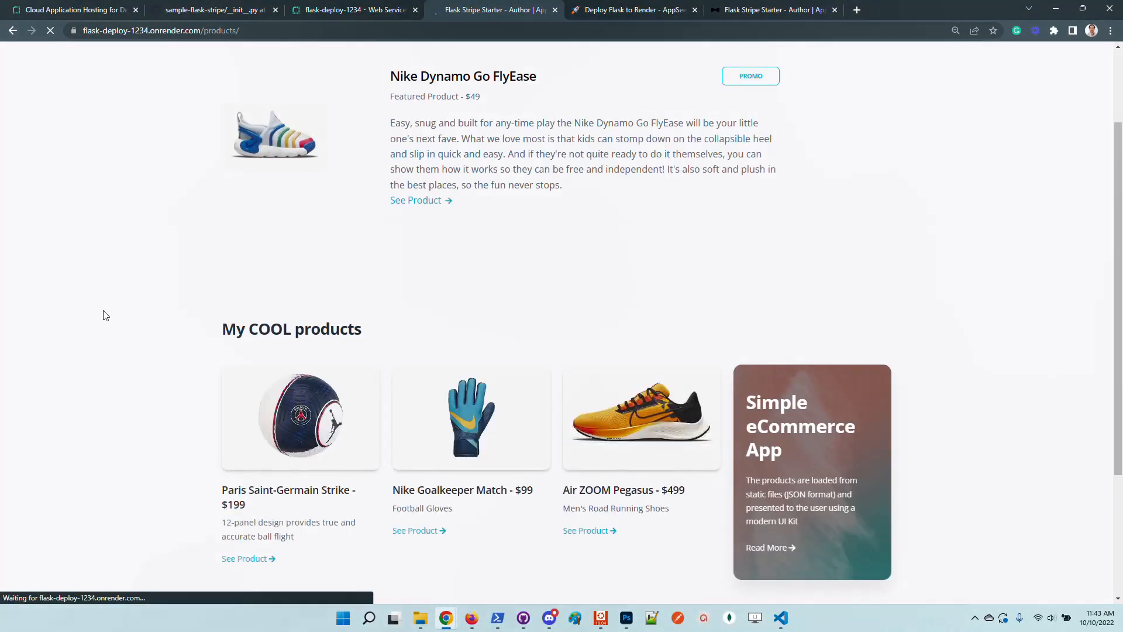
Reload the onrender.com products page and confirm the heading reads 'Latest PRODUCTS'.
scroll("down", 3)
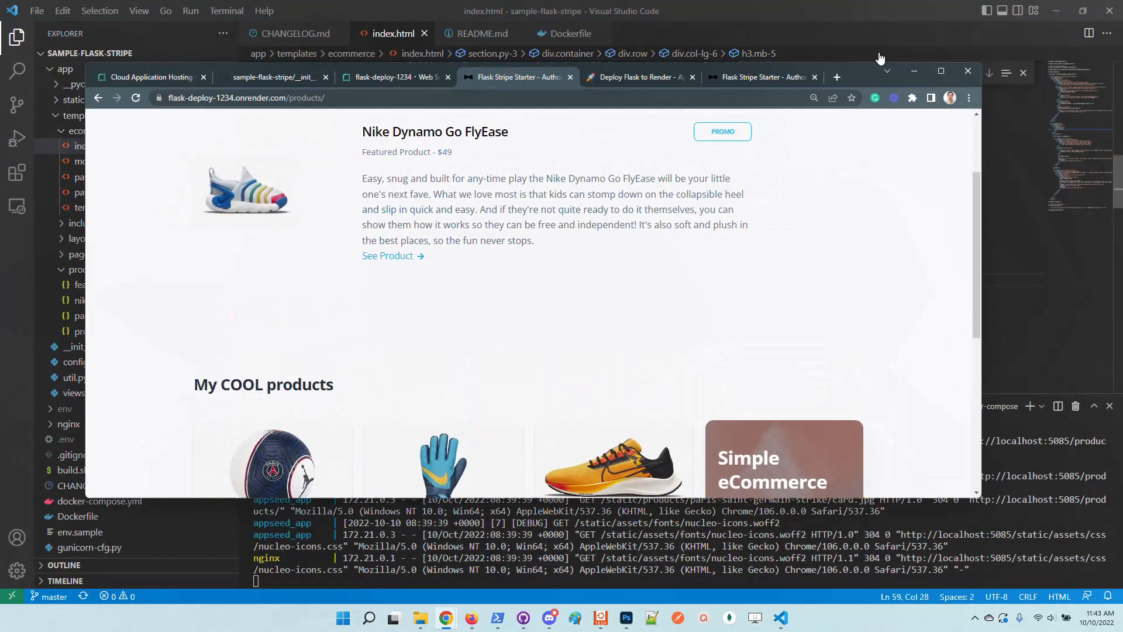
mouse_move(885, 280)
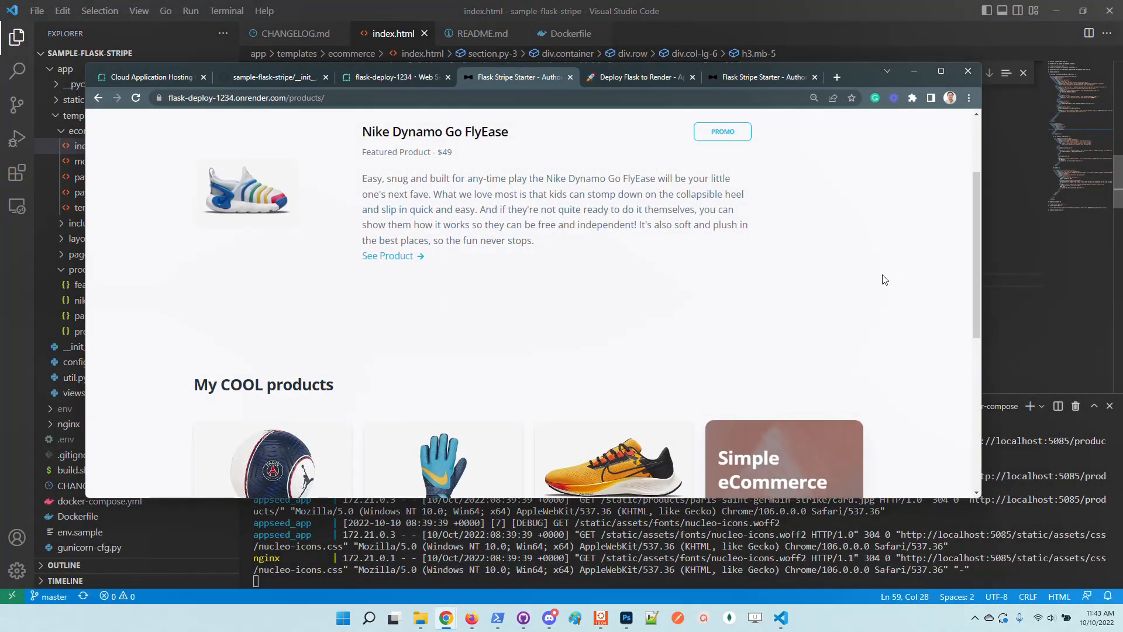
mouse_move(898, 224)
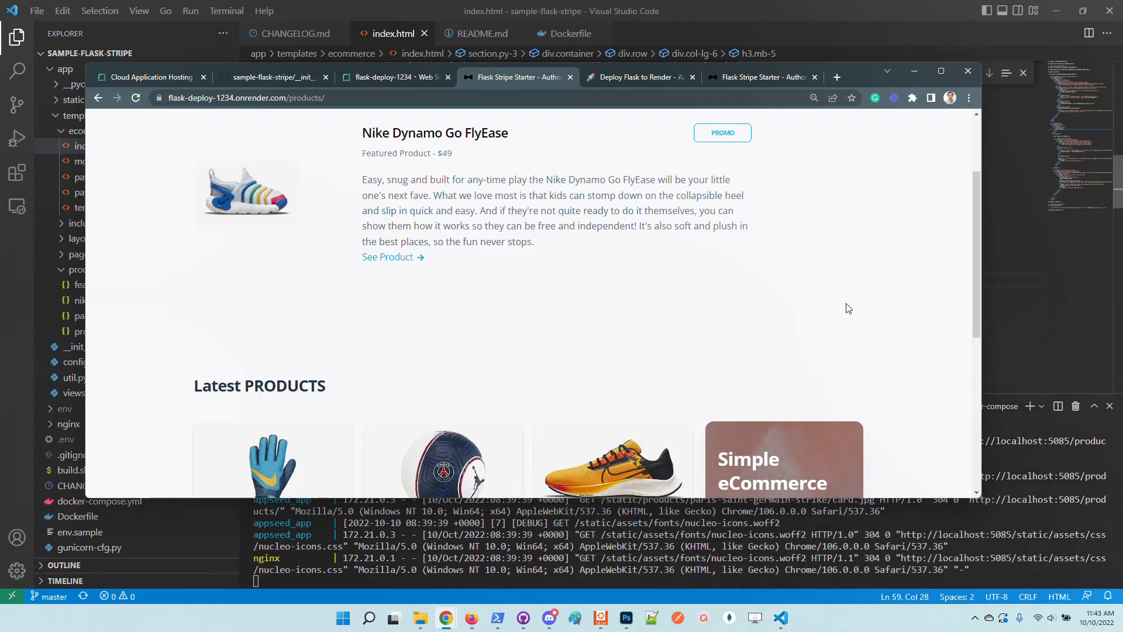
mouse_move(565, 276)
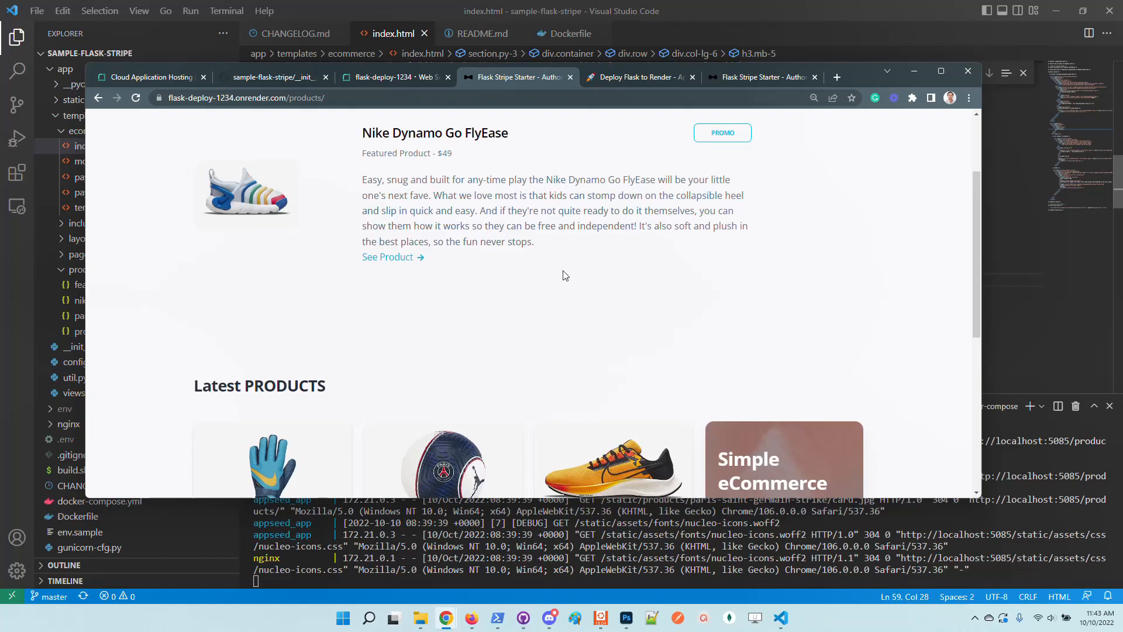
left_click(393, 76)
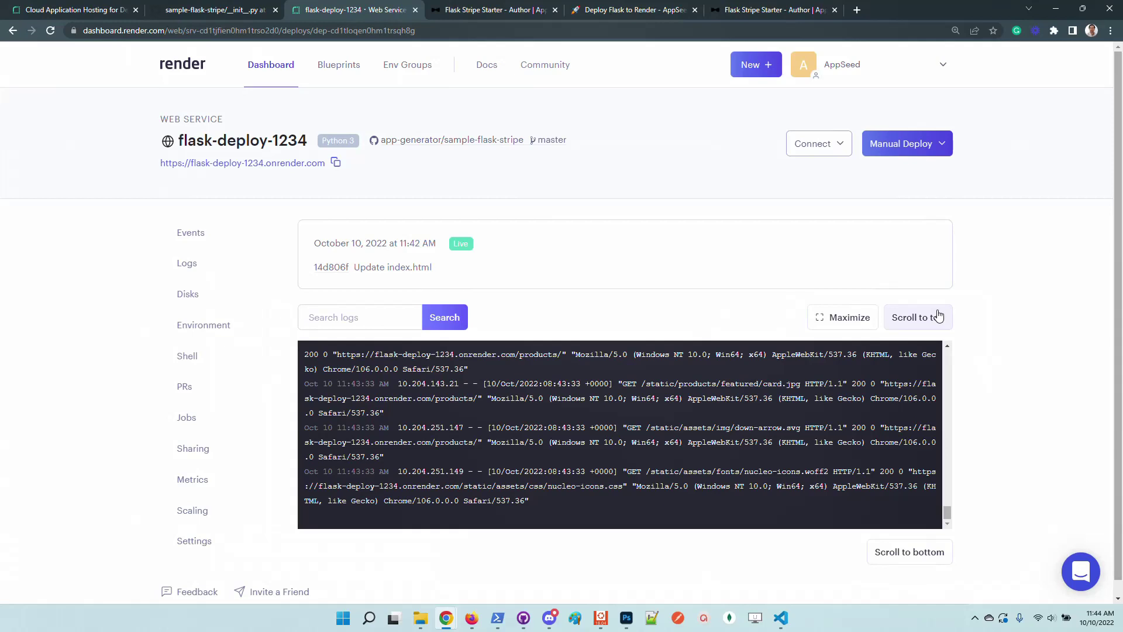
Check the flask-deploy-1234 logs for the Live event of commit 14d806f.
left_click(633, 10)
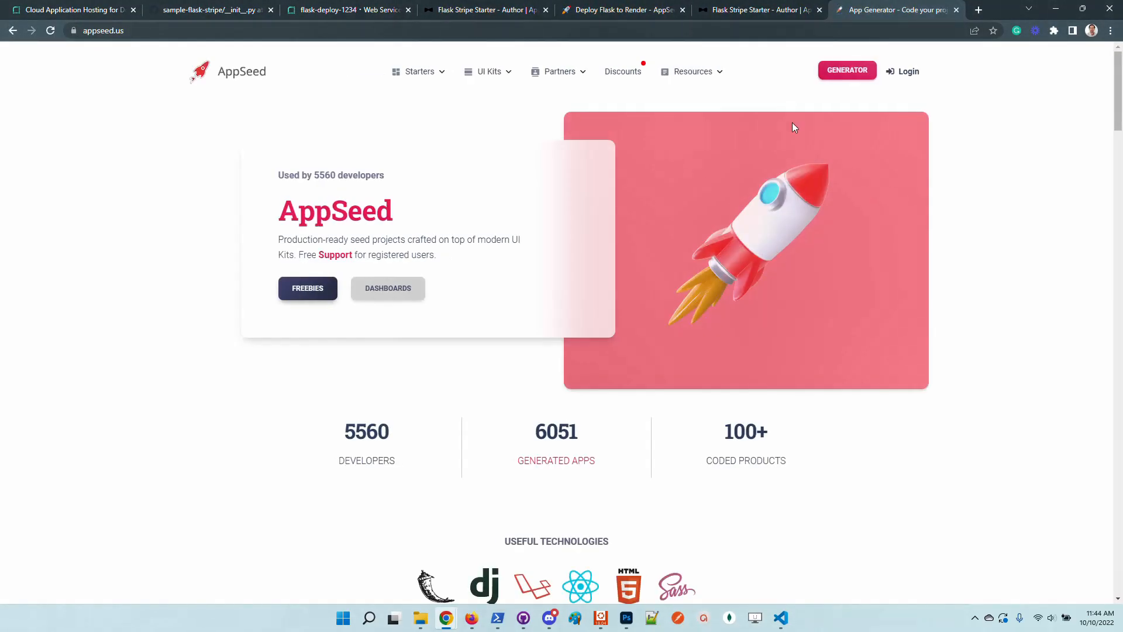
View the sample-flask-stripe repository's Issues list on GitHub.
left_click(211, 10)
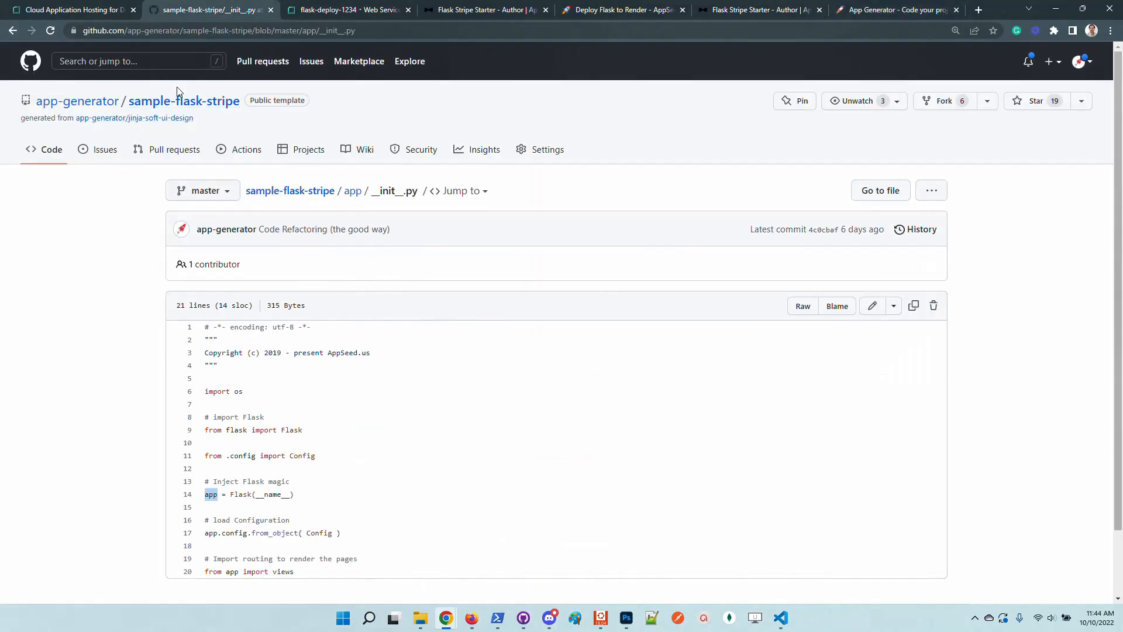
left_click(183, 101)
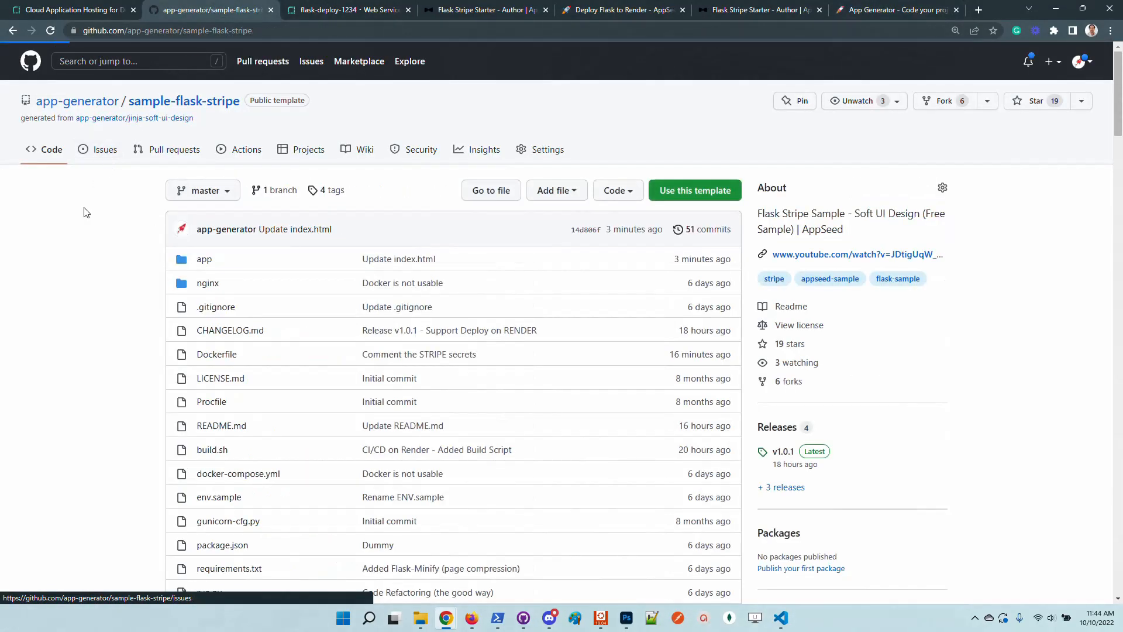
left_click(105, 149)
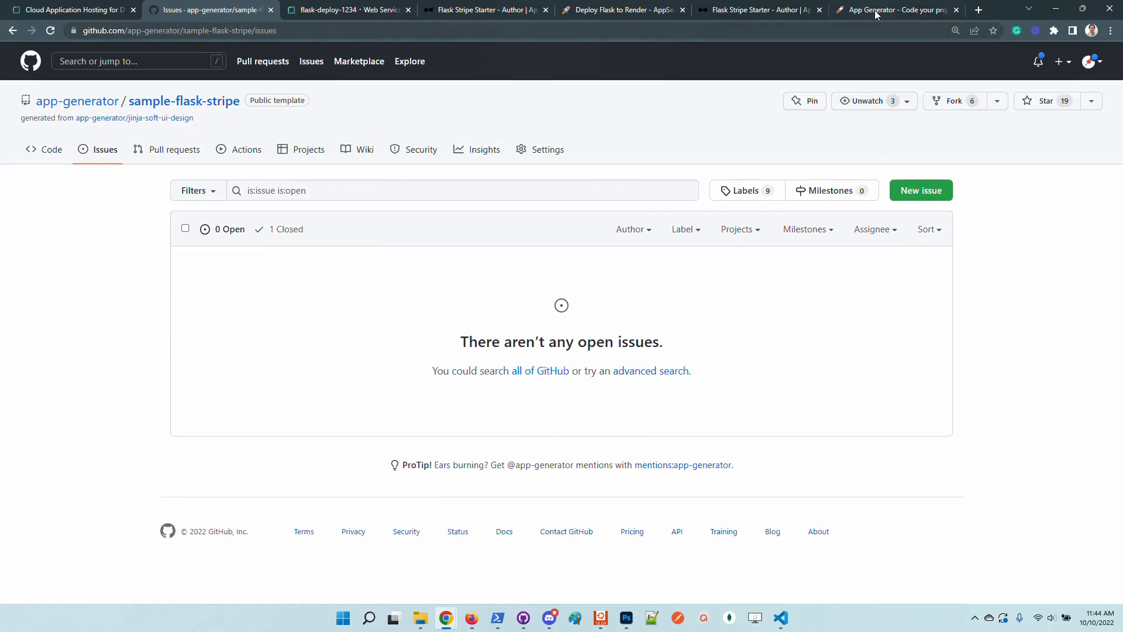
Open AppSeed's Support page and highlight the email and Discord support line.
left_click(894, 10)
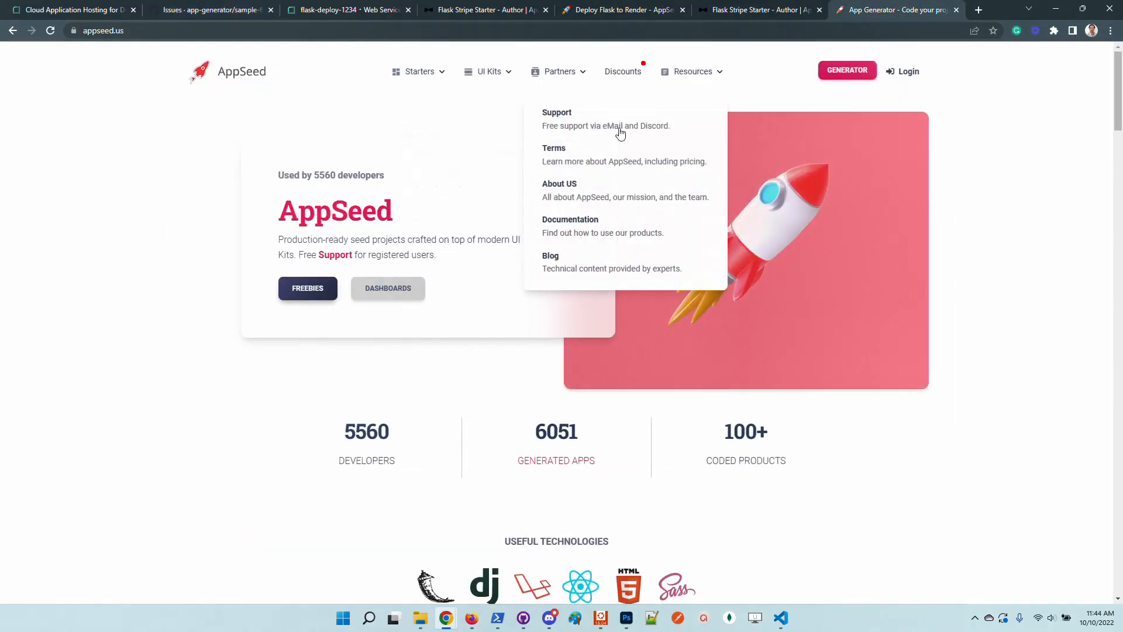
left_click(557, 112)
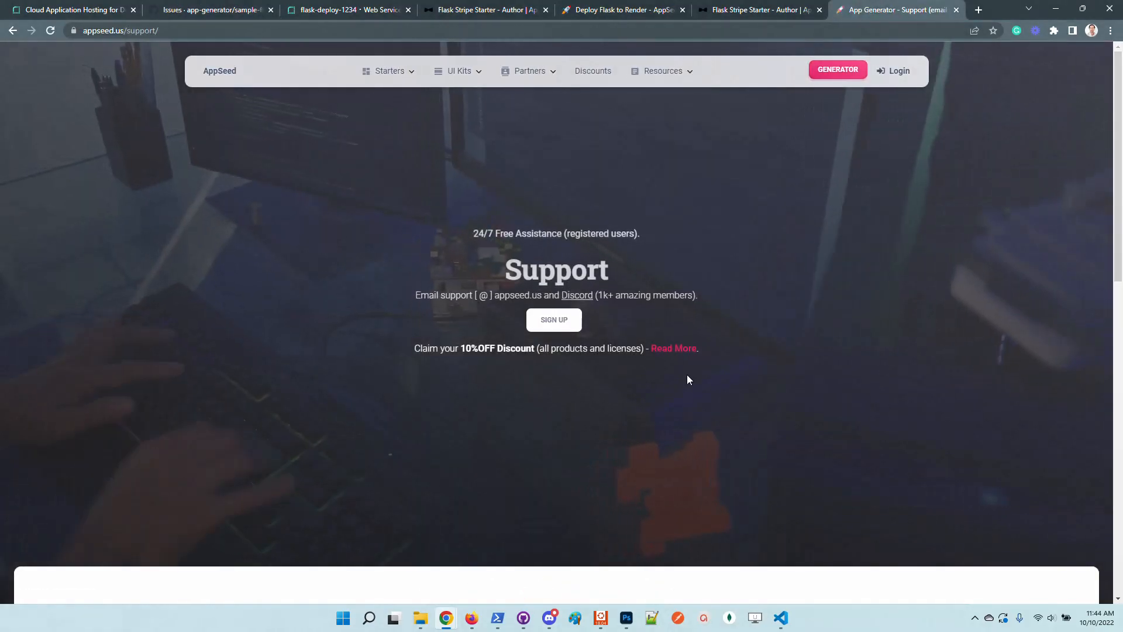
left_click_drag(414, 291, 697, 291)
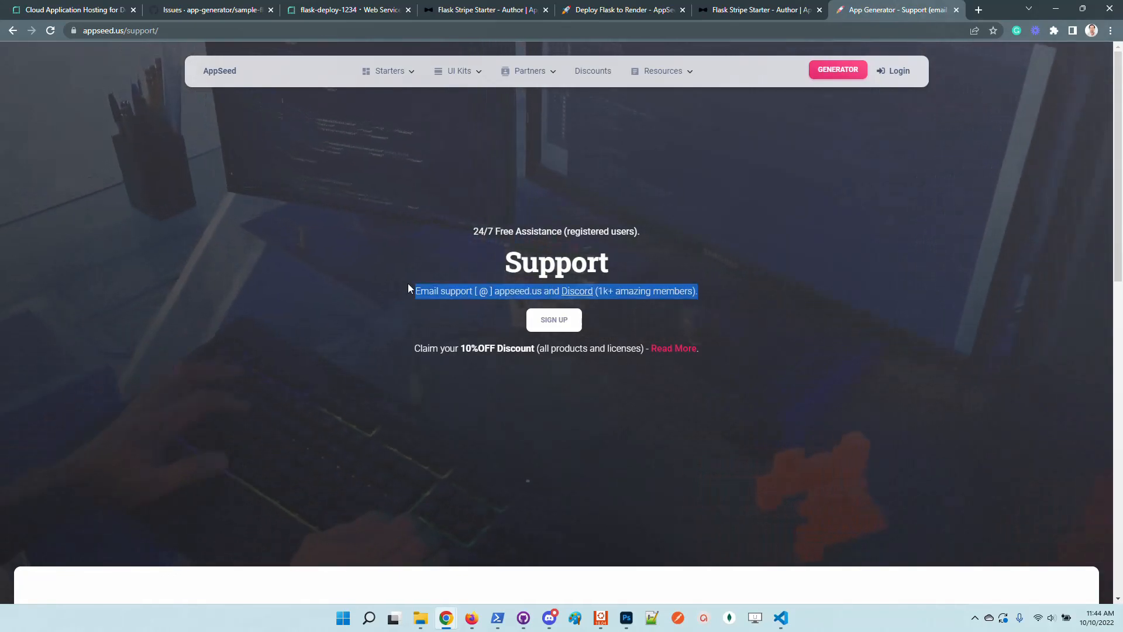